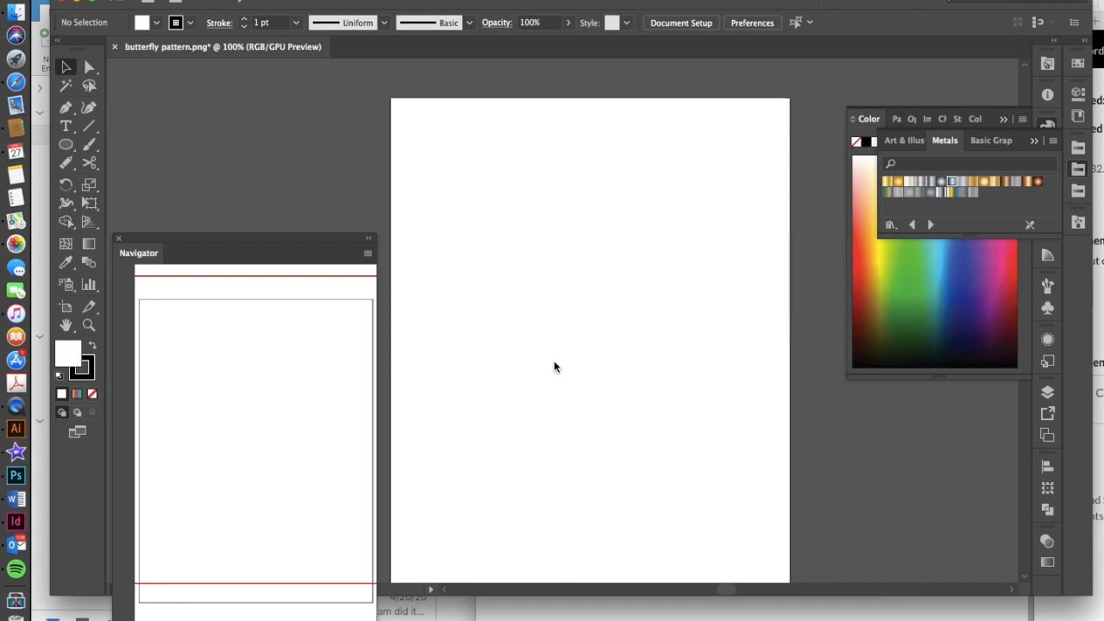
mouse_move(169, 157)
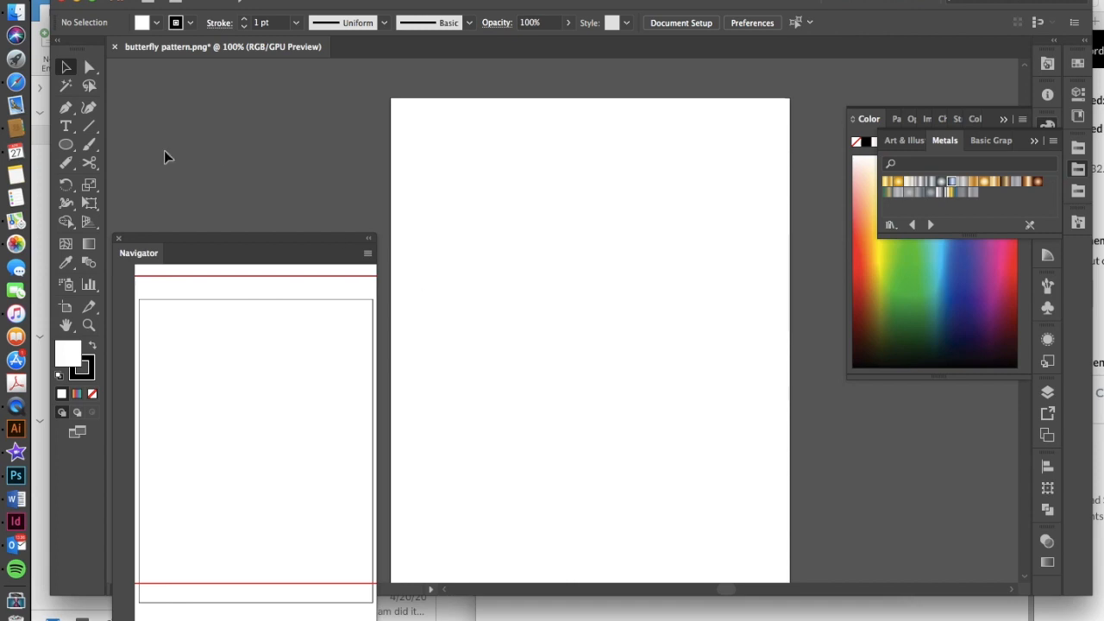
Step: Drag out a Type-tool text area across the top of the artboard, filled with Lorem ipsum
left_click(65, 126)
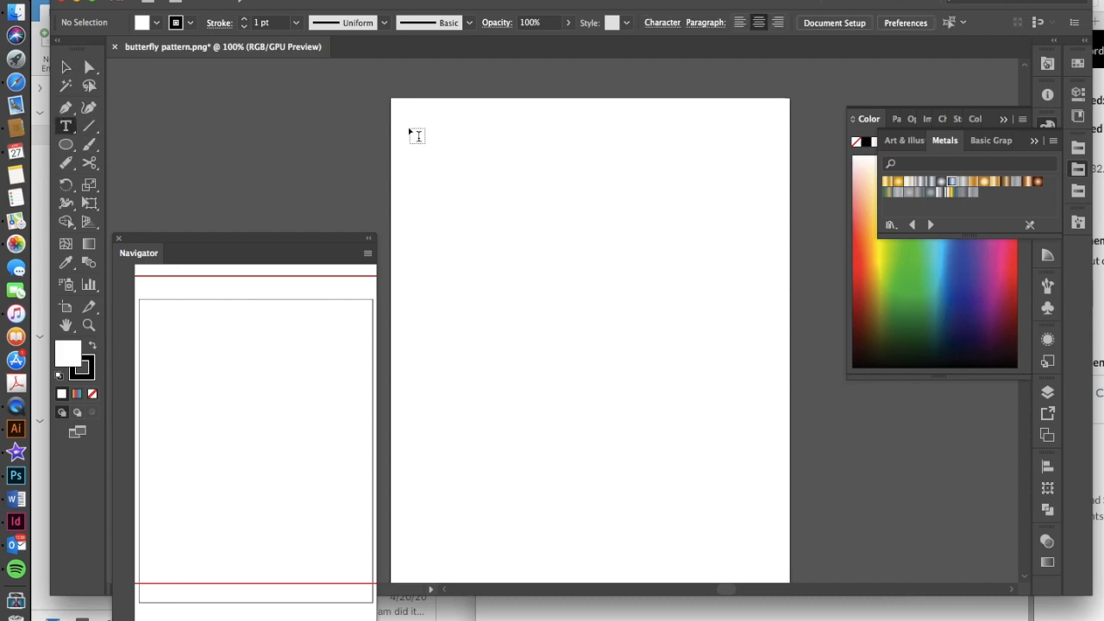
left_click_drag(418, 135, 780, 404)
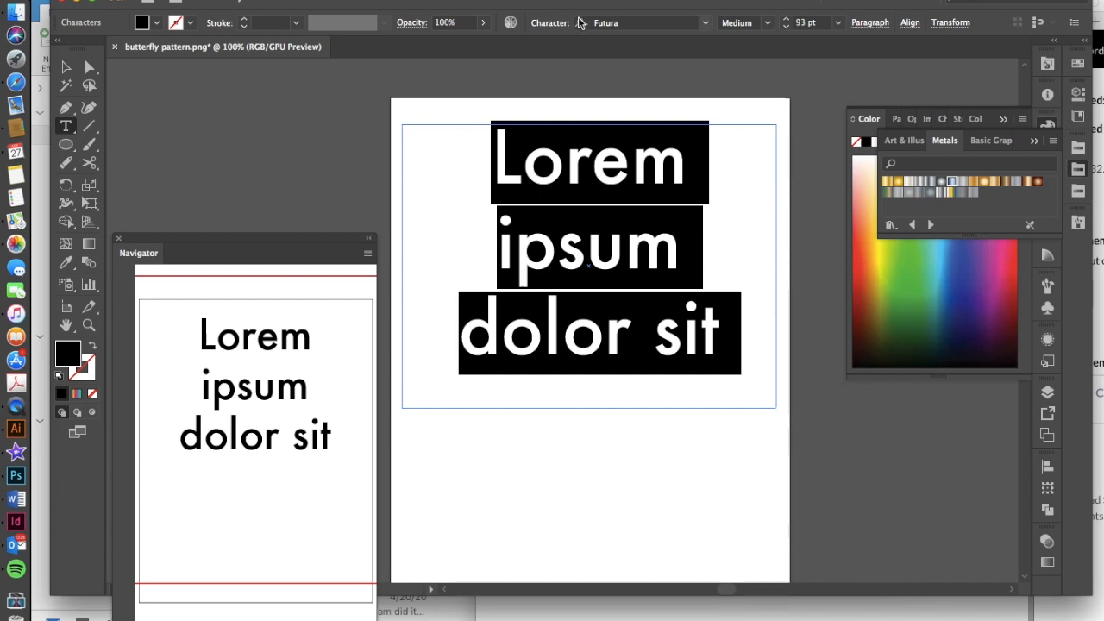
mouse_move(676, 24)
type("T")
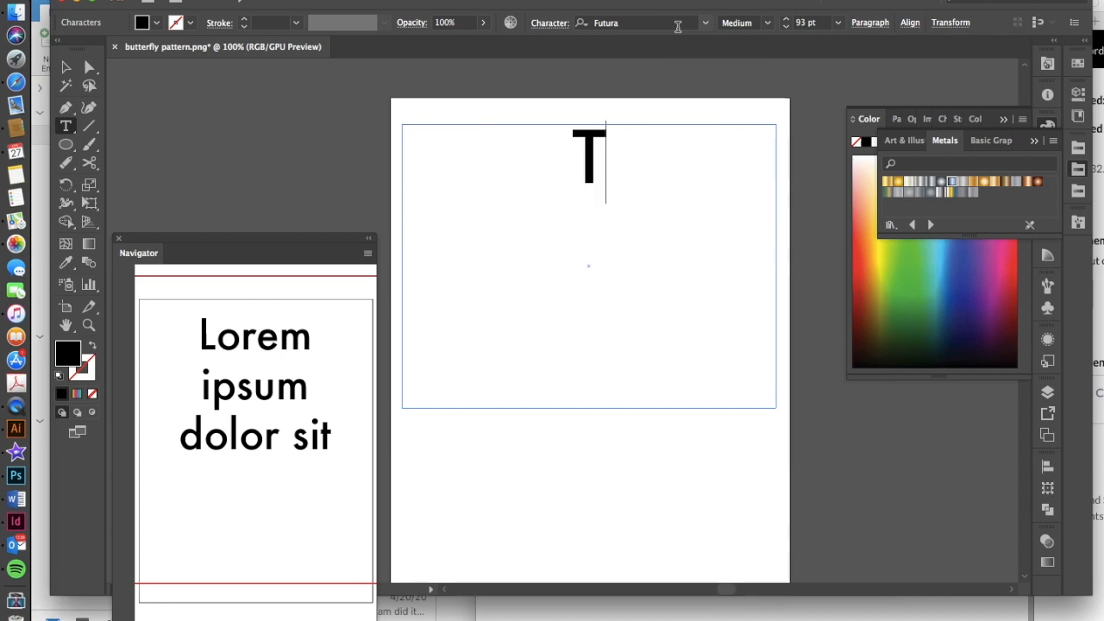
Step: Replace the placeholder with the lowercase phrase 'totally rad!' in the text area
type("OTALLY RA")
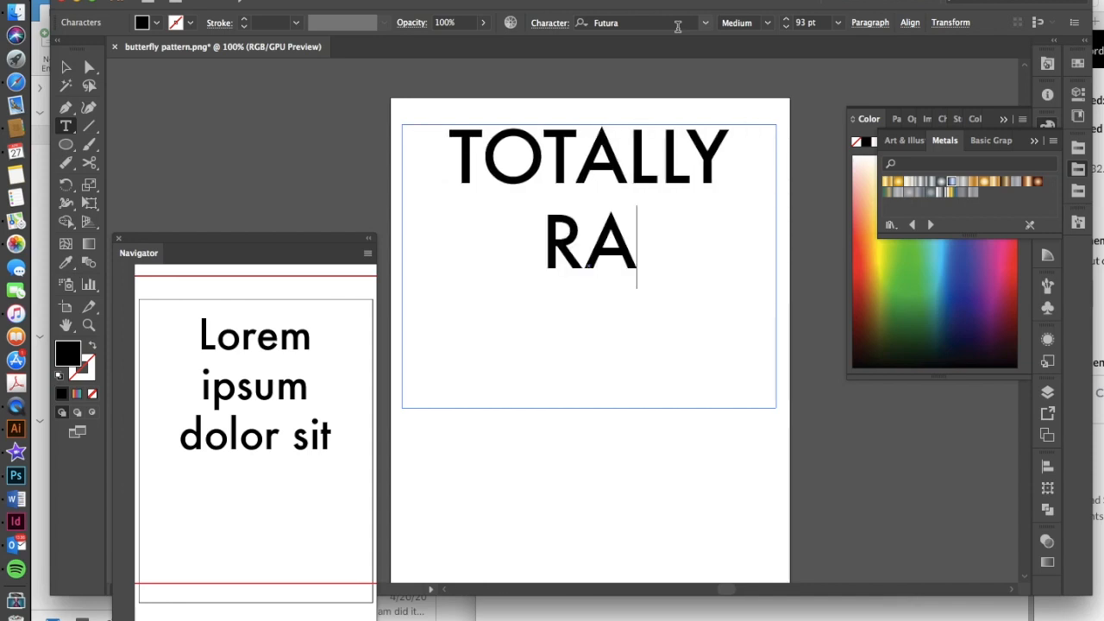
type("D")
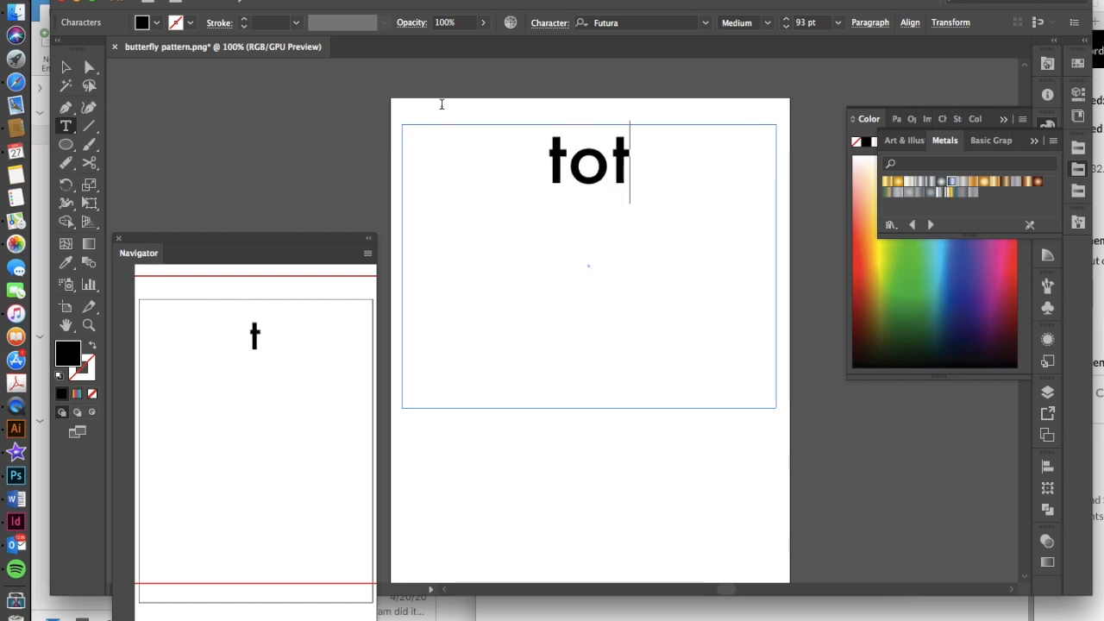
type("ally")
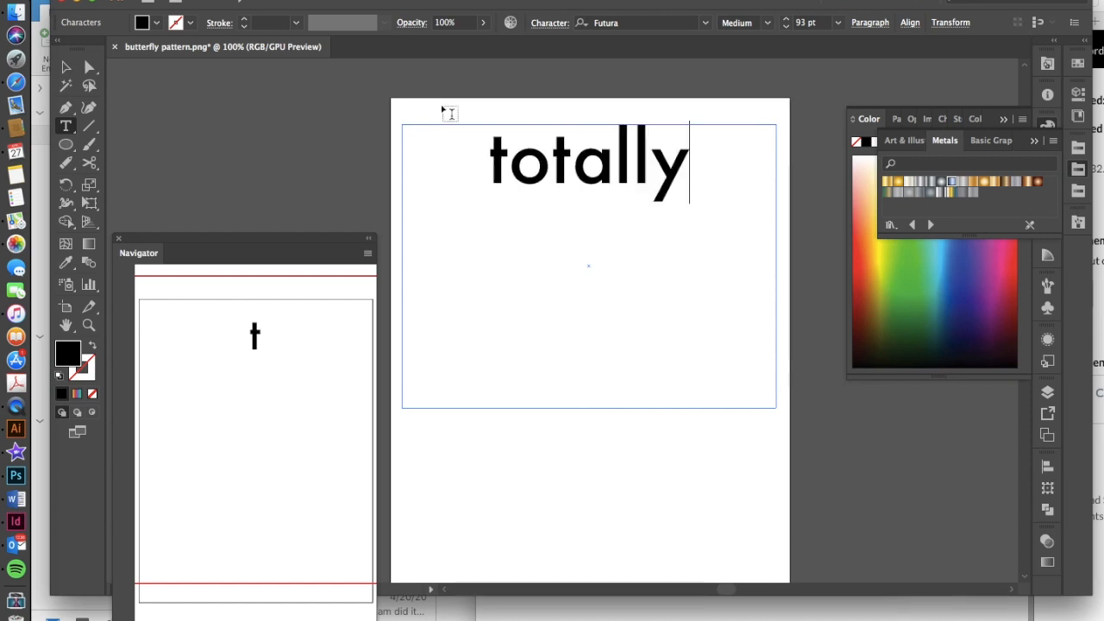
type("rad!")
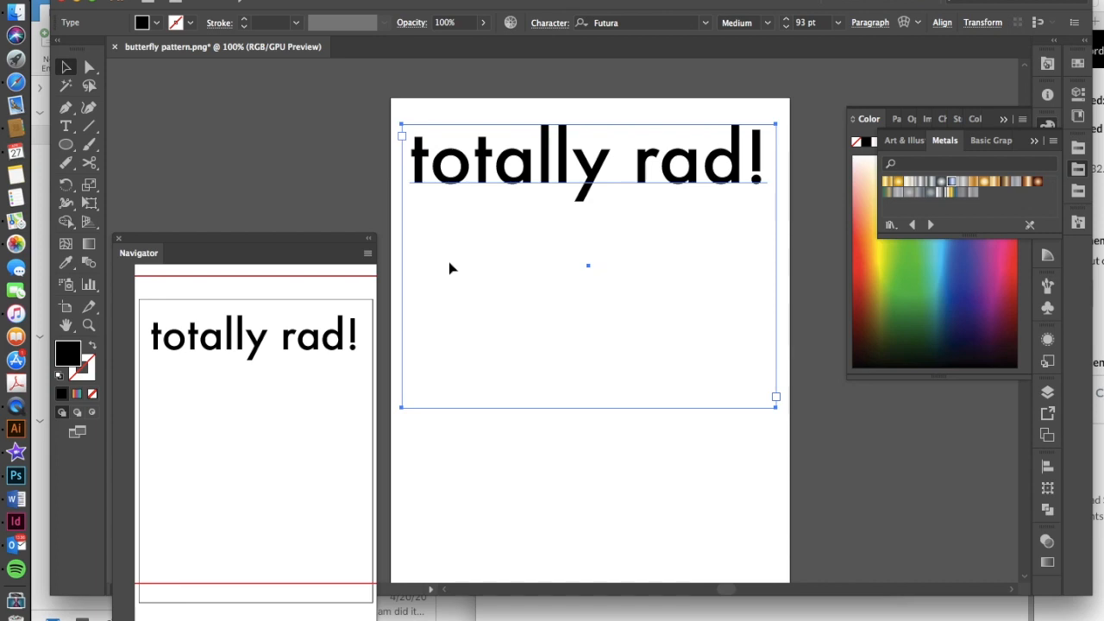
mouse_move(390, 110)
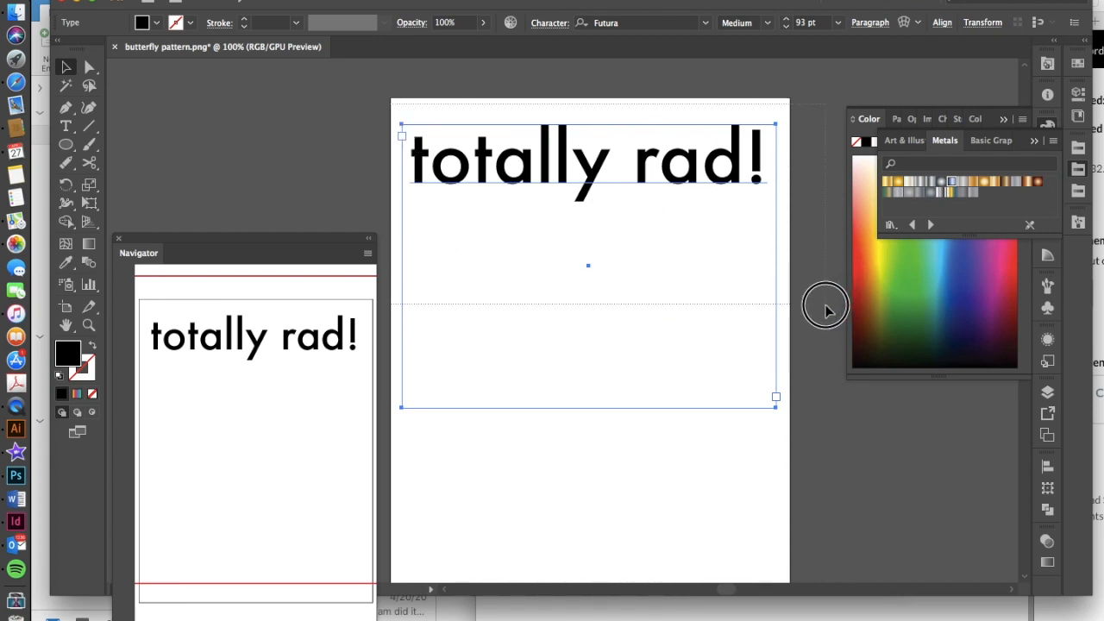
mouse_move(65, 68)
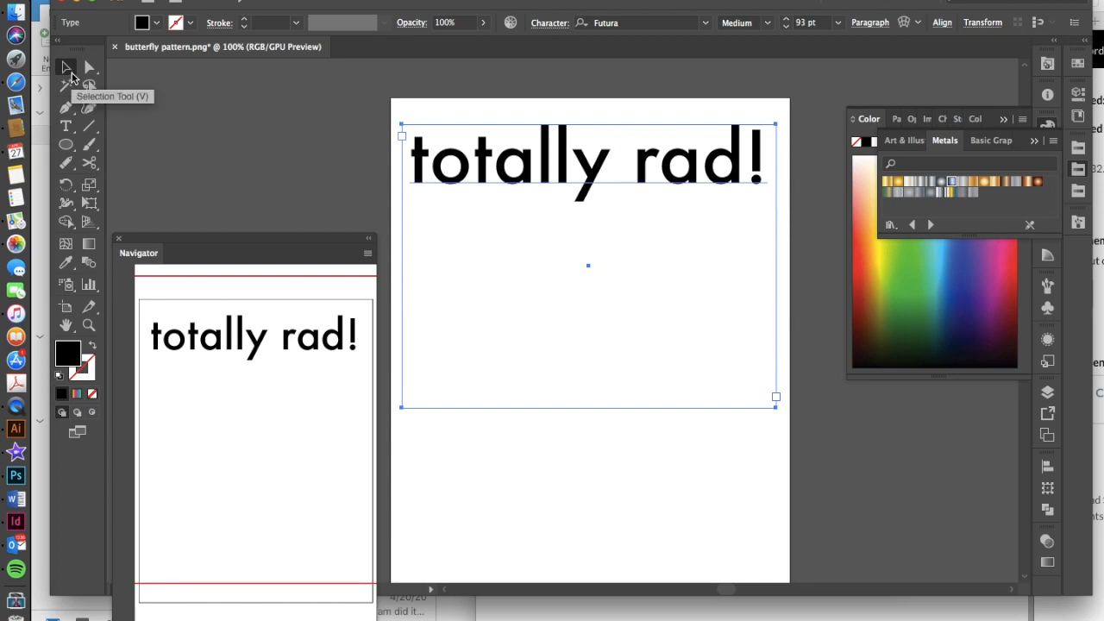
mouse_move(279, 104)
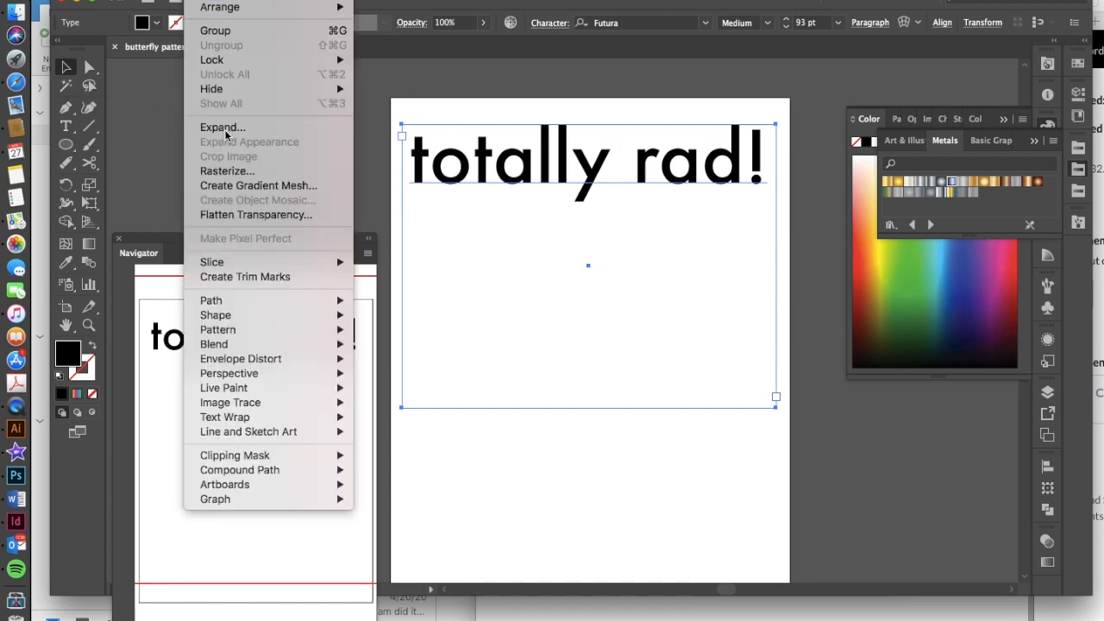
Step: Expand the 'totally rad!' text into vector shapes with Object and Fill kept checked
left_click(222, 128)
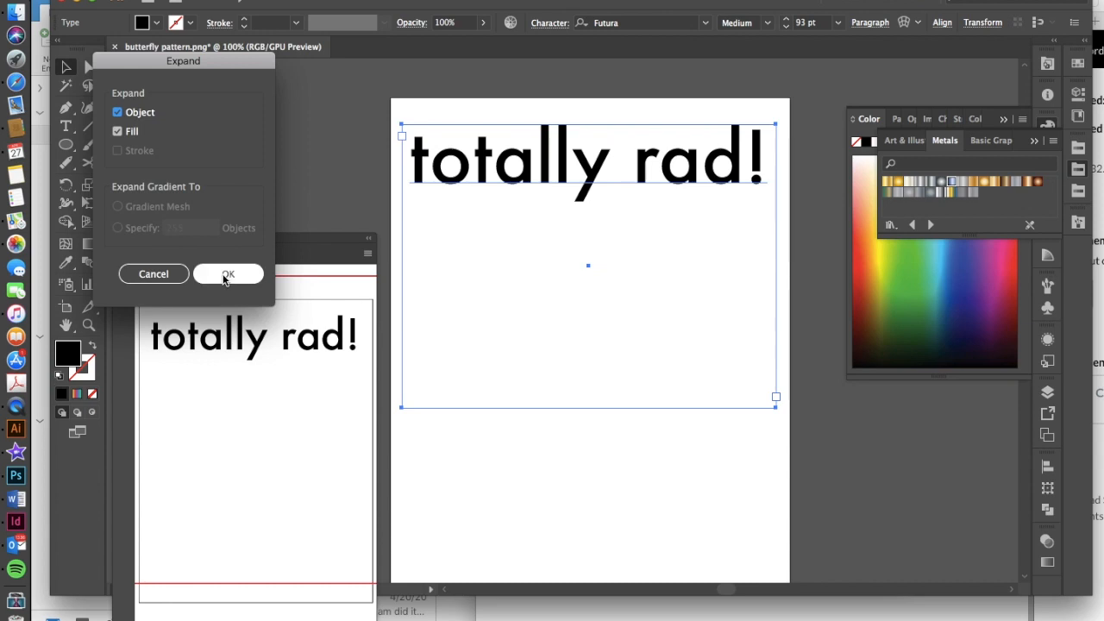
left_click(228, 272)
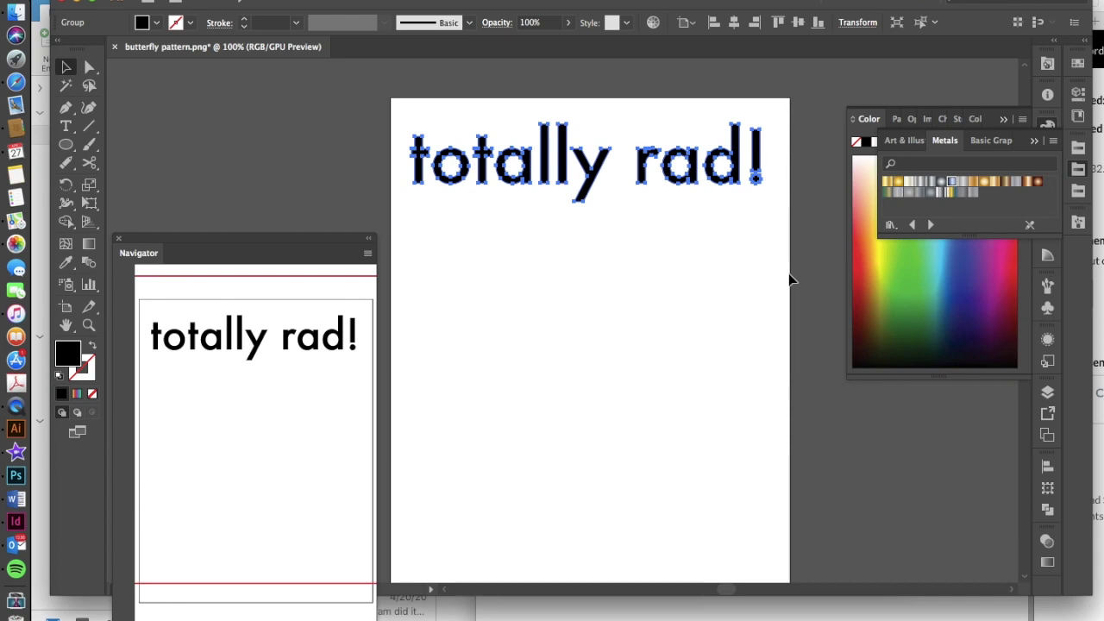
mouse_move(824, 235)
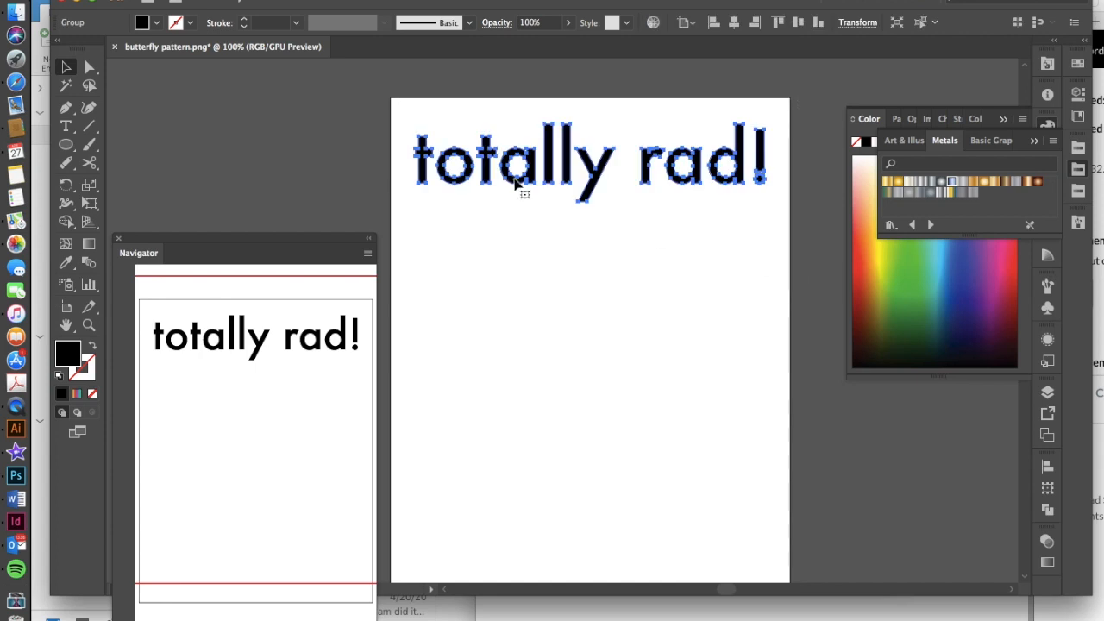
mouse_move(83, 380)
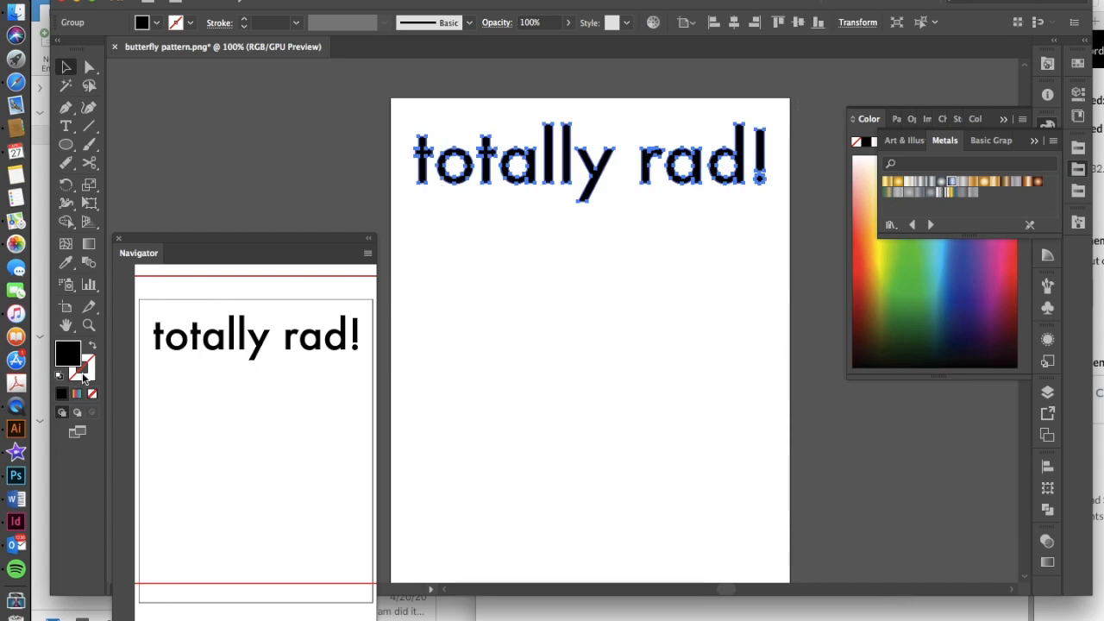
mouse_move(67, 353)
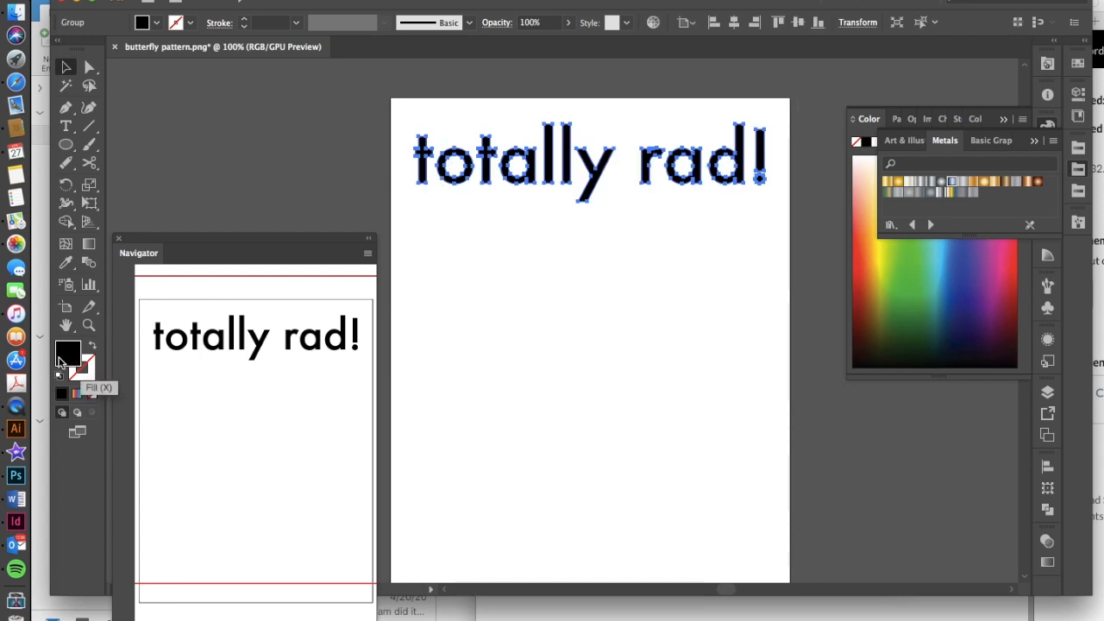
mouse_move(90, 348)
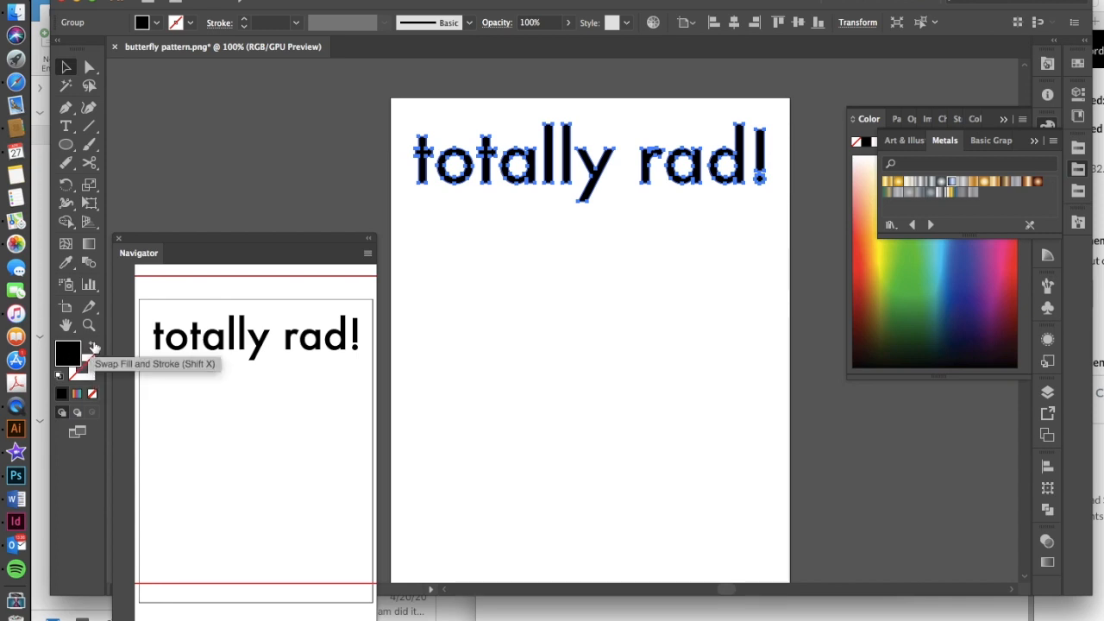
Step: Swap fill and stroke so the letters become thin black outlines, with Stroke active in the Color panel
left_click(90, 348)
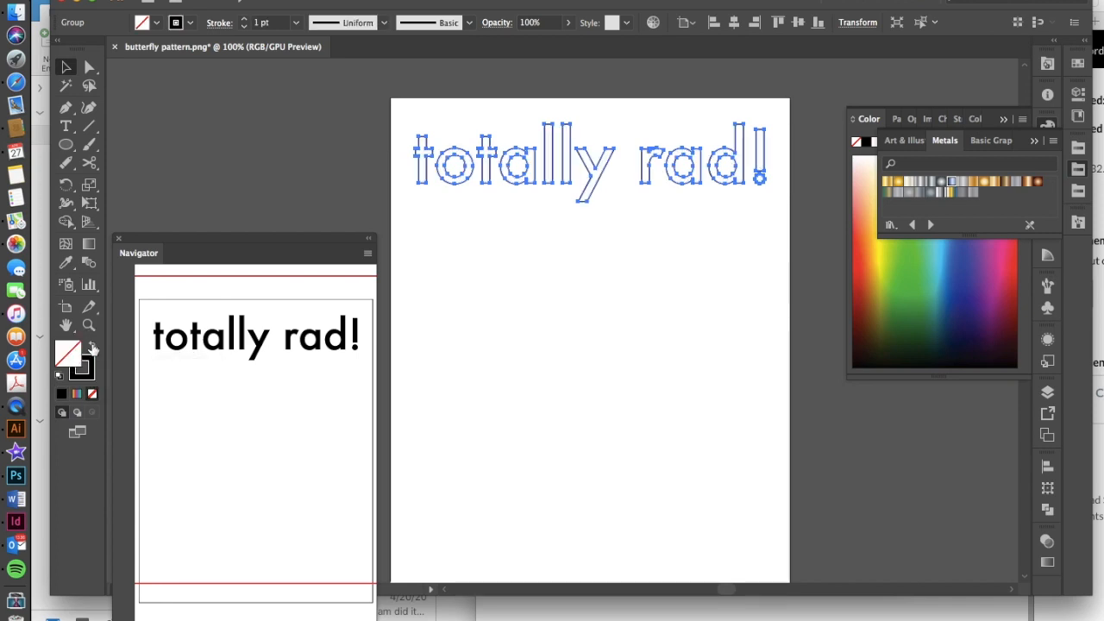
left_click(80, 366)
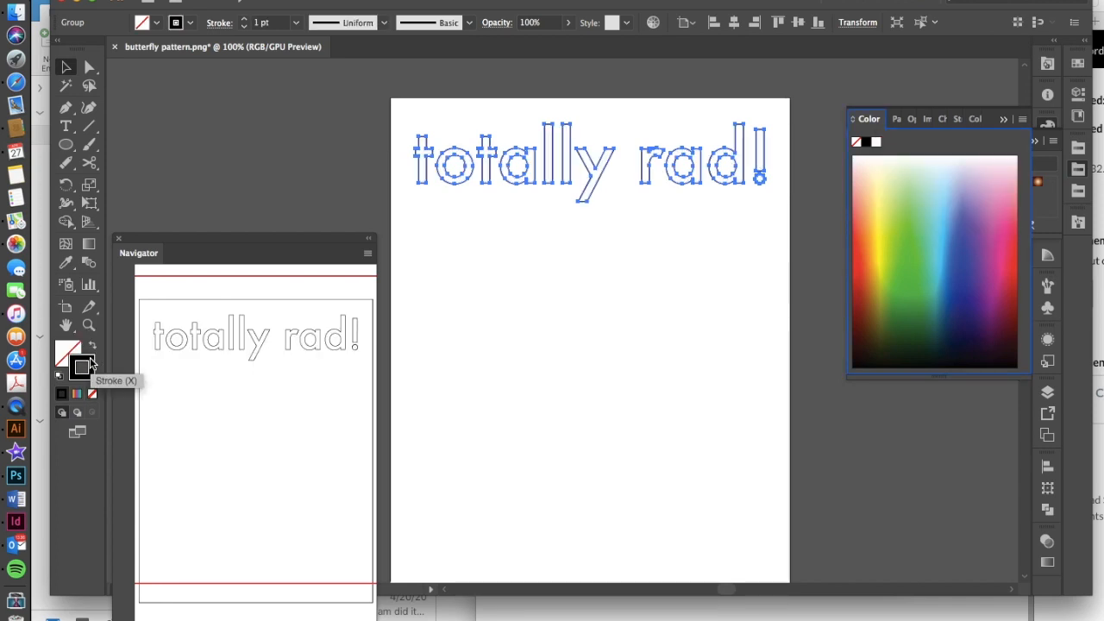
mouse_move(69, 352)
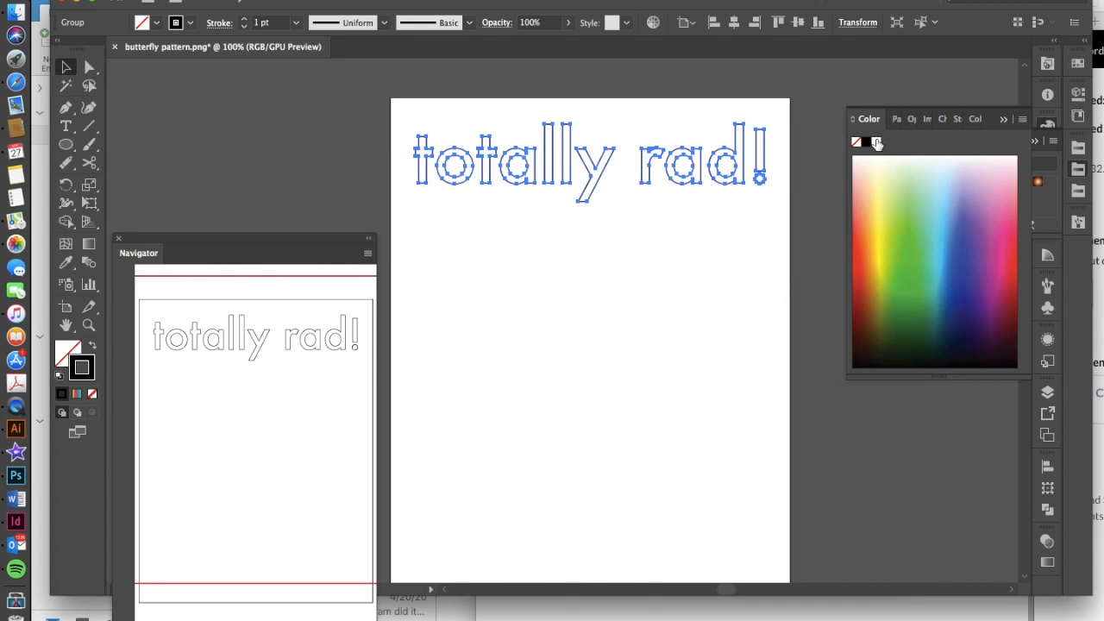
left_click(599, 307)
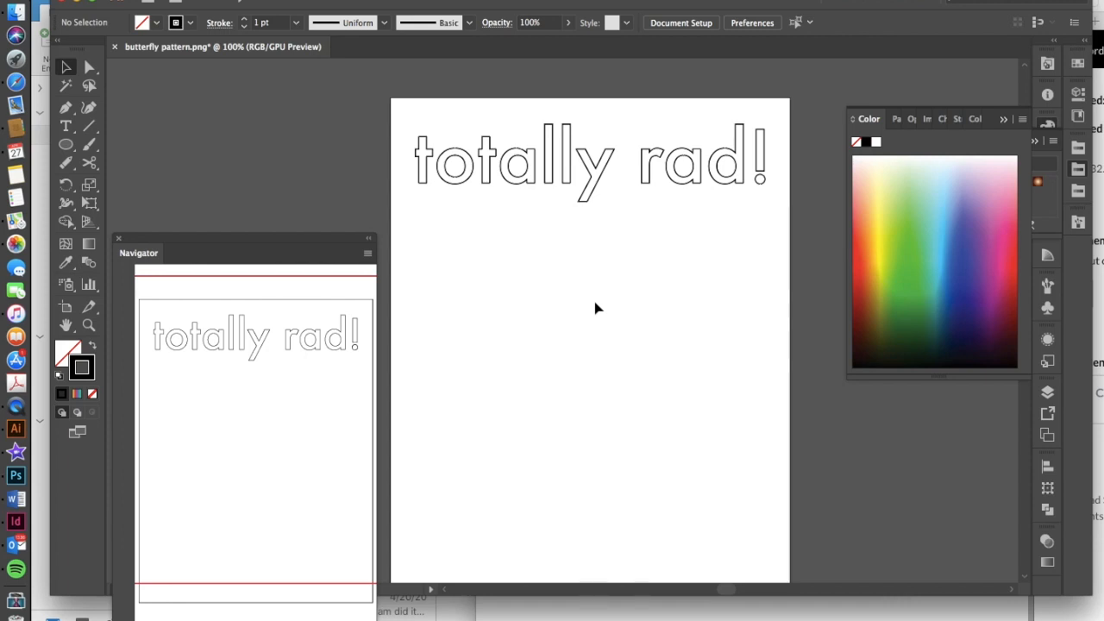
mouse_move(509, 176)
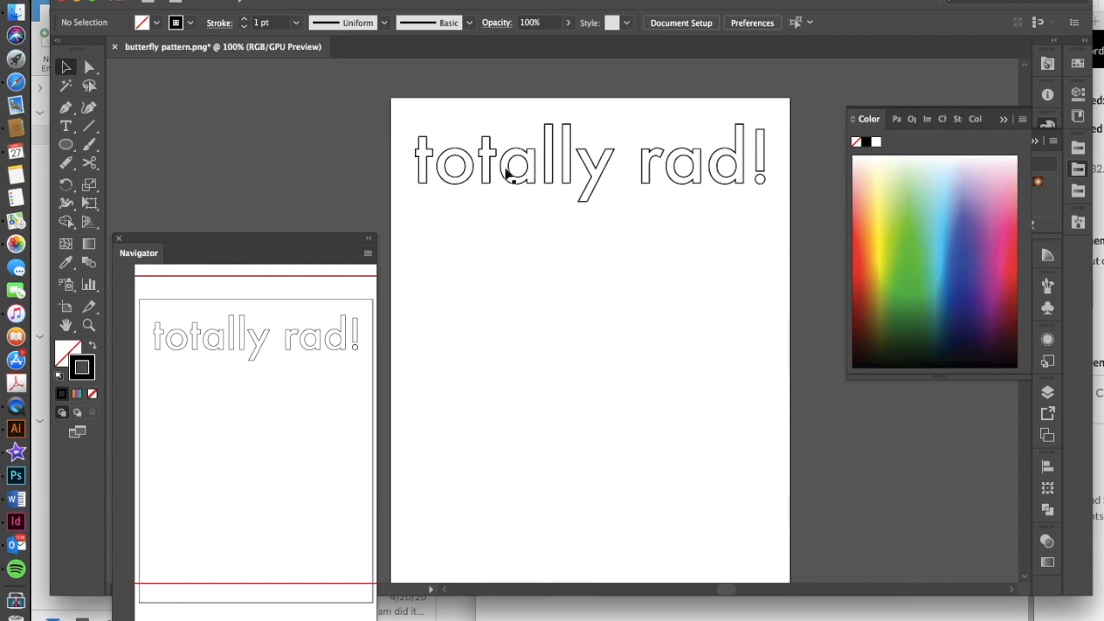
mouse_move(628, 539)
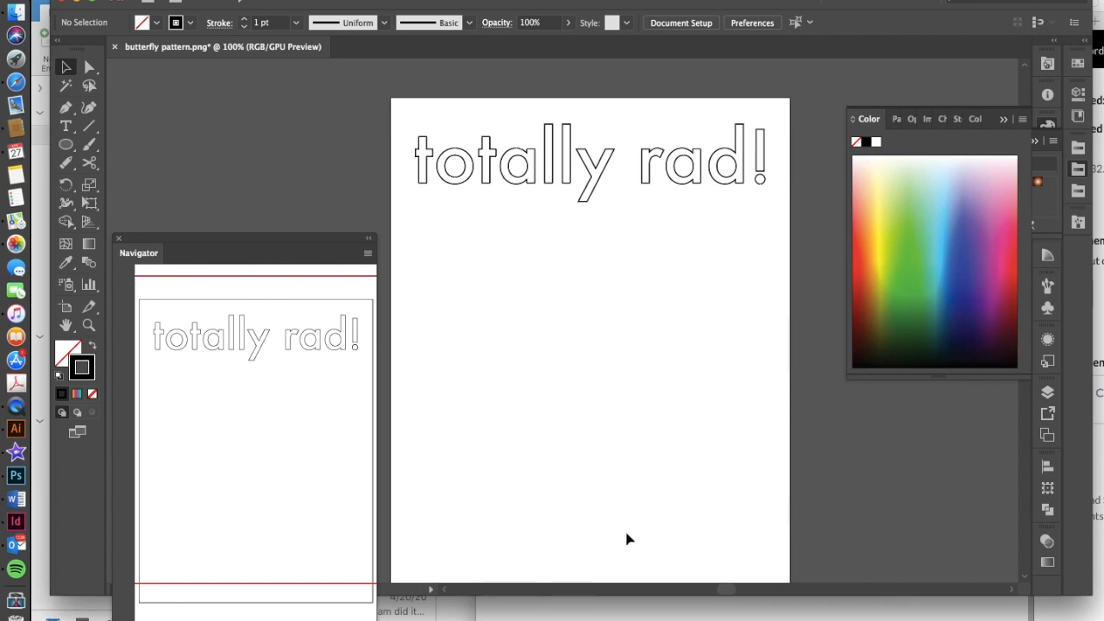
mouse_move(618, 504)
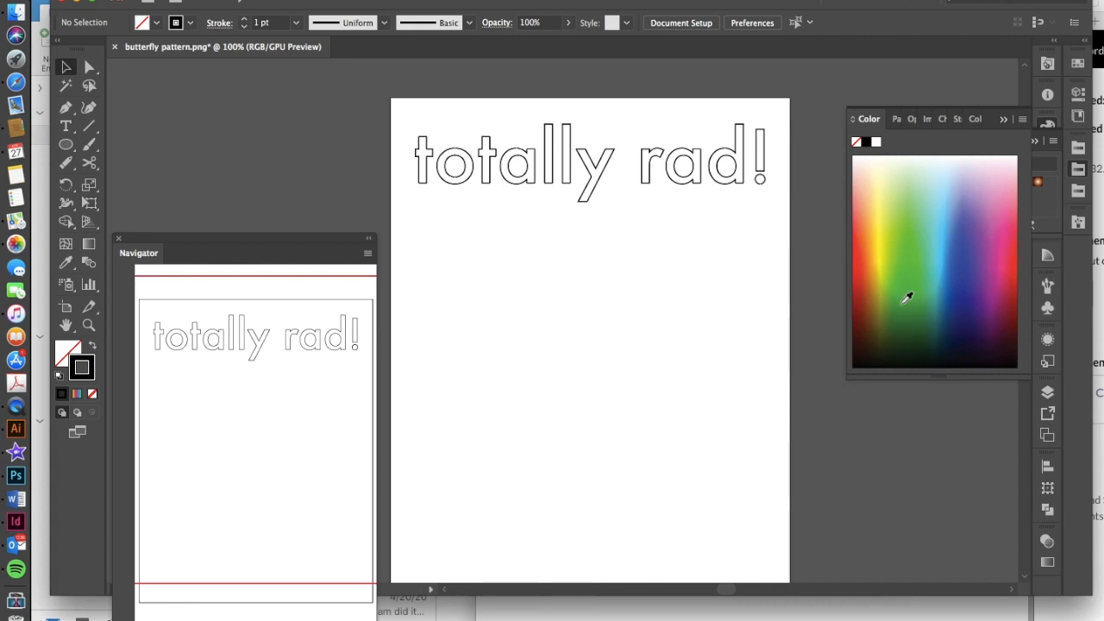
mouse_move(974, 276)
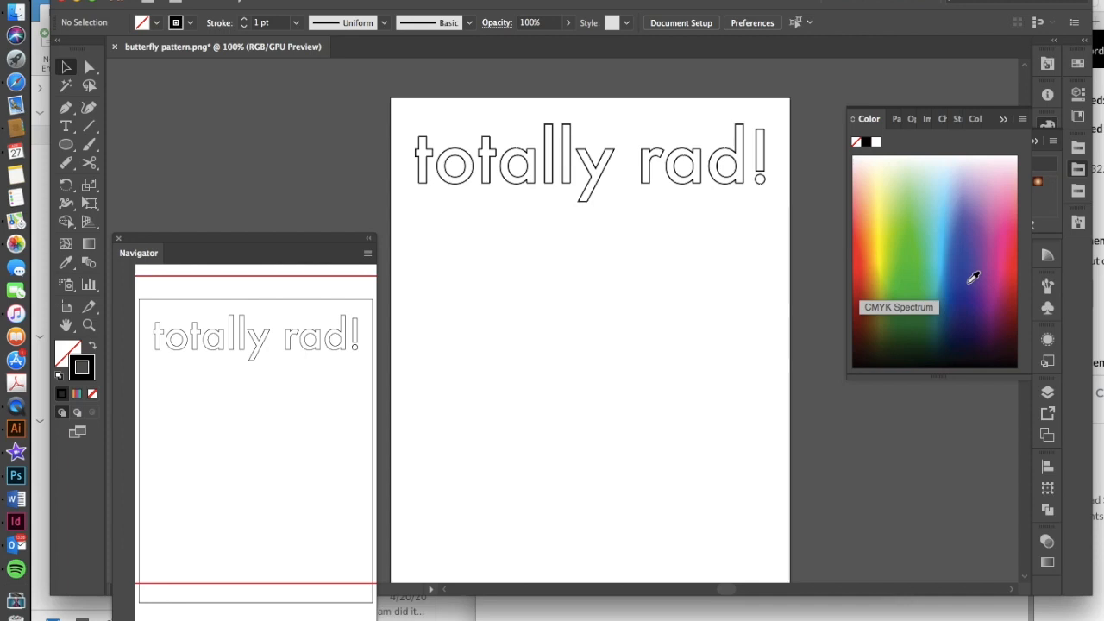
mouse_move(608, 528)
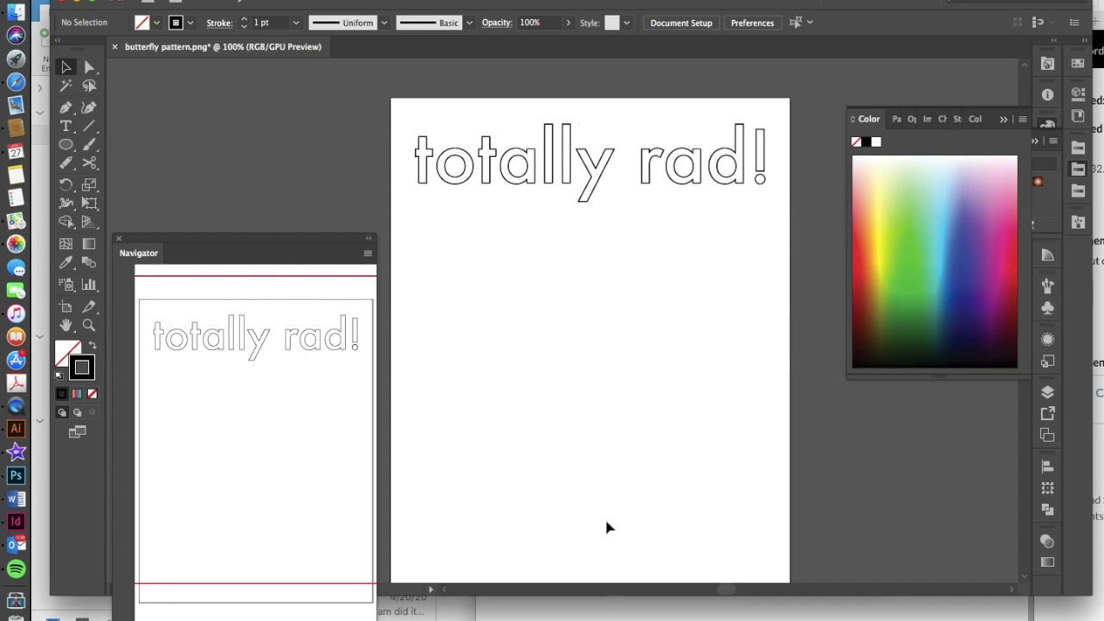
mouse_move(595, 176)
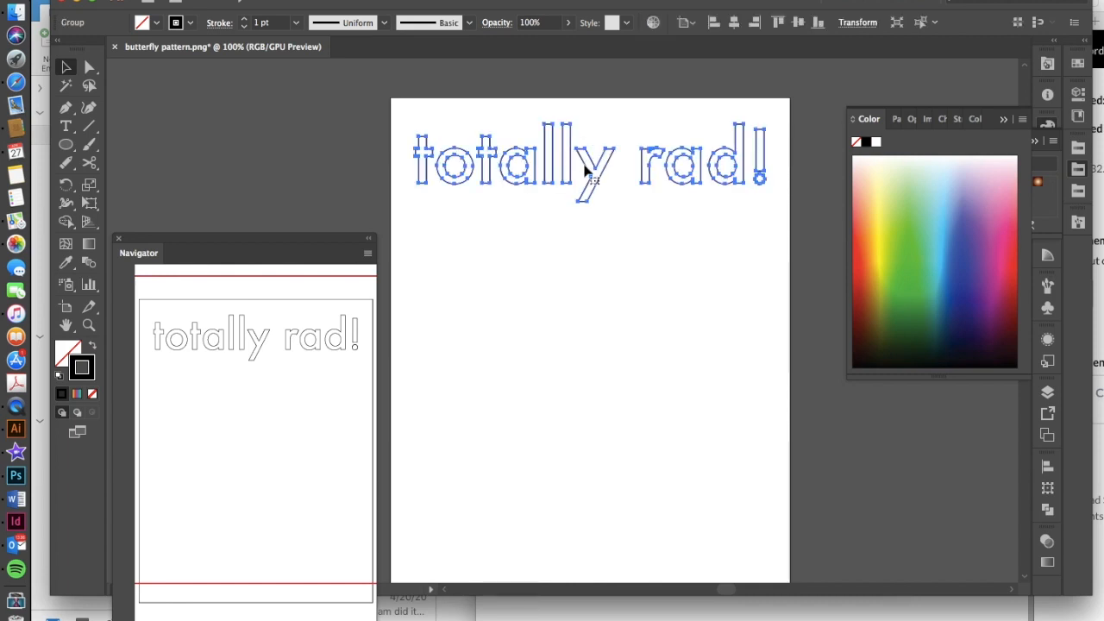
mouse_move(583, 189)
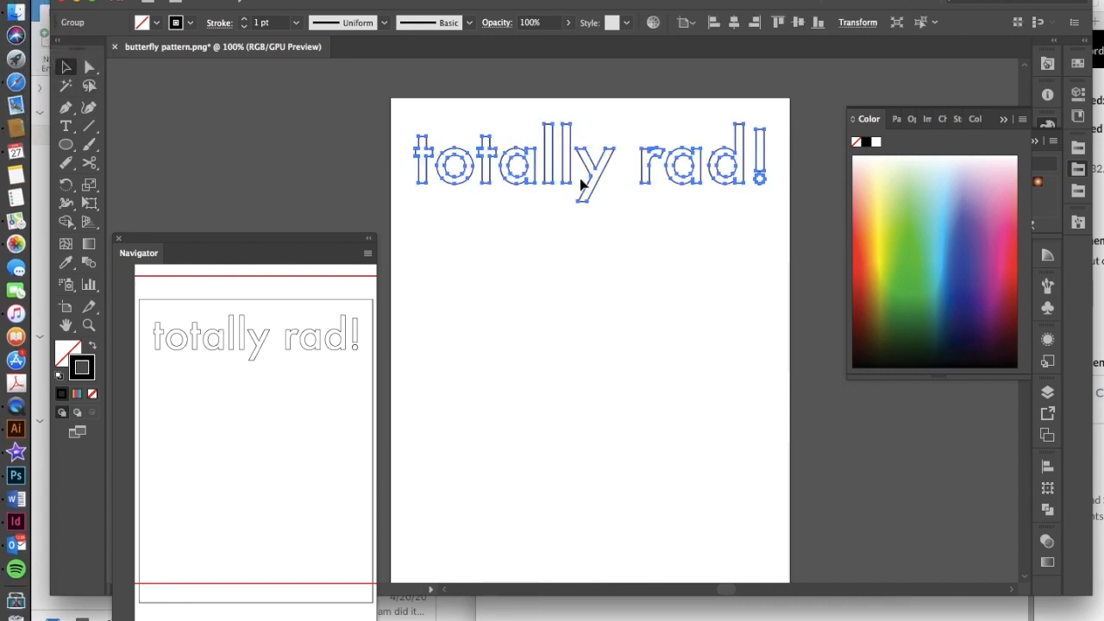
mouse_move(549, 164)
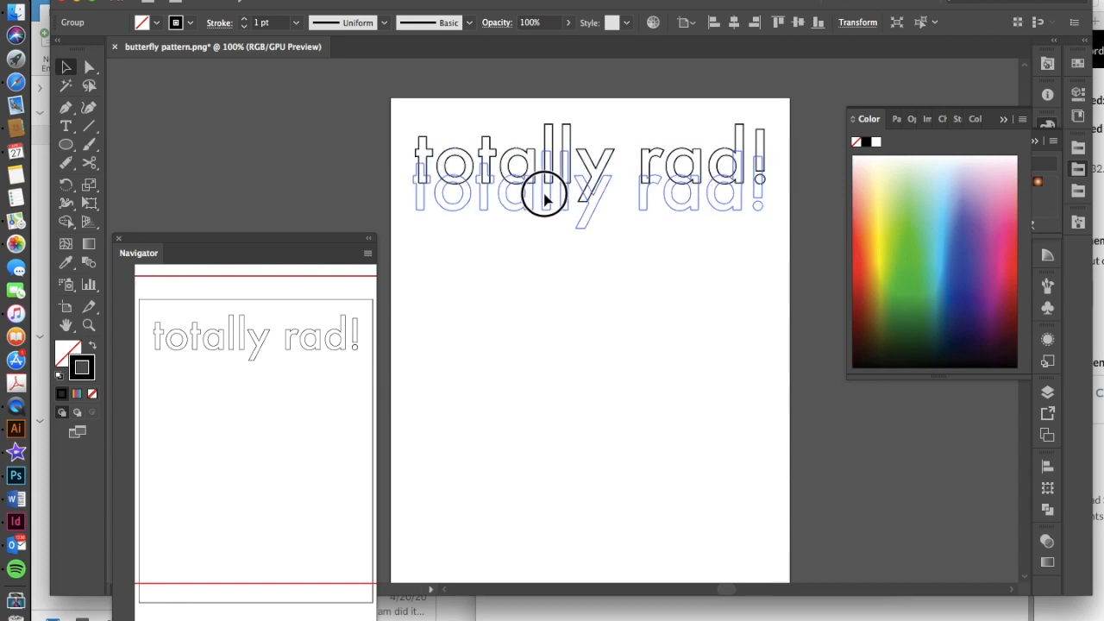
Step: Alt-drag copies of the outlined word downward, doubling the rows into a stack below the original
left_click_drag(543, 199, 543, 210)
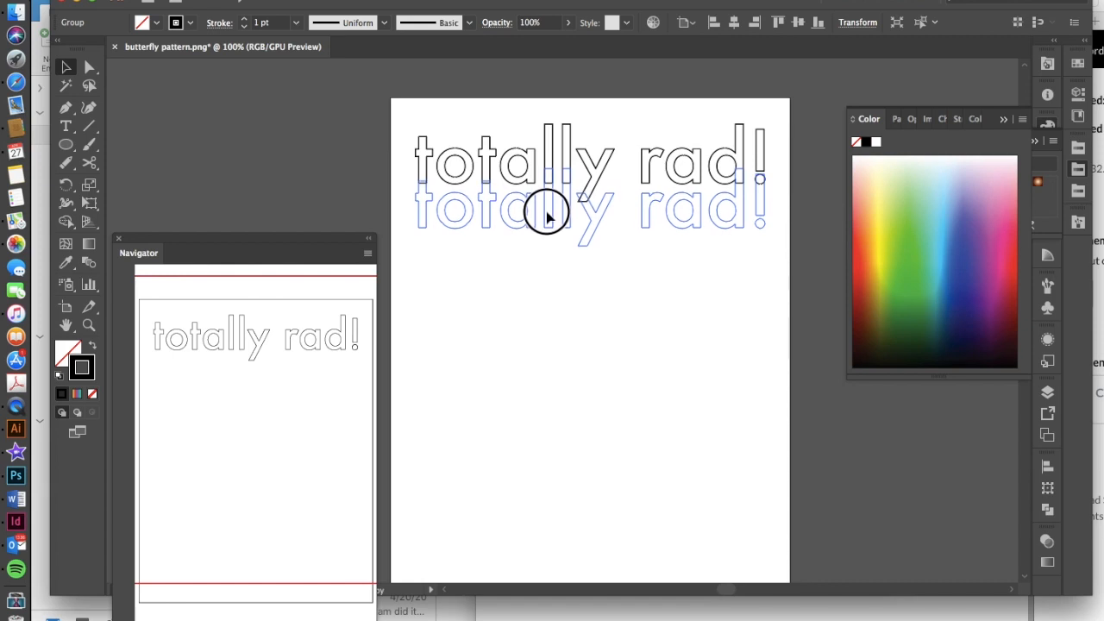
left_click(544, 210)
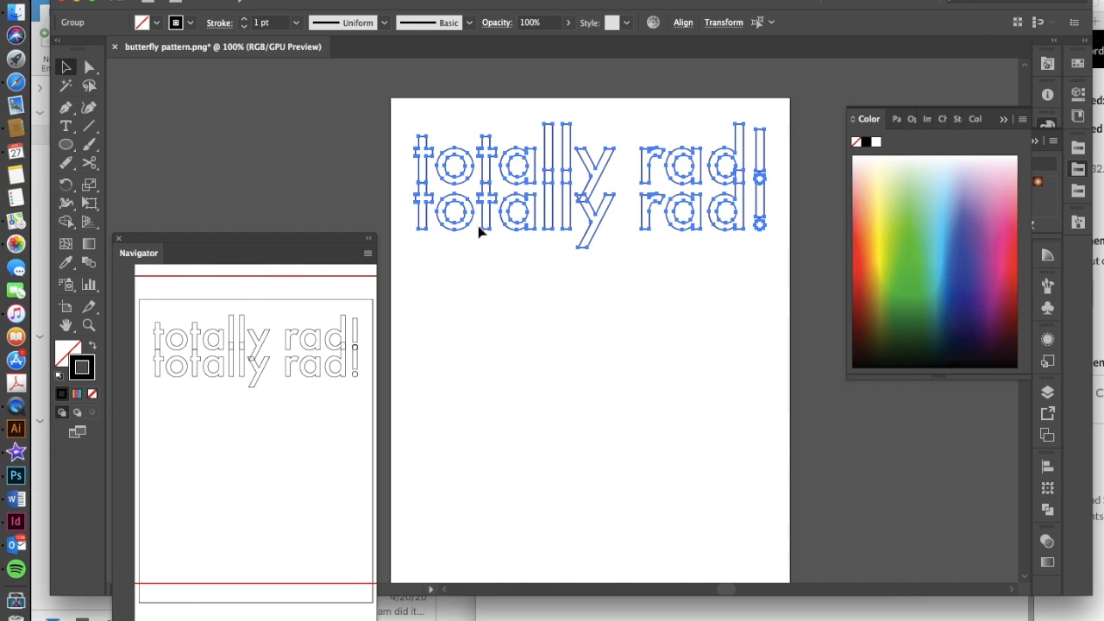
mouse_move(484, 234)
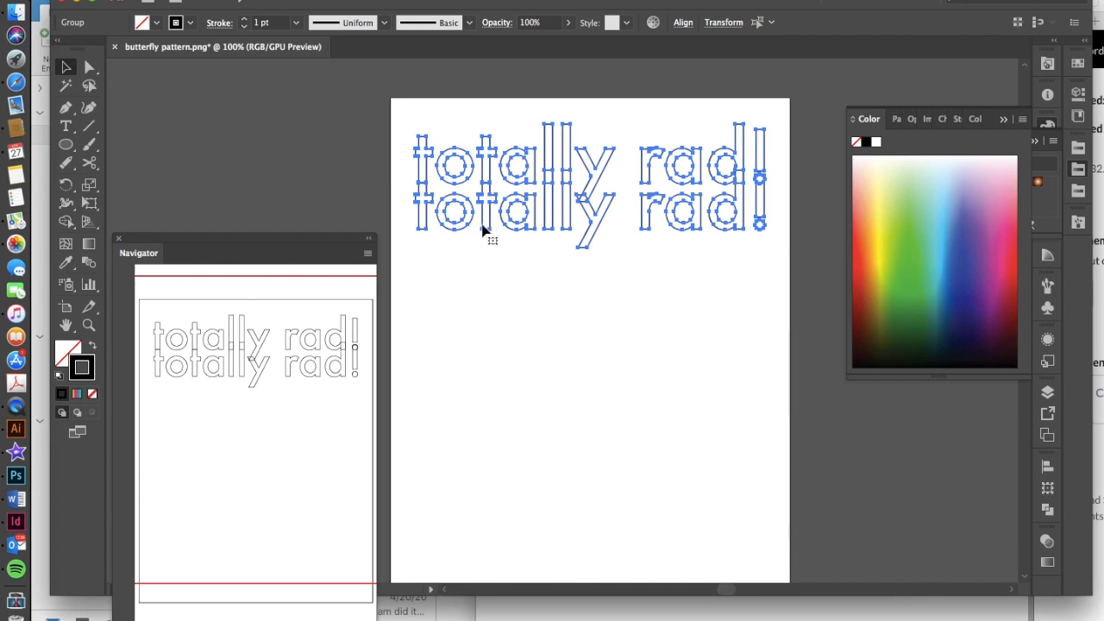
mouse_move(483, 228)
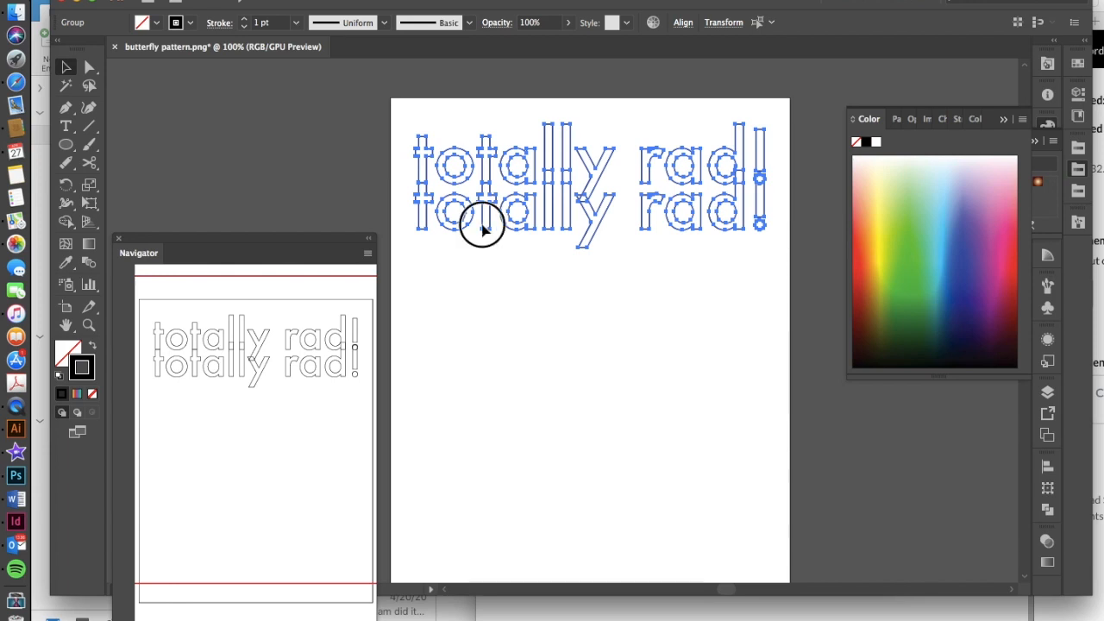
left_click_drag(483, 228, 482, 307)
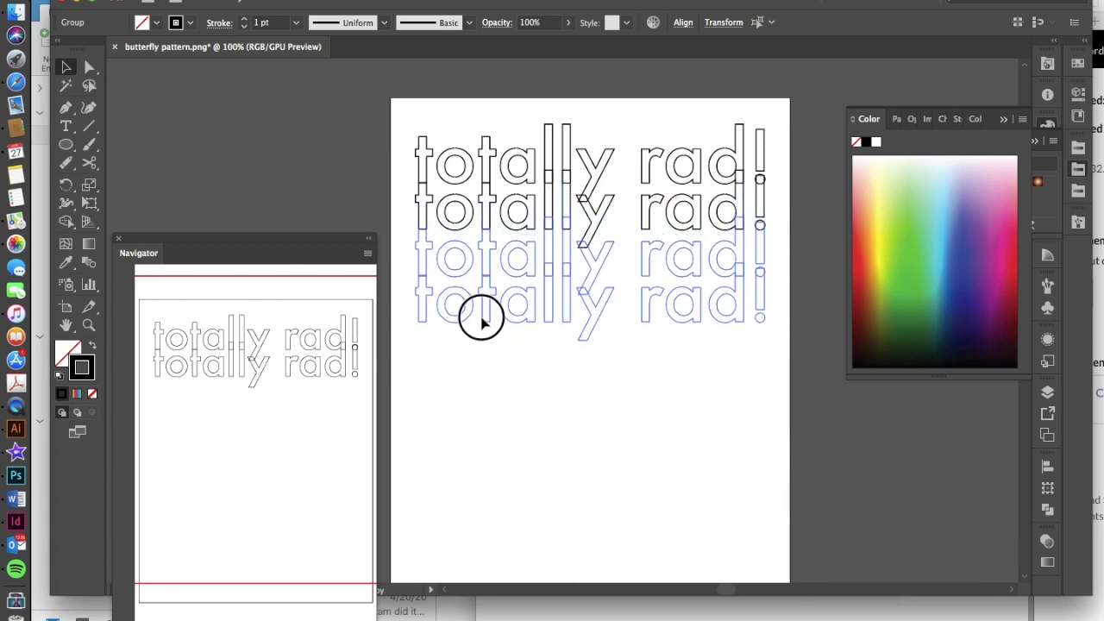
left_click(483, 320)
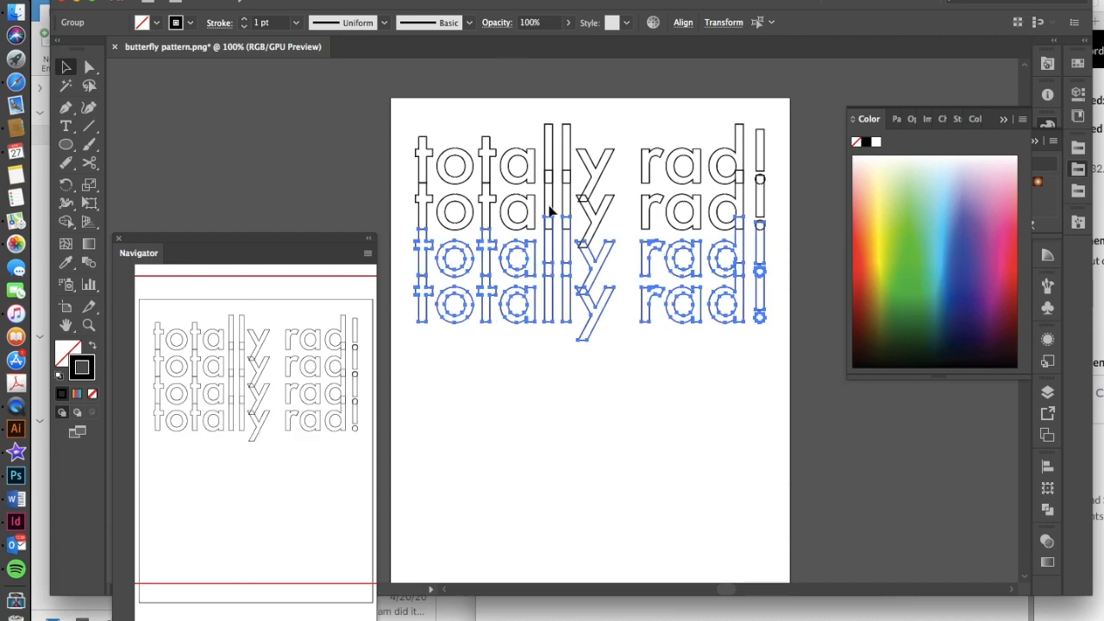
mouse_move(431, 302)
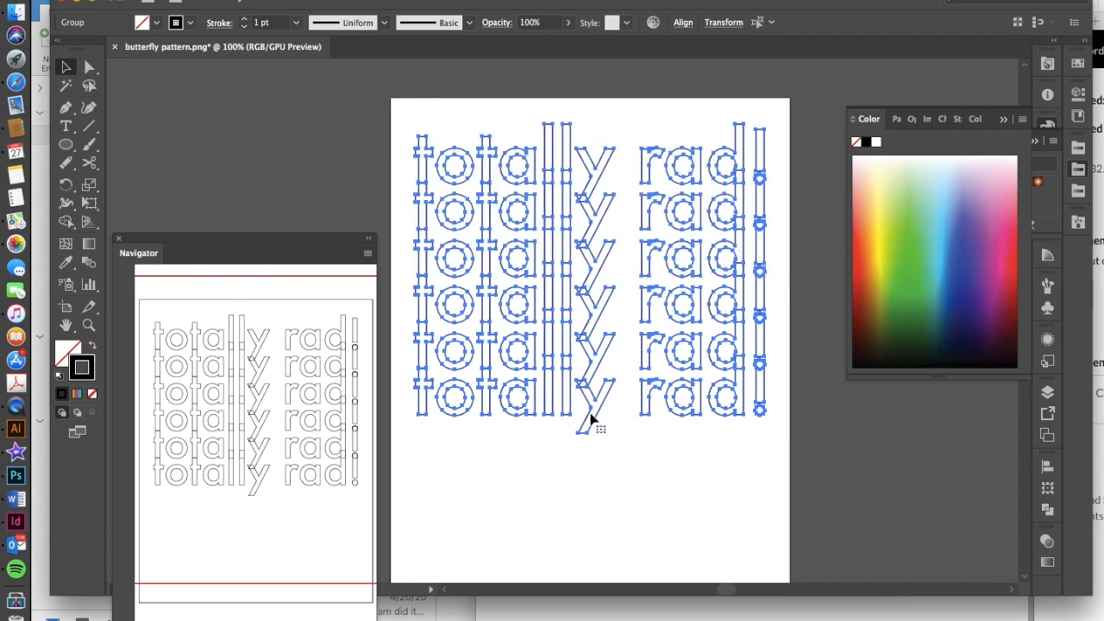
mouse_move(594, 363)
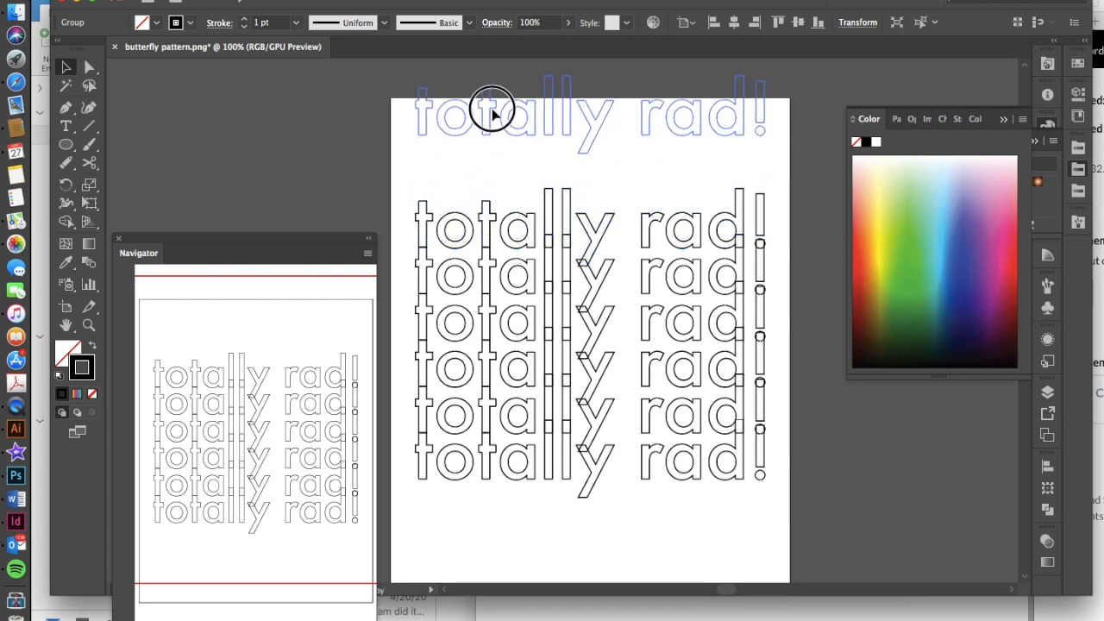
Step: Drag the top 'totally rad!' row up to the artboard's top edge and deselect it
left_click(492, 112)
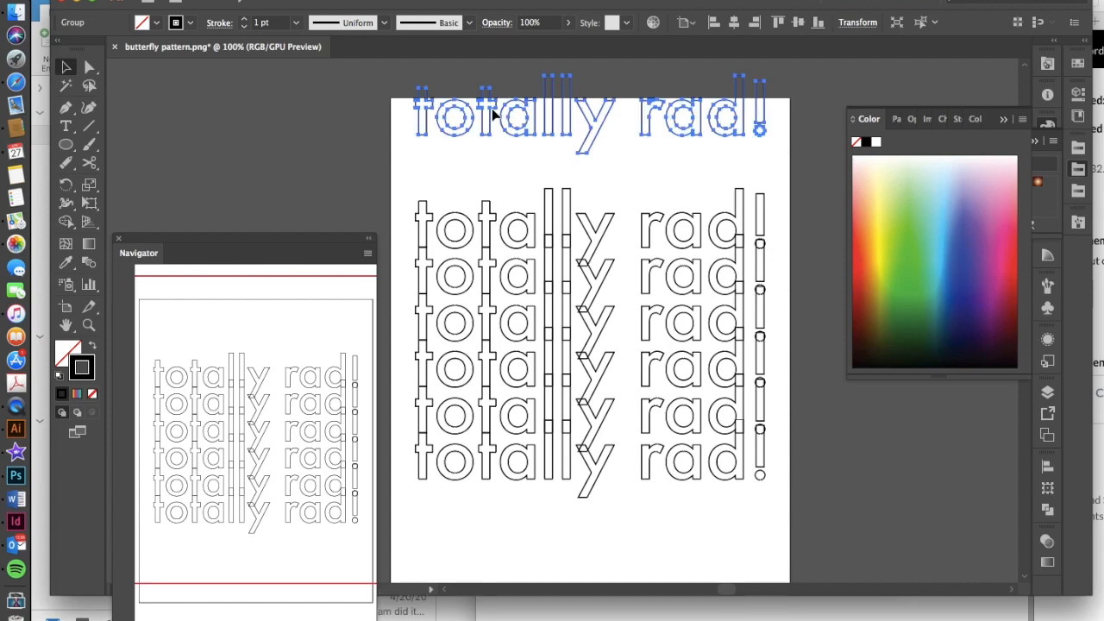
left_click(602, 183)
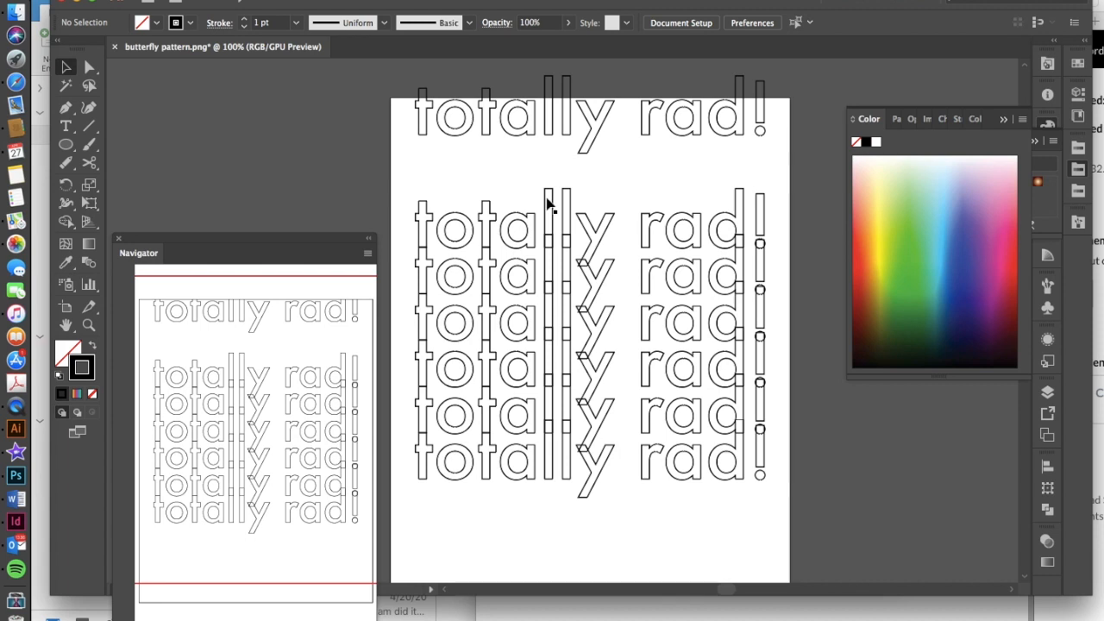
Step: Select the first and another stacked row to set the red and purple end colours for the vertical blend
left_click(552, 224)
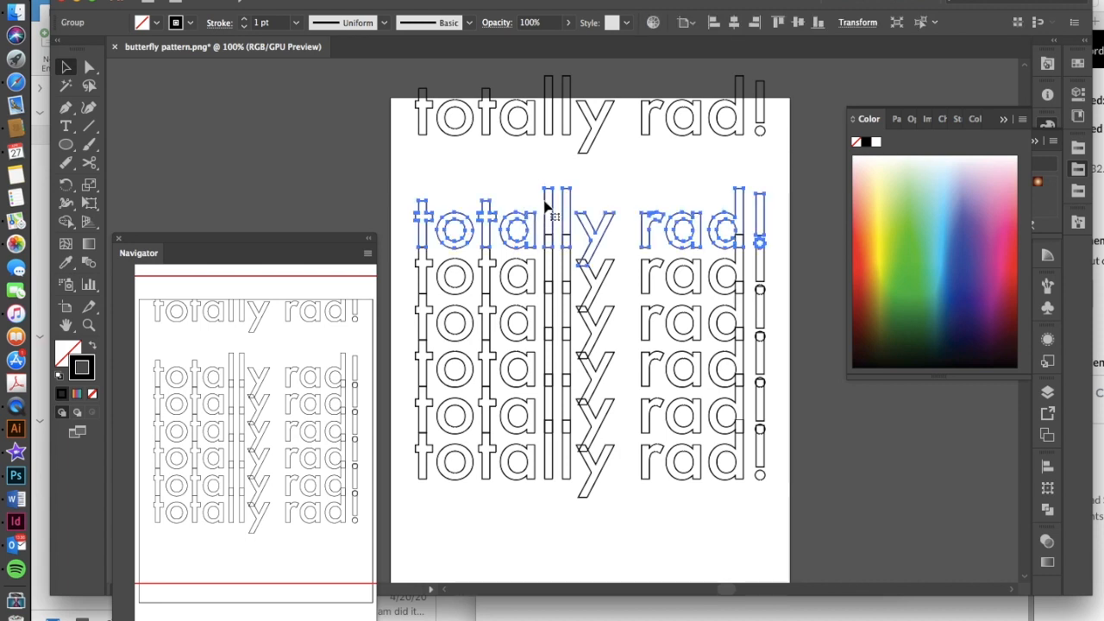
mouse_move(859, 253)
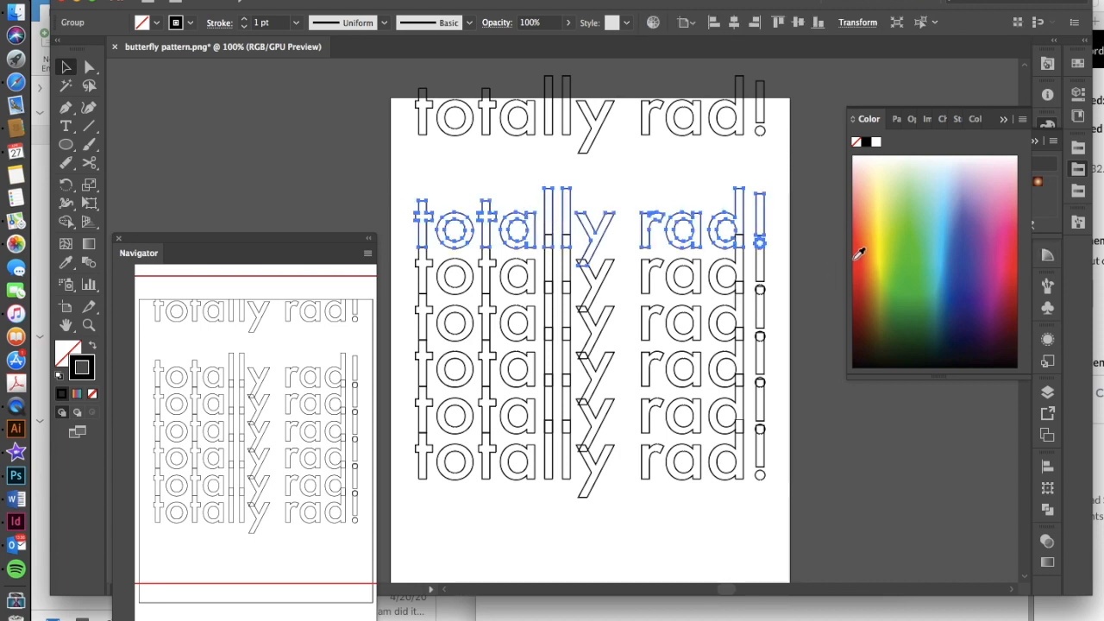
mouse_move(38, 307)
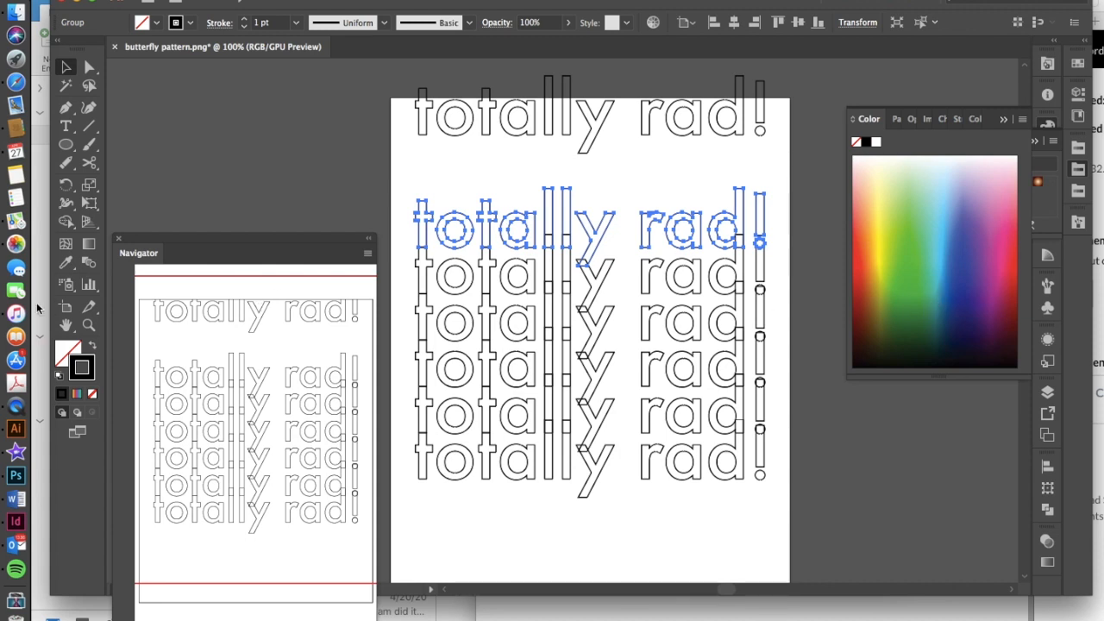
mouse_move(95, 259)
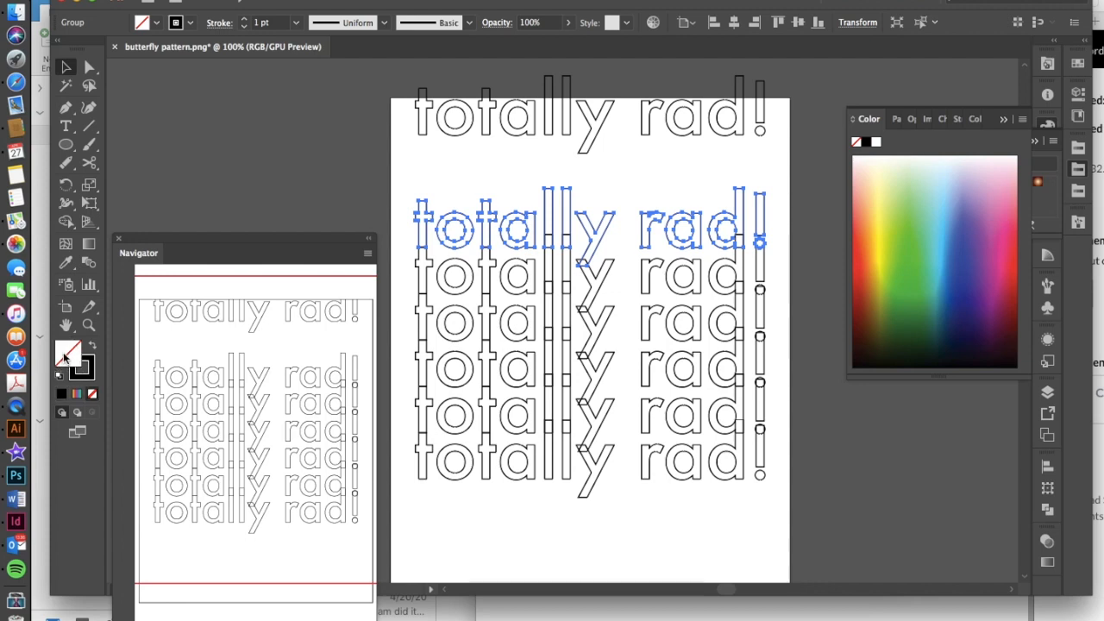
mouse_move(90, 361)
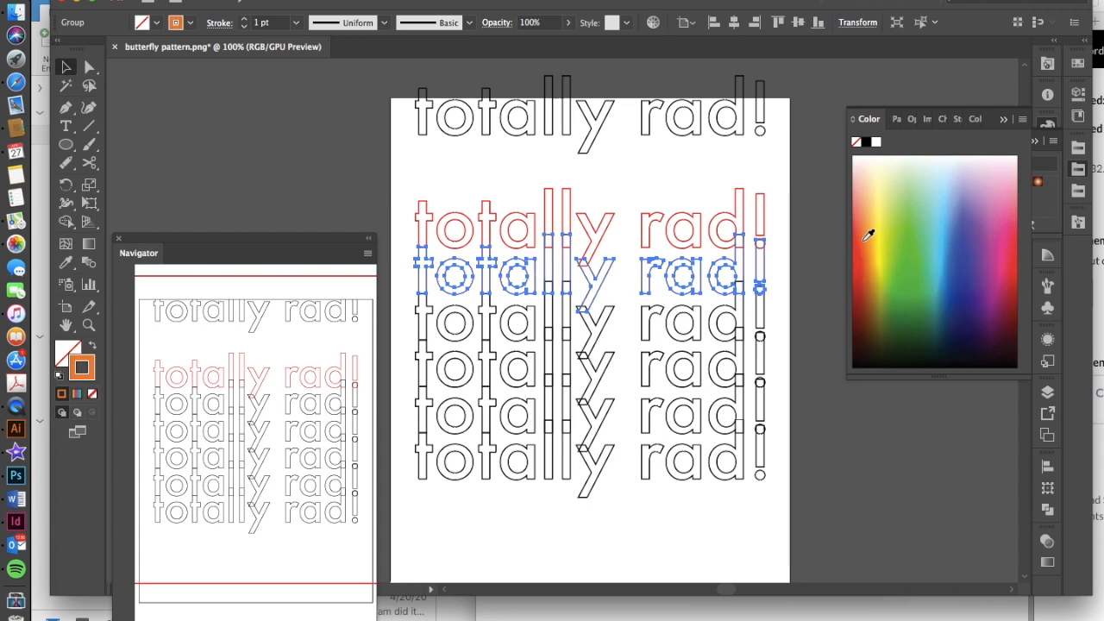
left_click(905, 259)
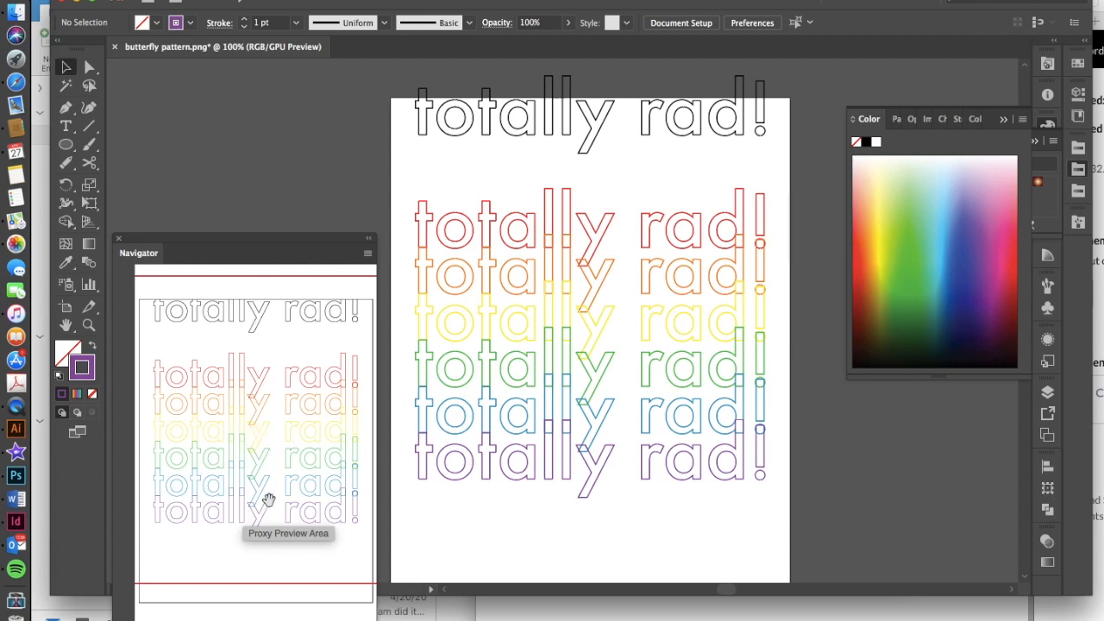
mouse_move(183, 320)
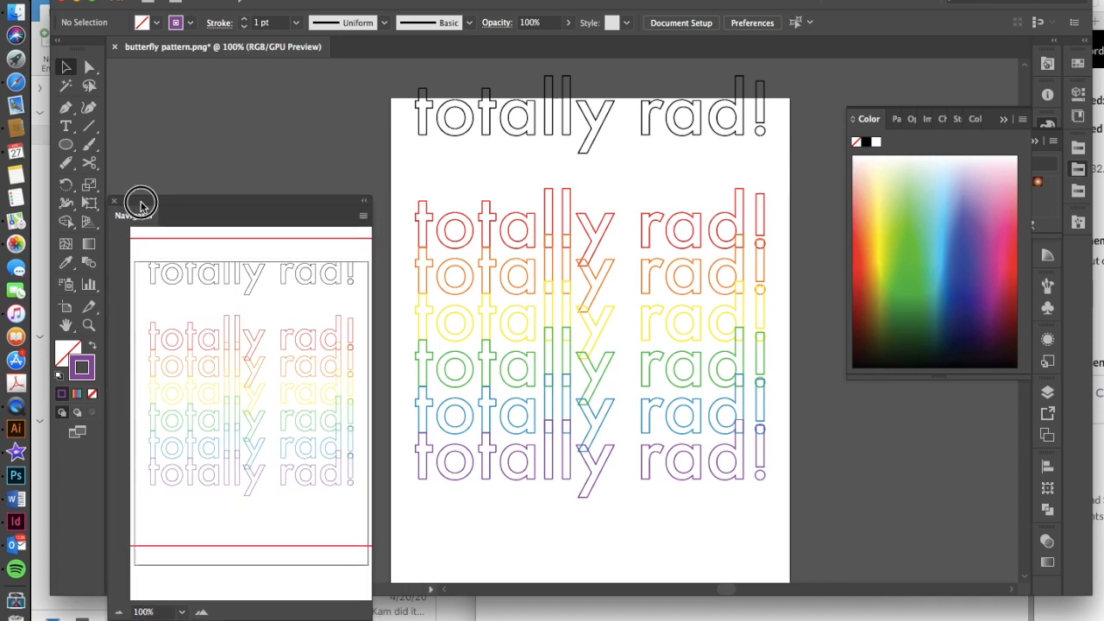
left_click_drag(141, 203, 140, 183)
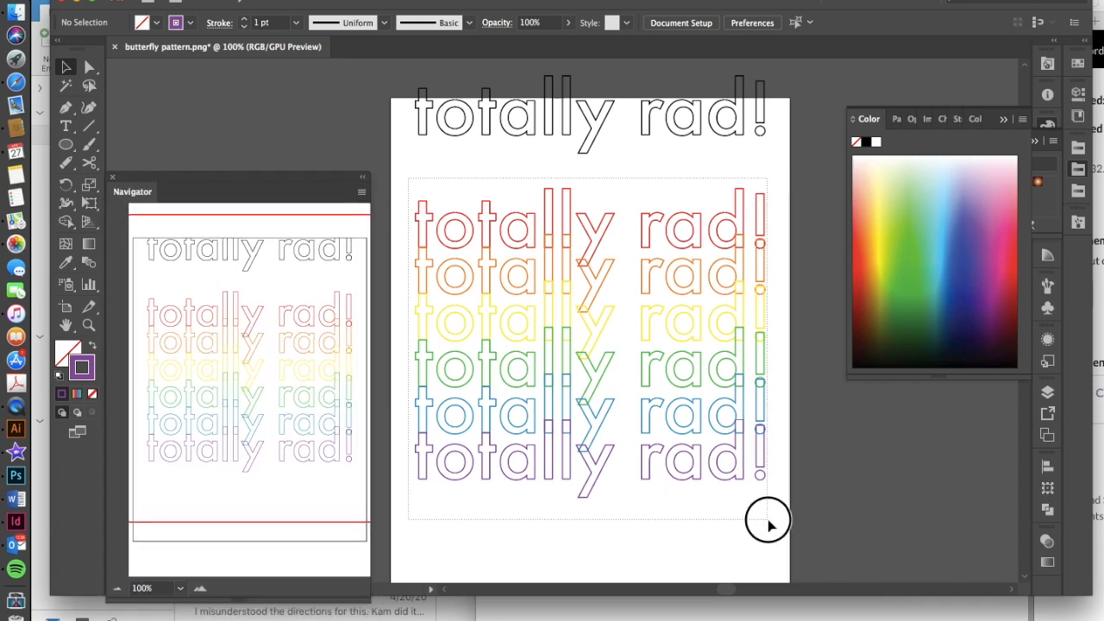
left_click(587, 345)
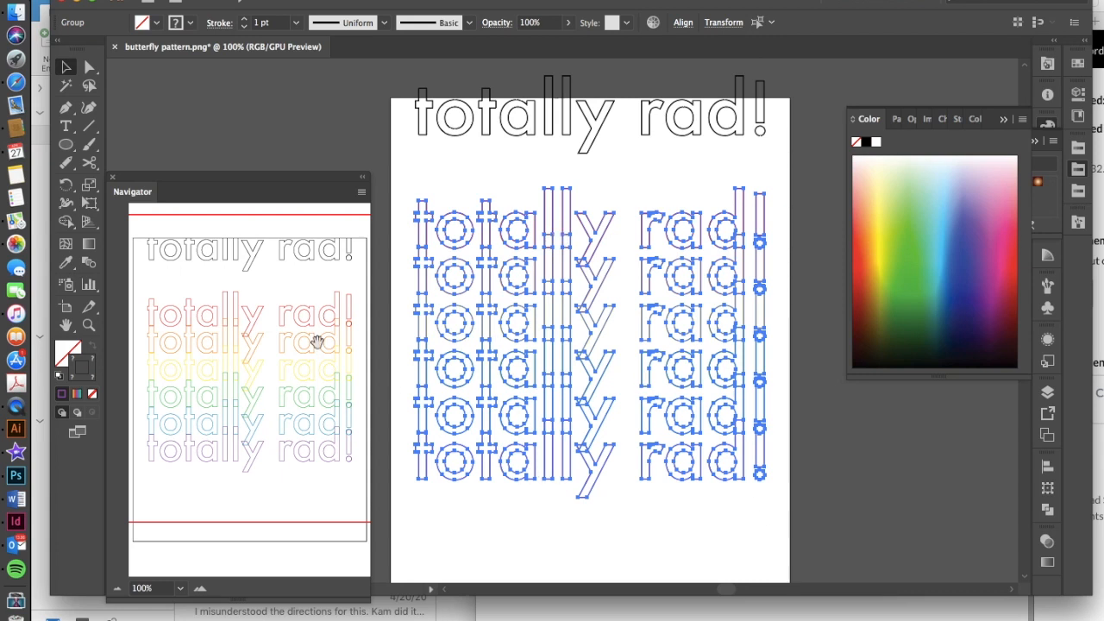
mouse_move(281, 447)
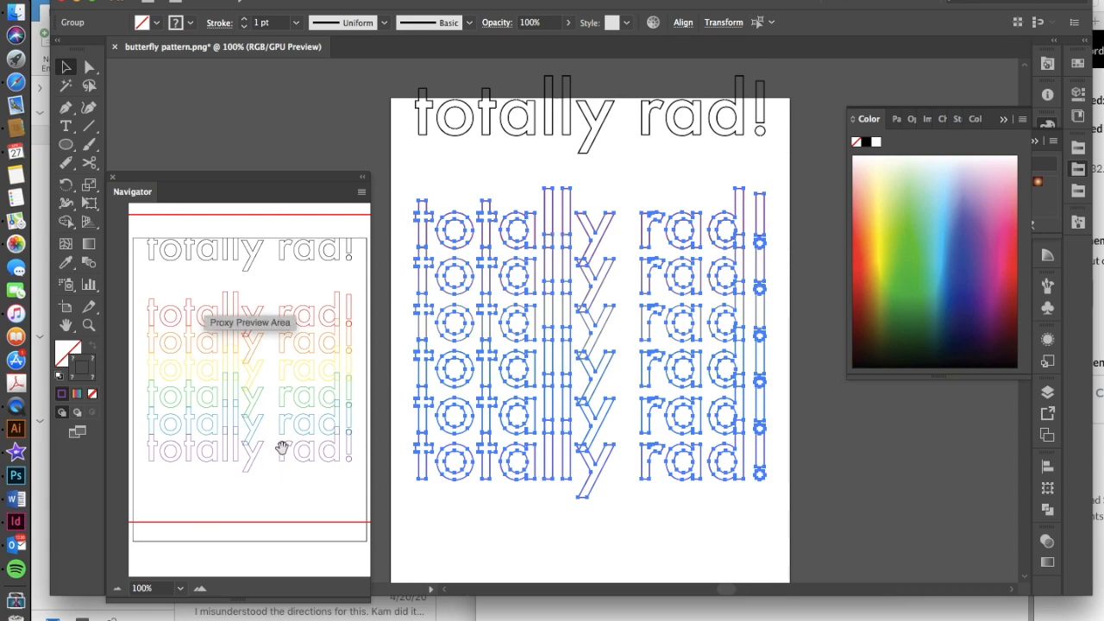
left_click(538, 515)
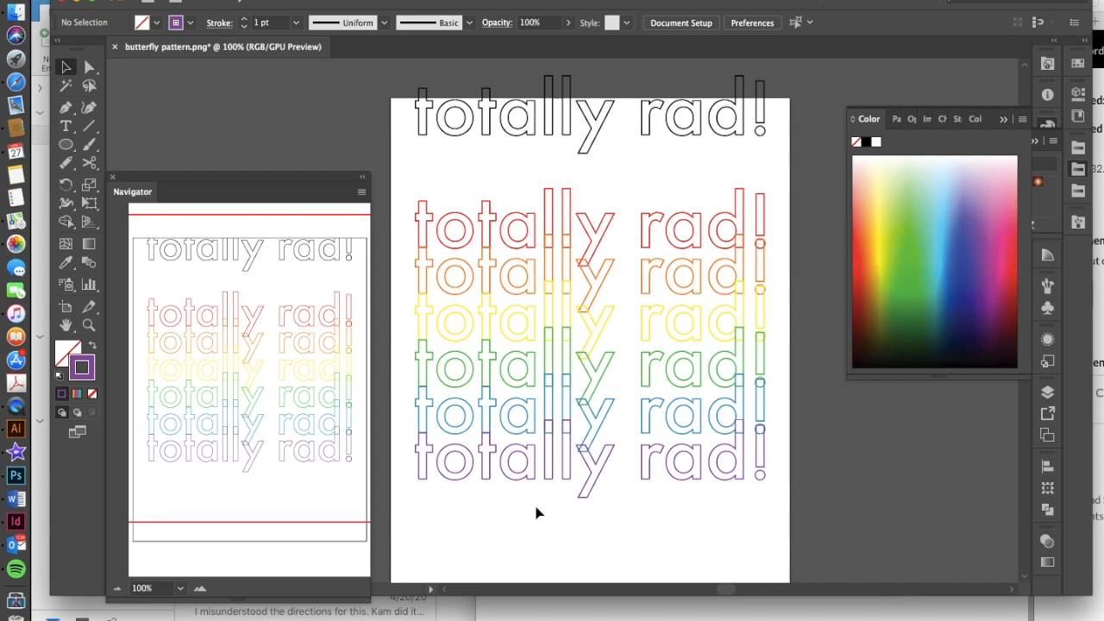
mouse_move(445, 424)
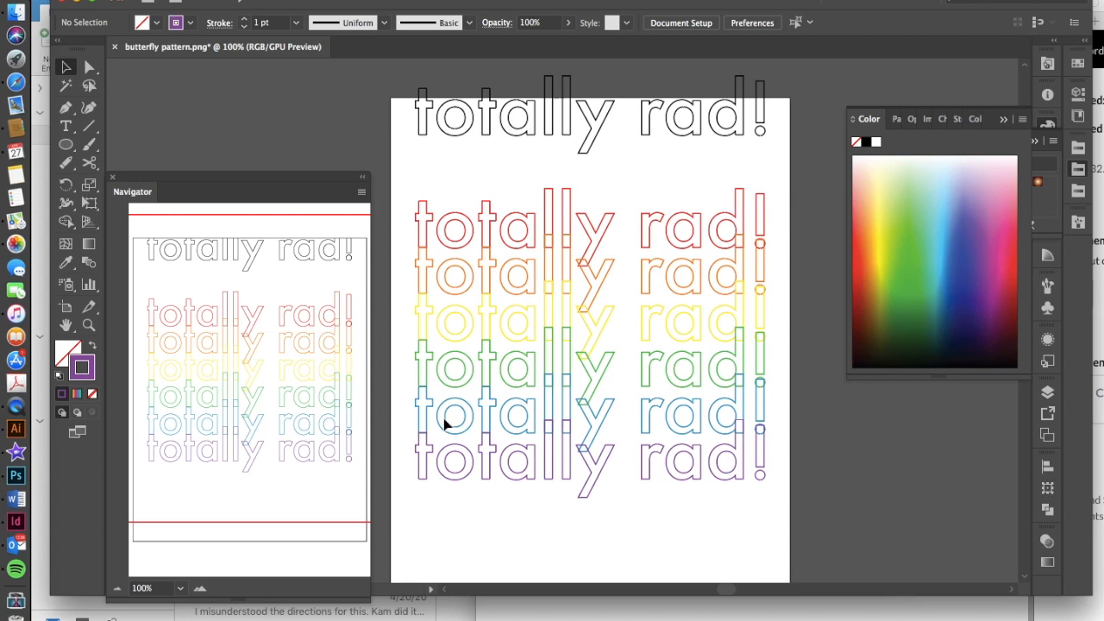
mouse_move(459, 485)
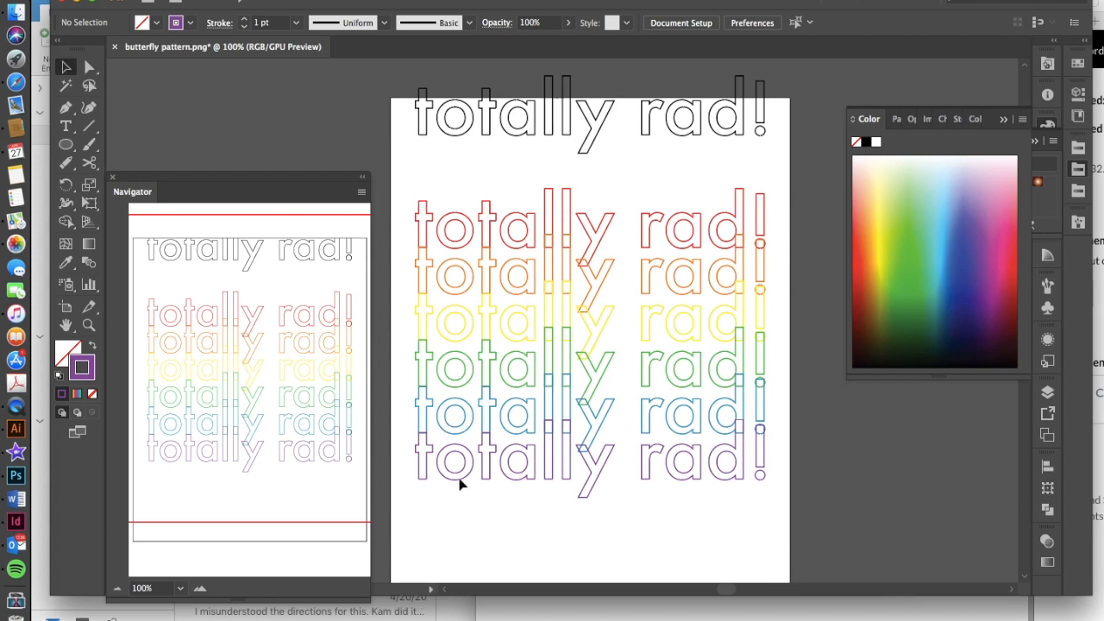
mouse_move(417, 442)
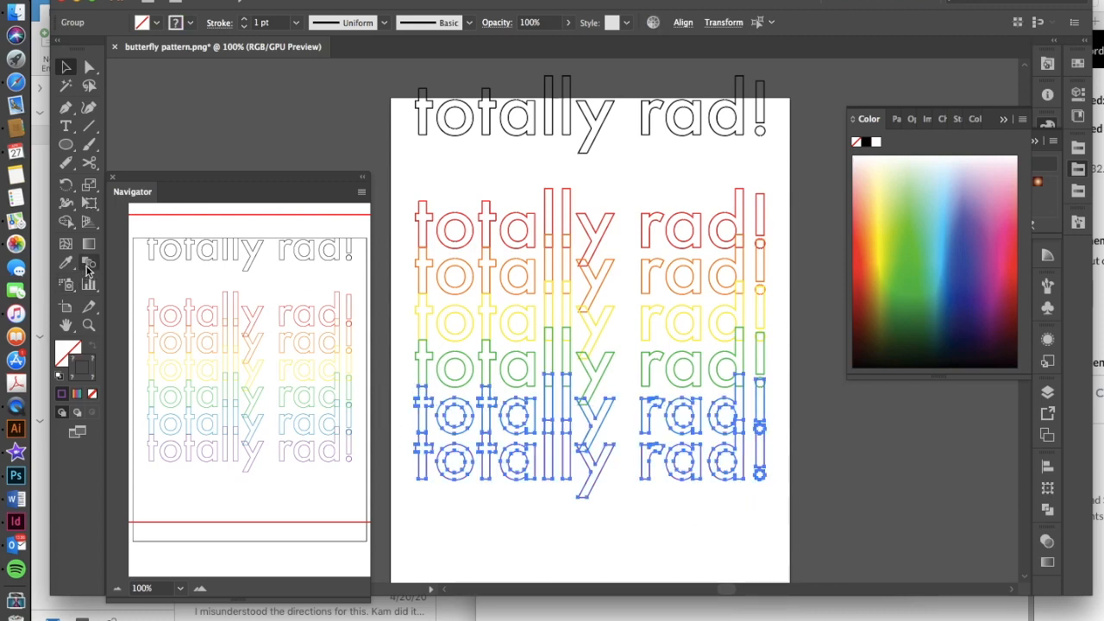
mouse_move(90, 262)
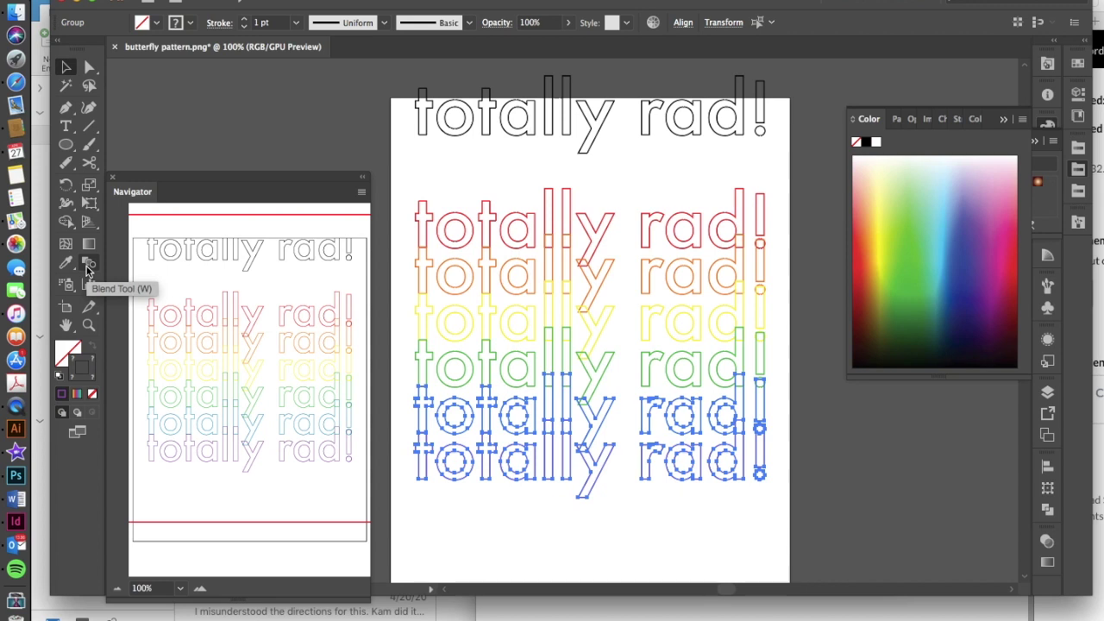
mouse_move(492, 469)
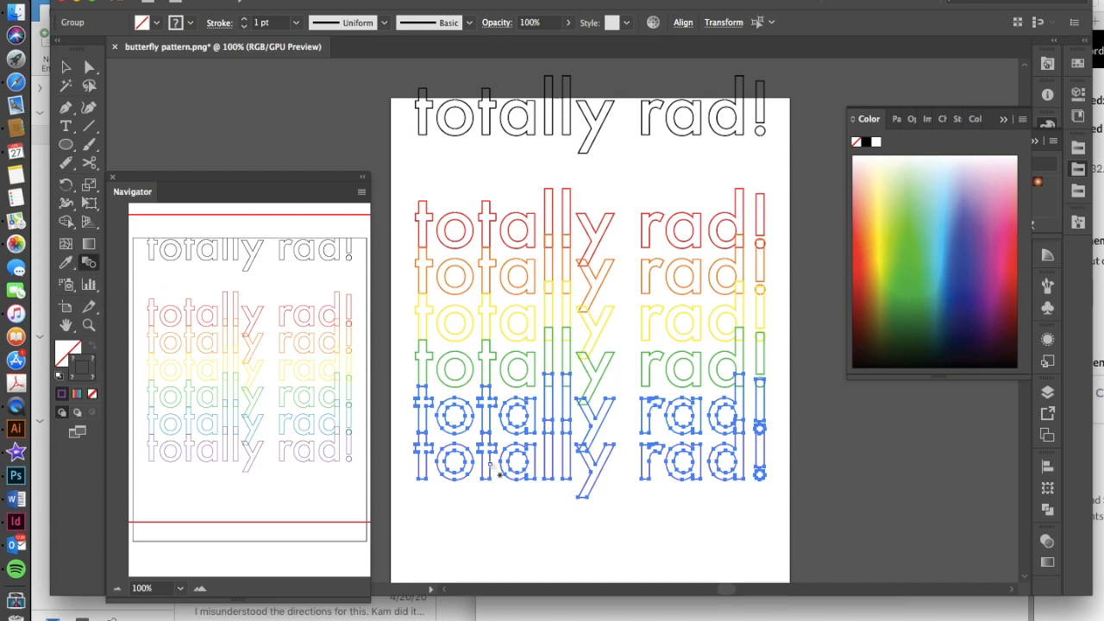
mouse_move(490, 464)
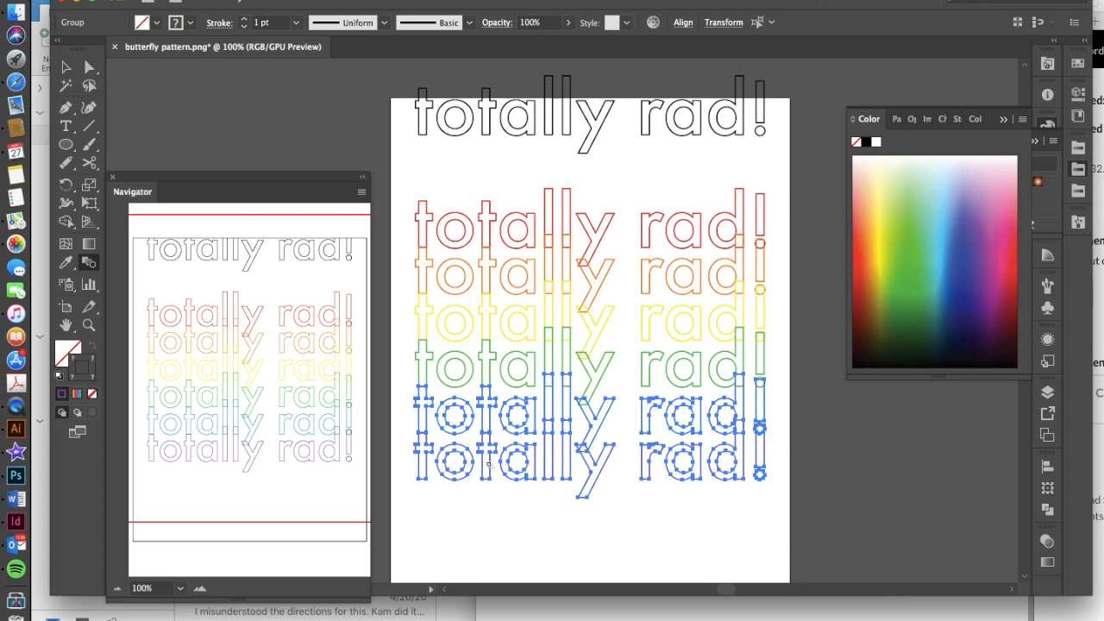
mouse_move(501, 473)
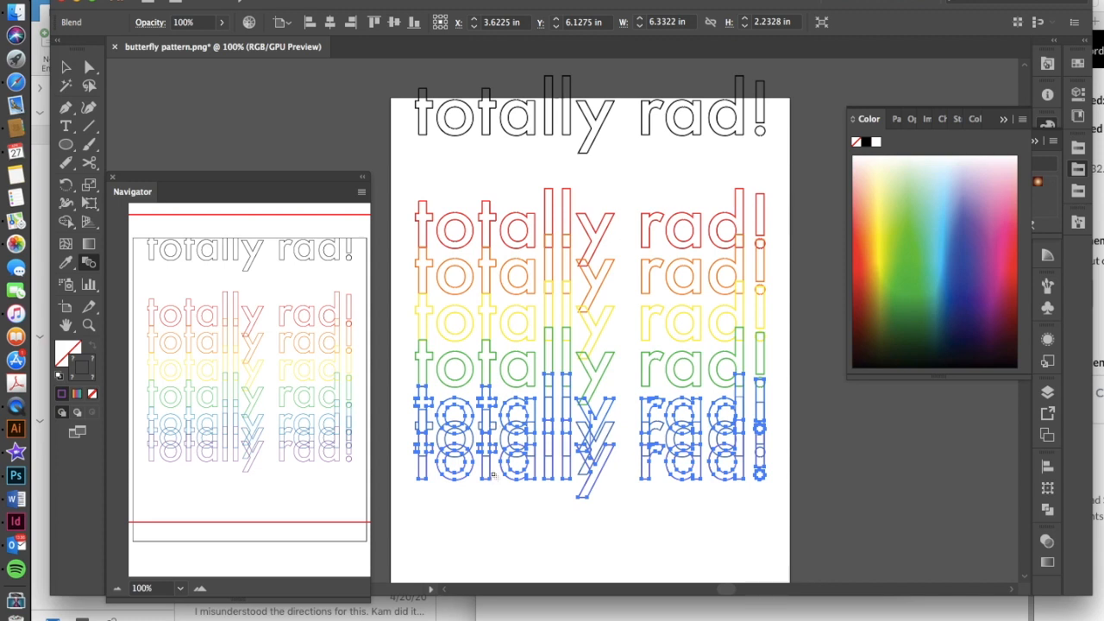
mouse_move(493, 483)
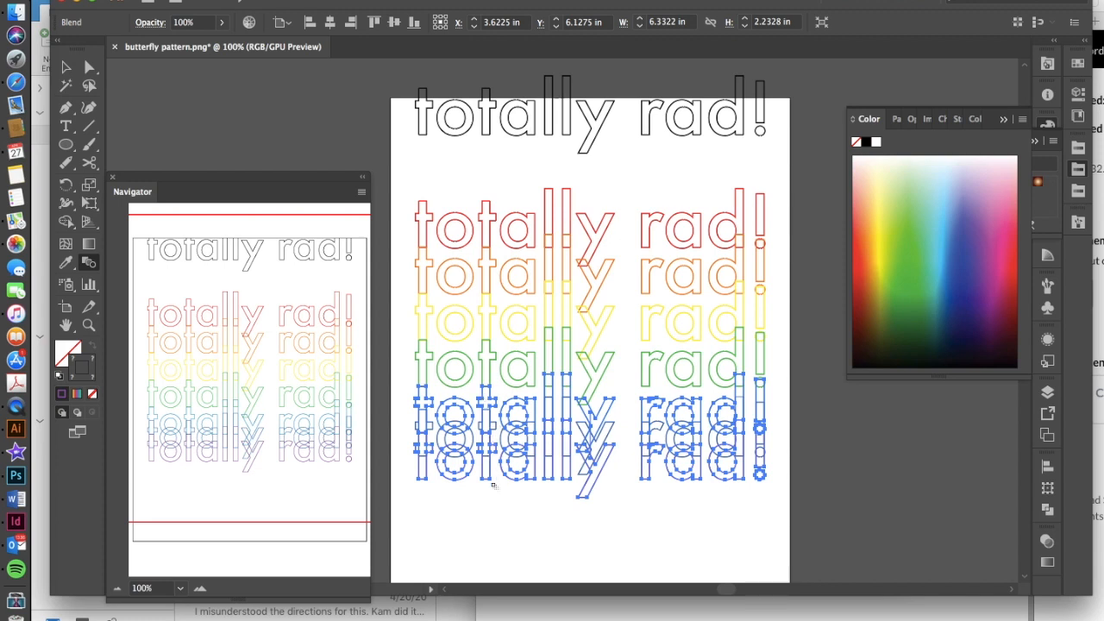
mouse_move(214, 483)
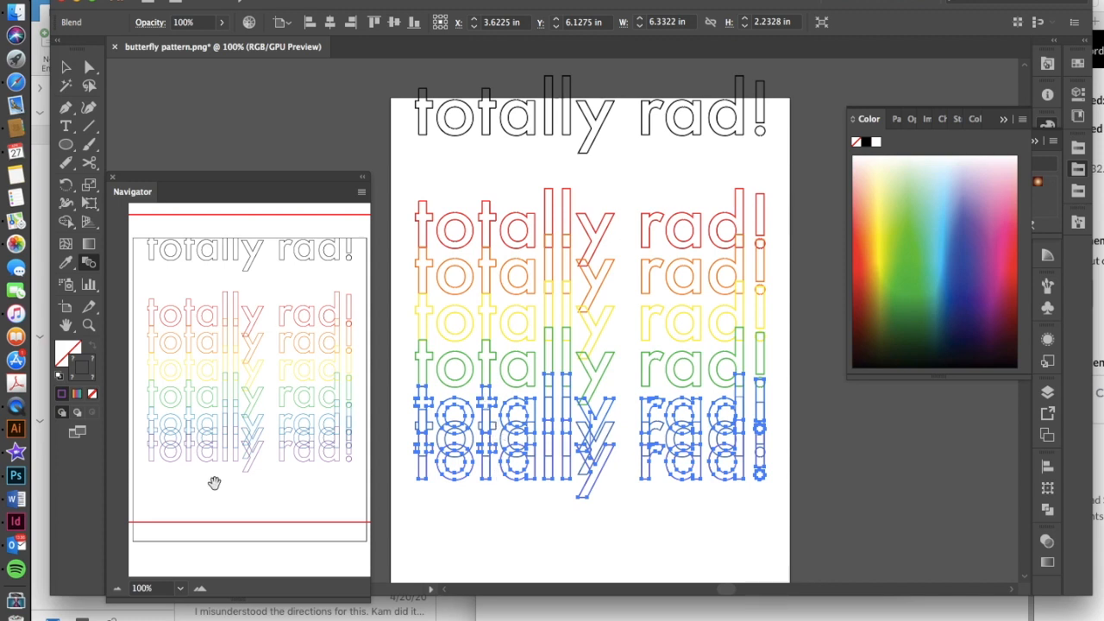
mouse_move(390, 435)
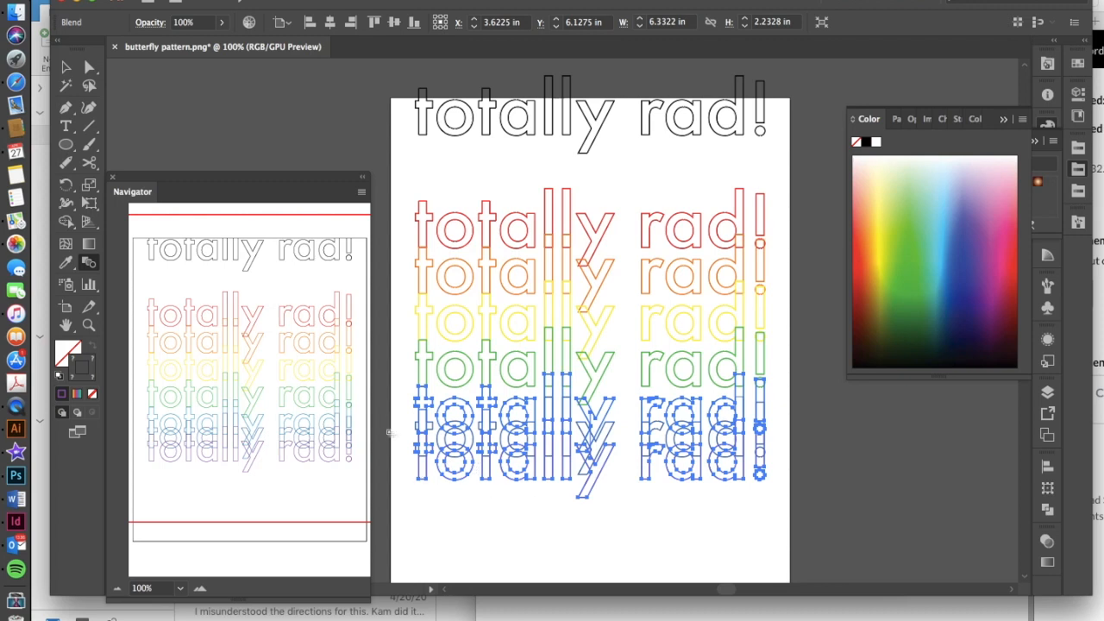
mouse_move(551, 373)
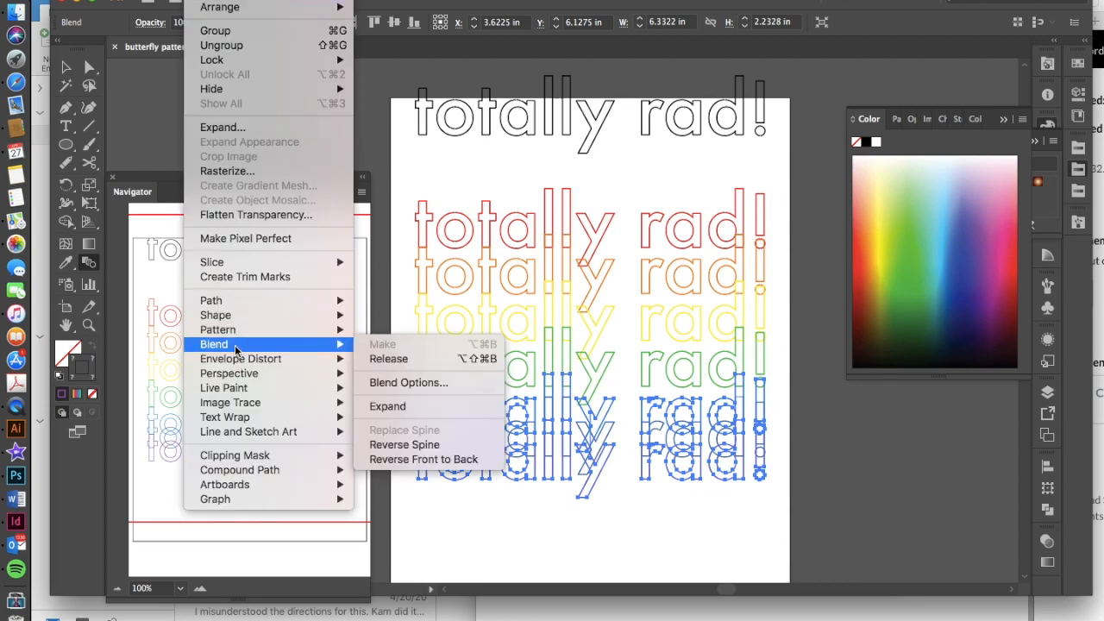
Step: Set Blend Options to Specified Steps of 3 with Preview on and confirm
left_click(407, 384)
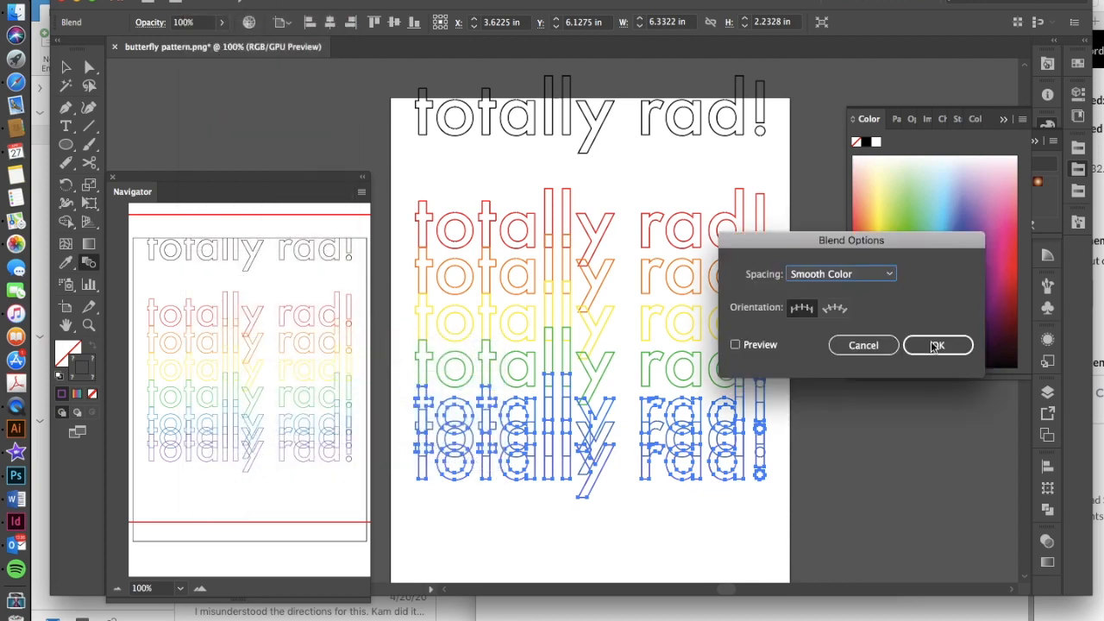
left_click(839, 272)
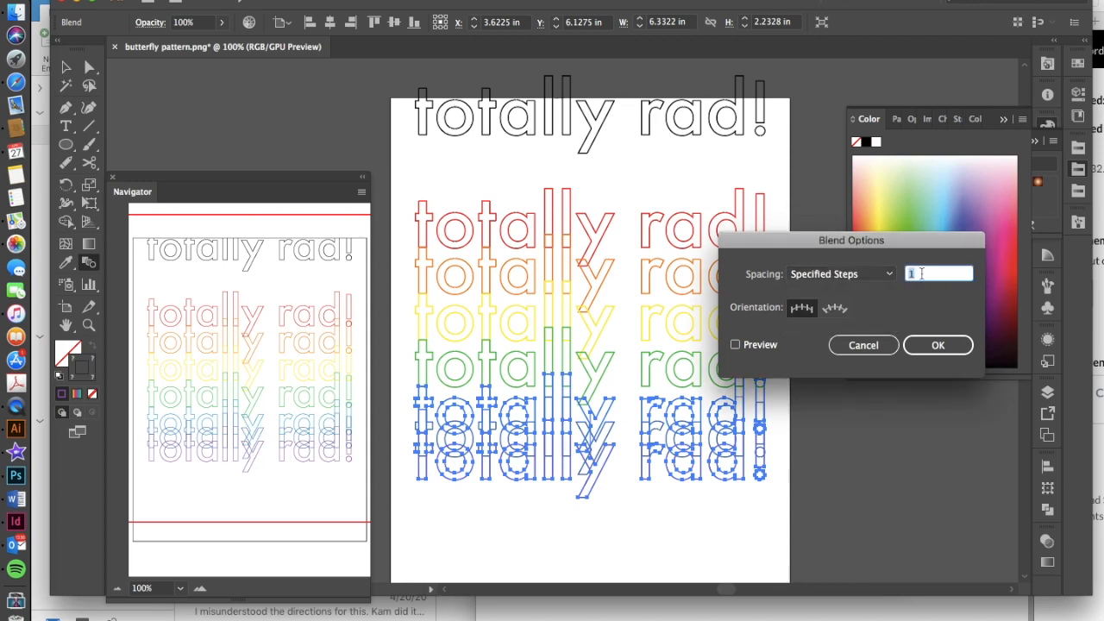
type("3")
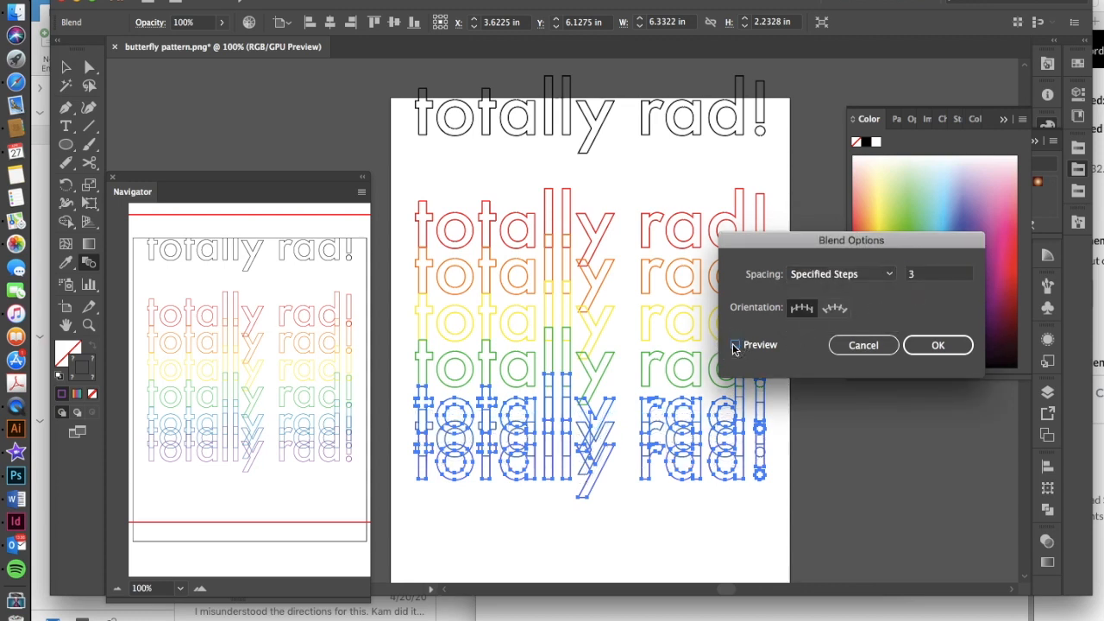
left_click(735, 345)
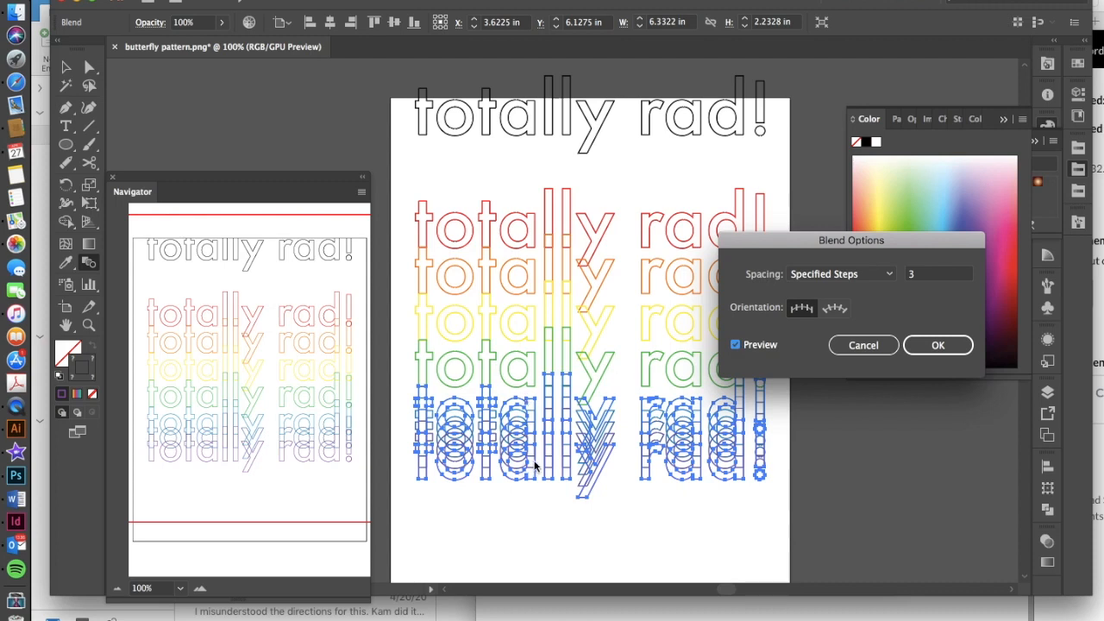
mouse_move(717, 406)
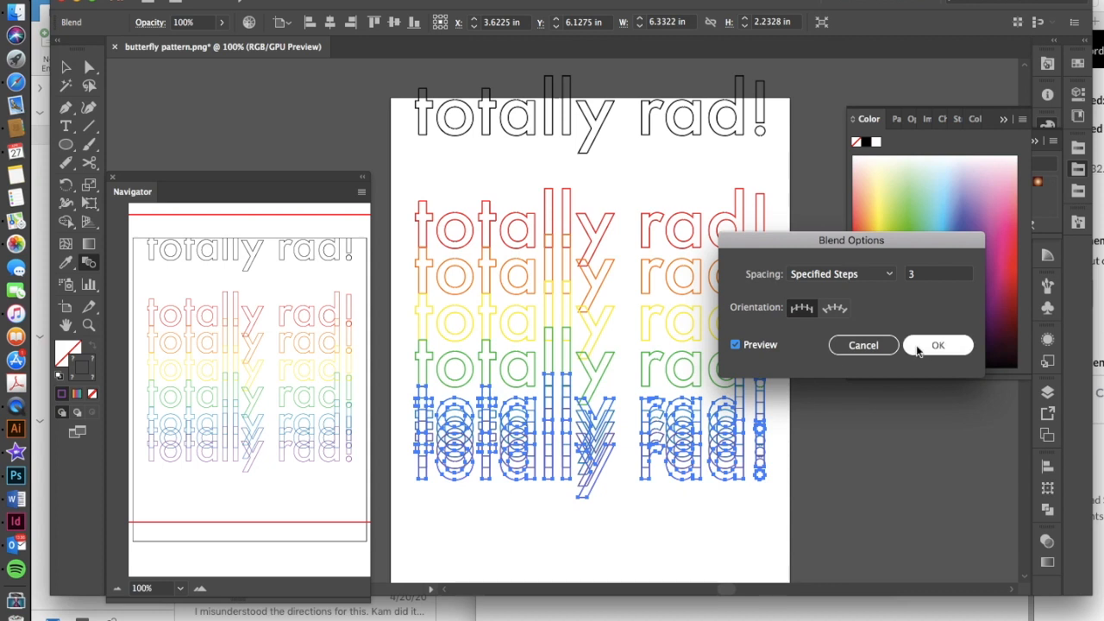
left_click(939, 345)
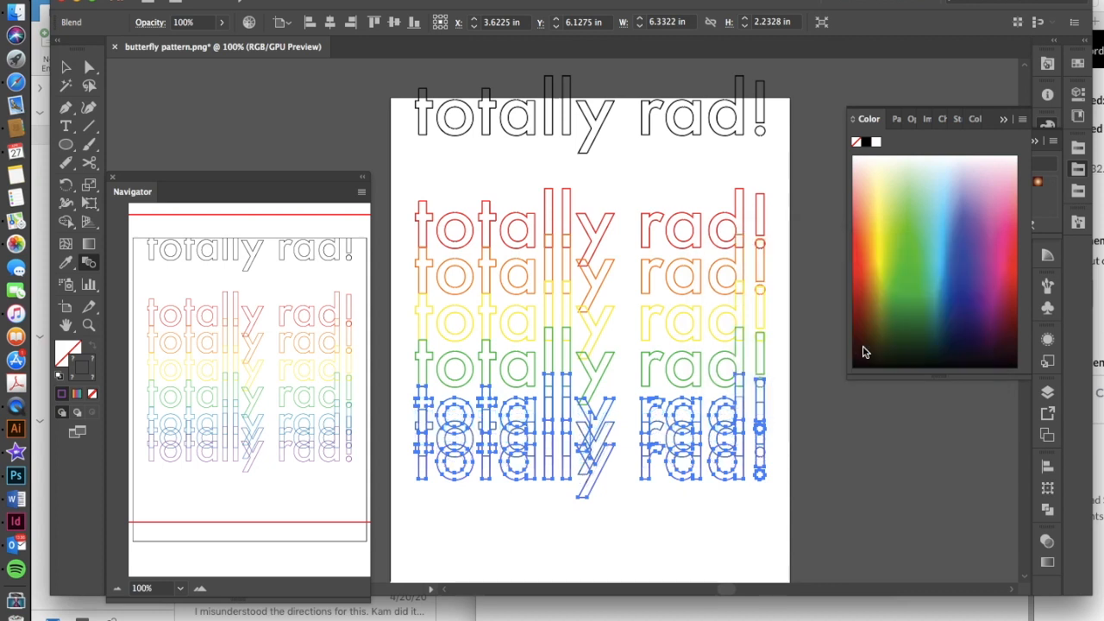
mouse_move(593, 545)
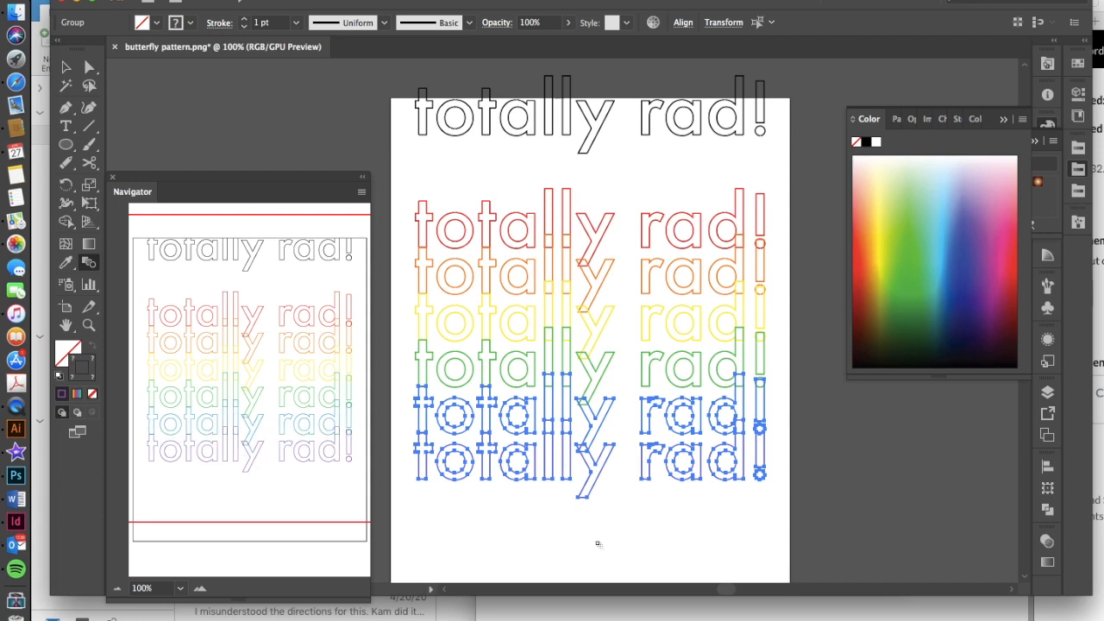
mouse_move(625, 483)
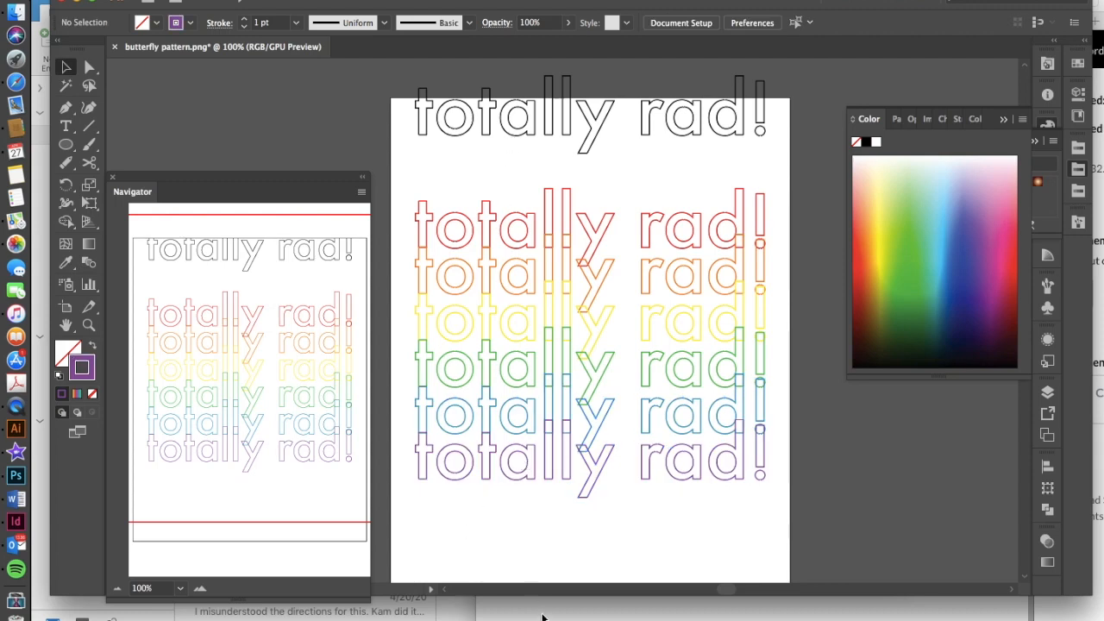
mouse_move(469, 519)
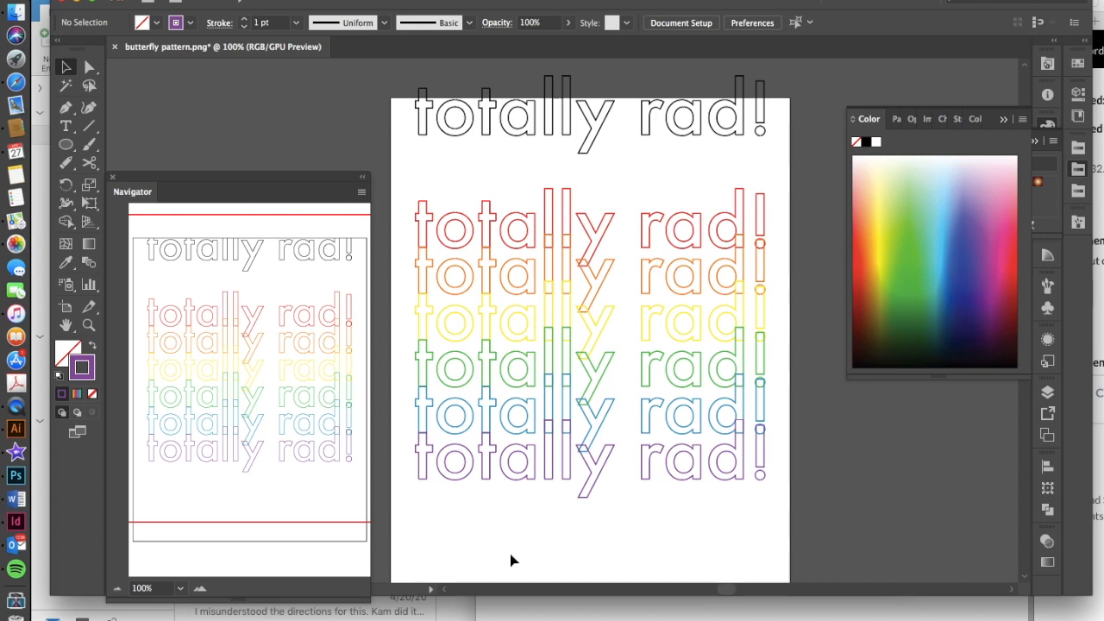
mouse_move(407, 174)
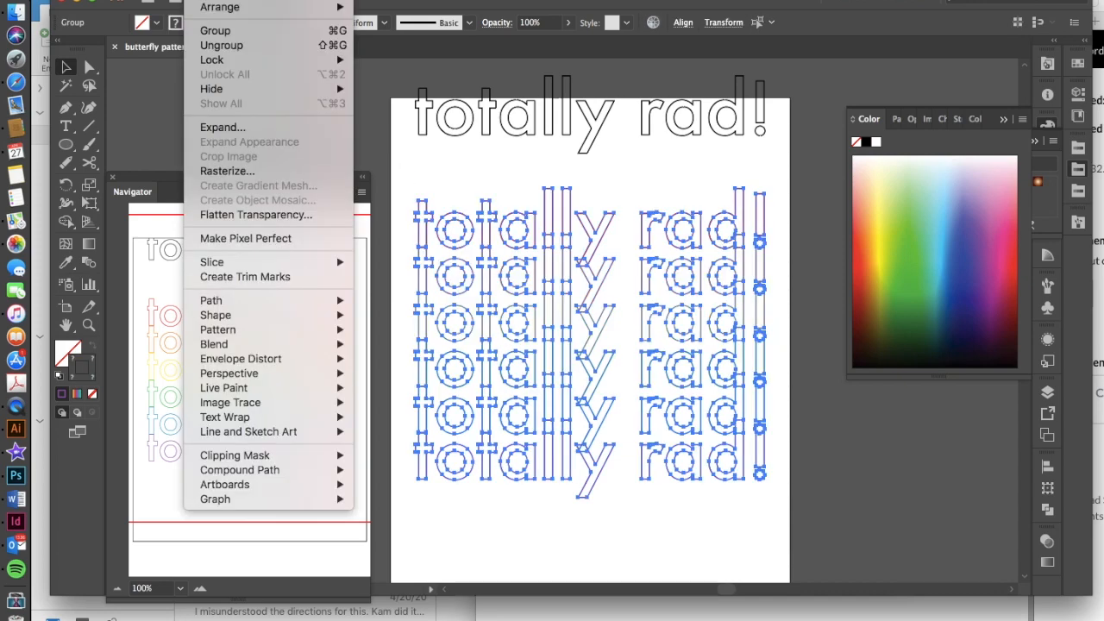
mouse_move(214, 345)
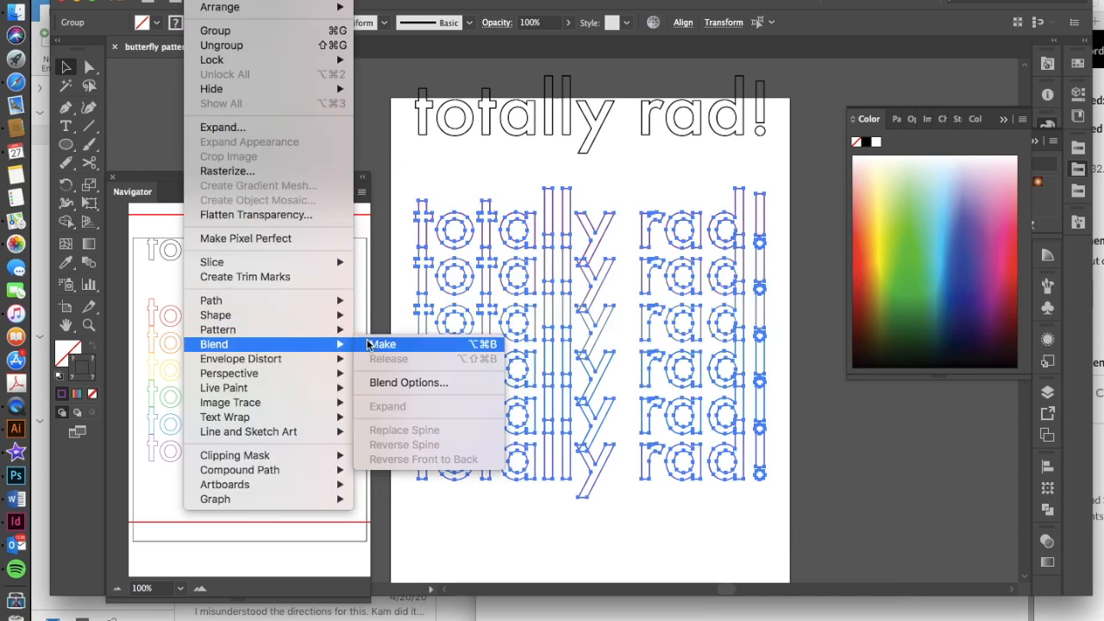
Step: Make a blend across all the selected rainbow 'totally rad!' rows via Object > Blend > Make
left_click(383, 345)
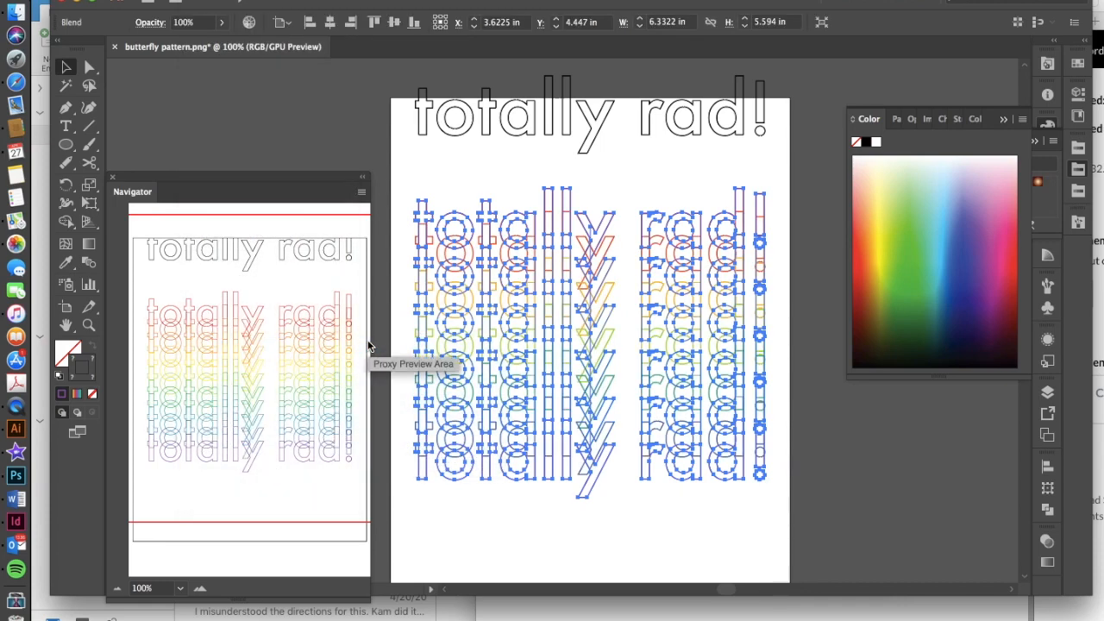
mouse_move(280, 456)
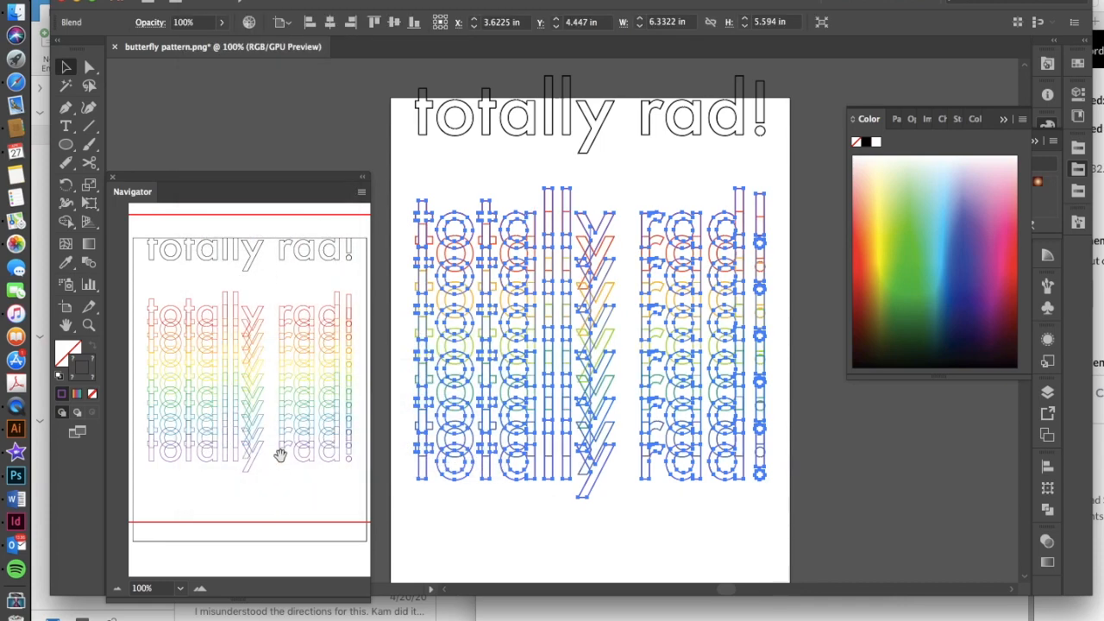
mouse_move(366, 325)
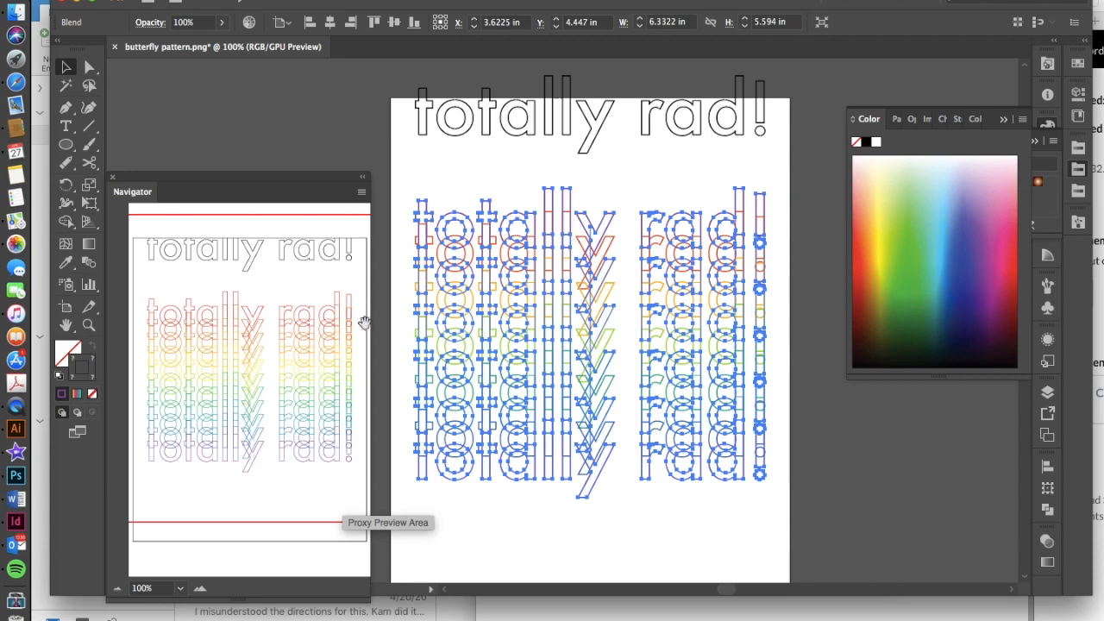
mouse_move(228, 200)
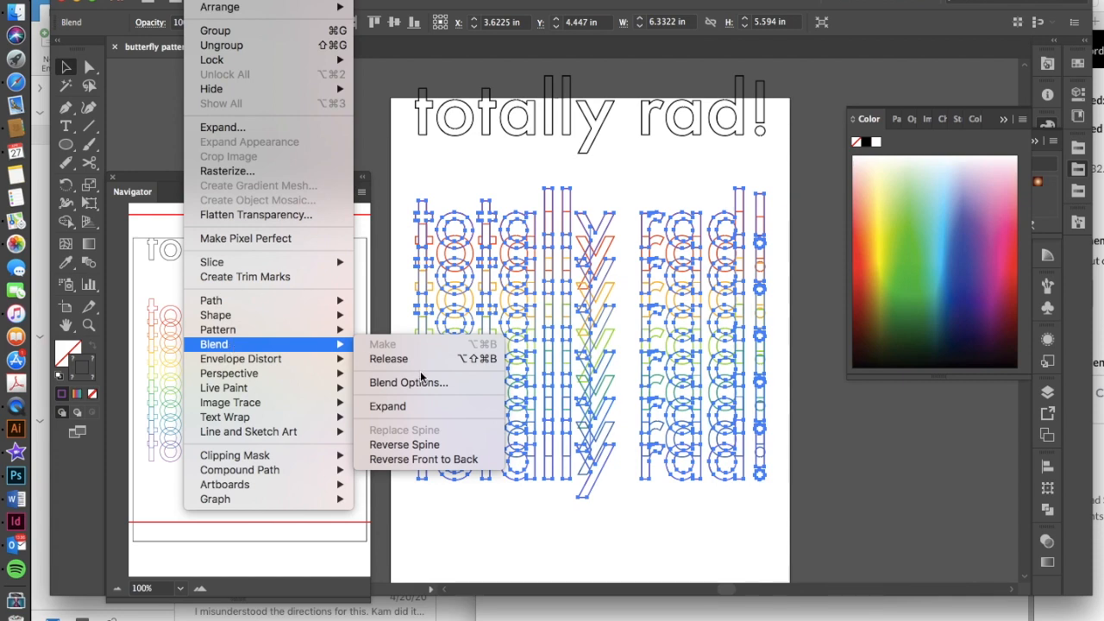
Step: Set Blend Options spacing to Specified Steps of 4, checking the preview, and confirm
left_click(407, 384)
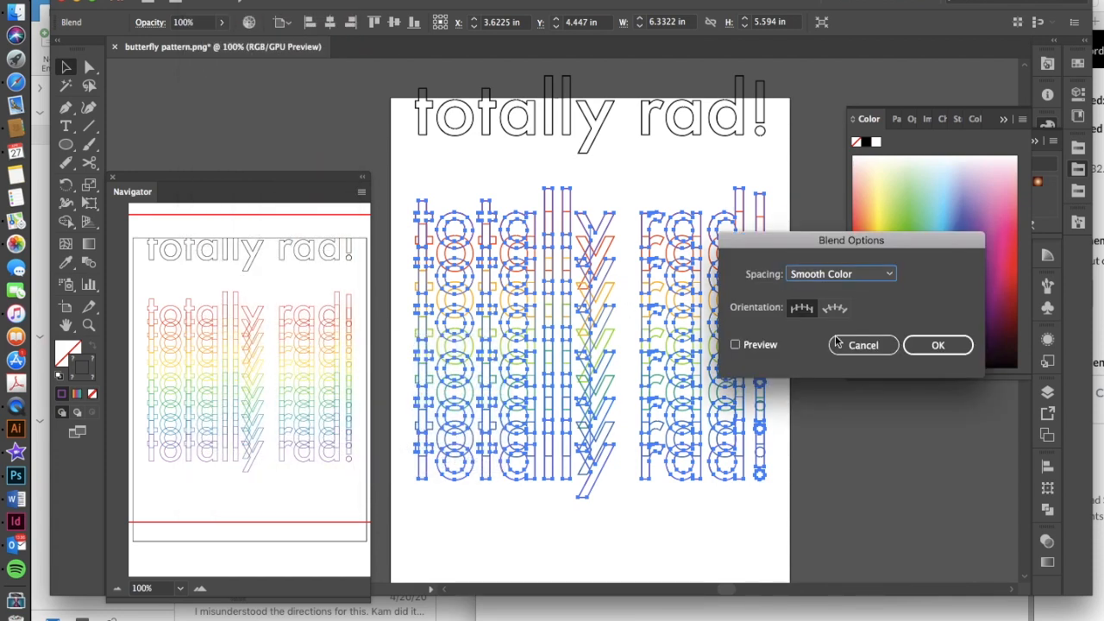
left_click(841, 272)
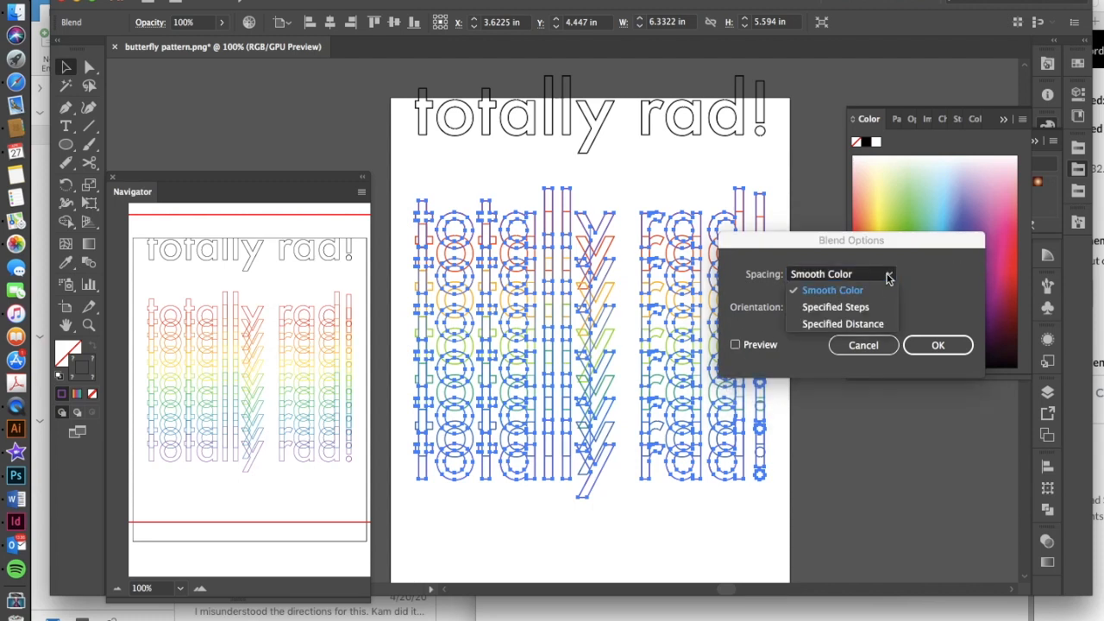
left_click(843, 324)
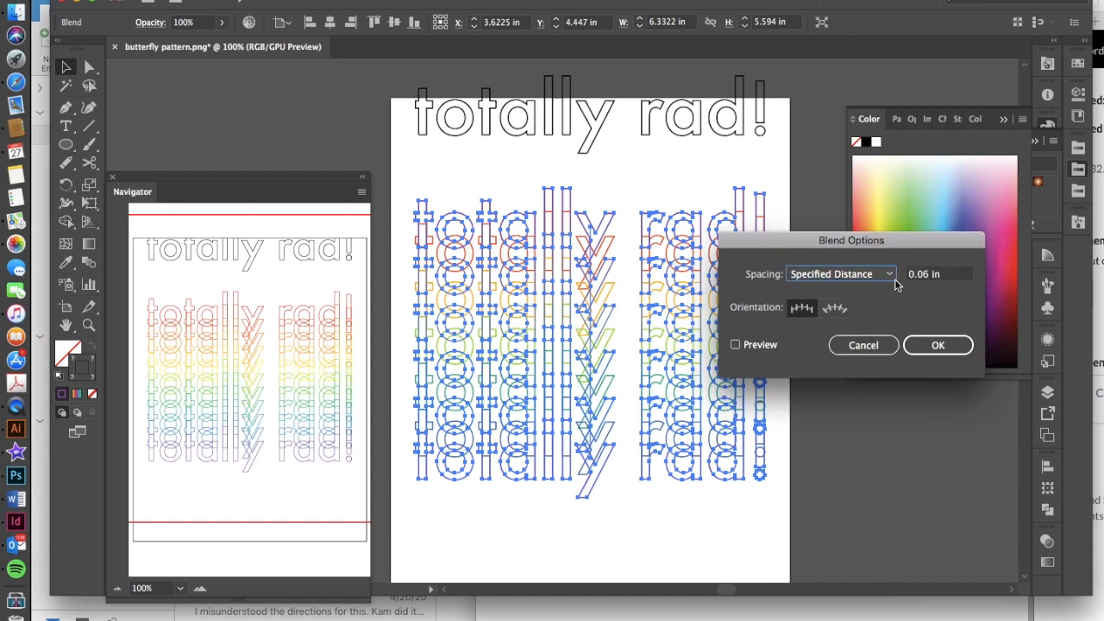
mouse_move(735, 362)
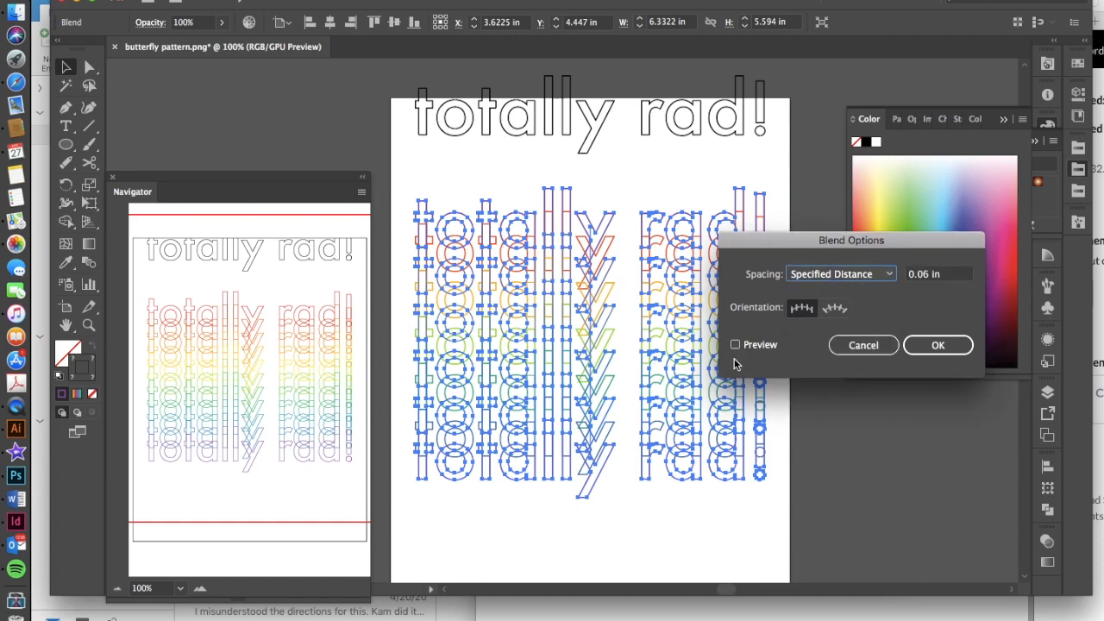
left_click(887, 273)
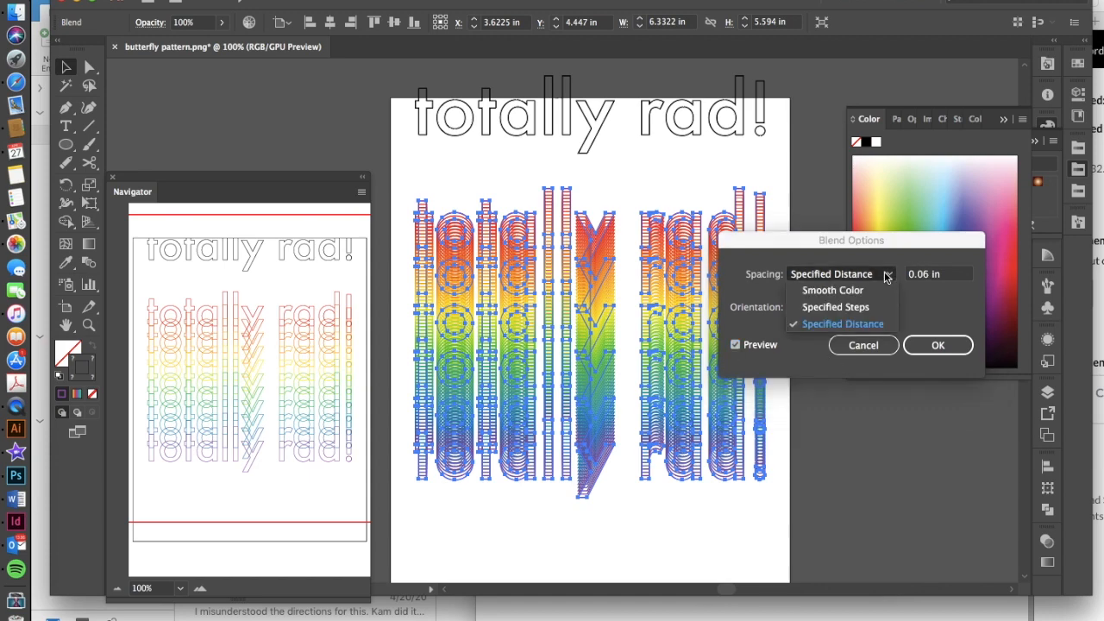
mouse_move(835, 308)
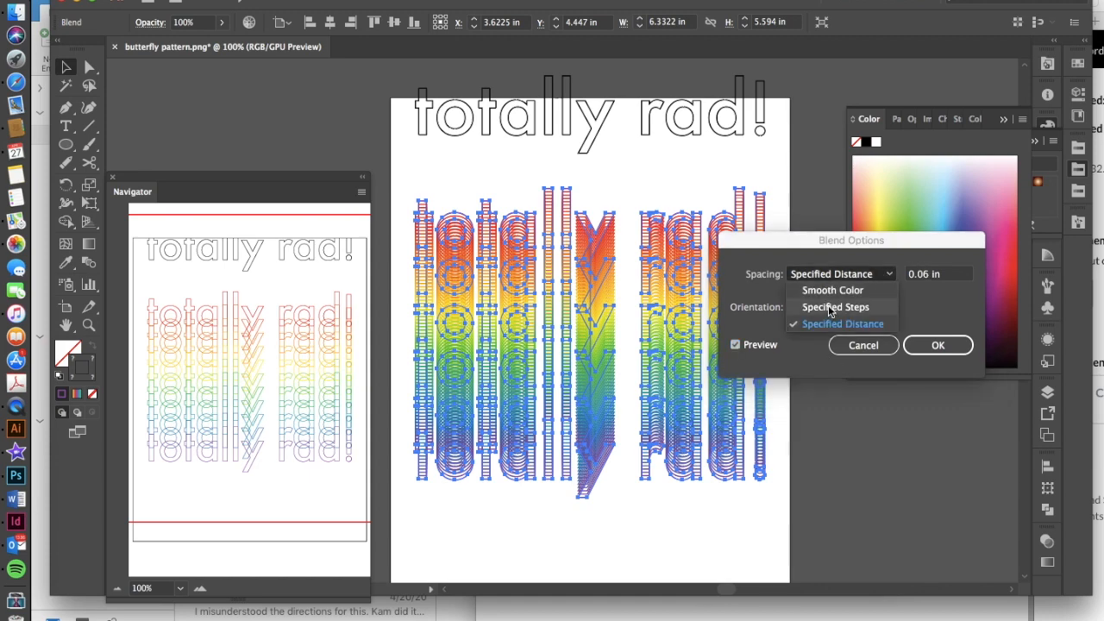
left_click(836, 307)
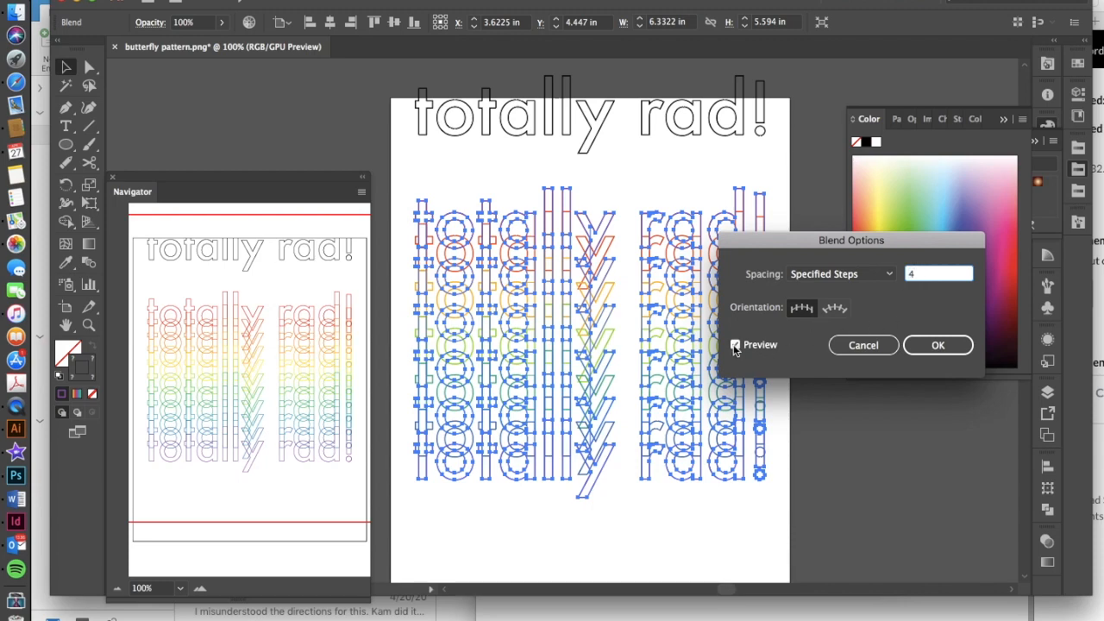
left_click(735, 345)
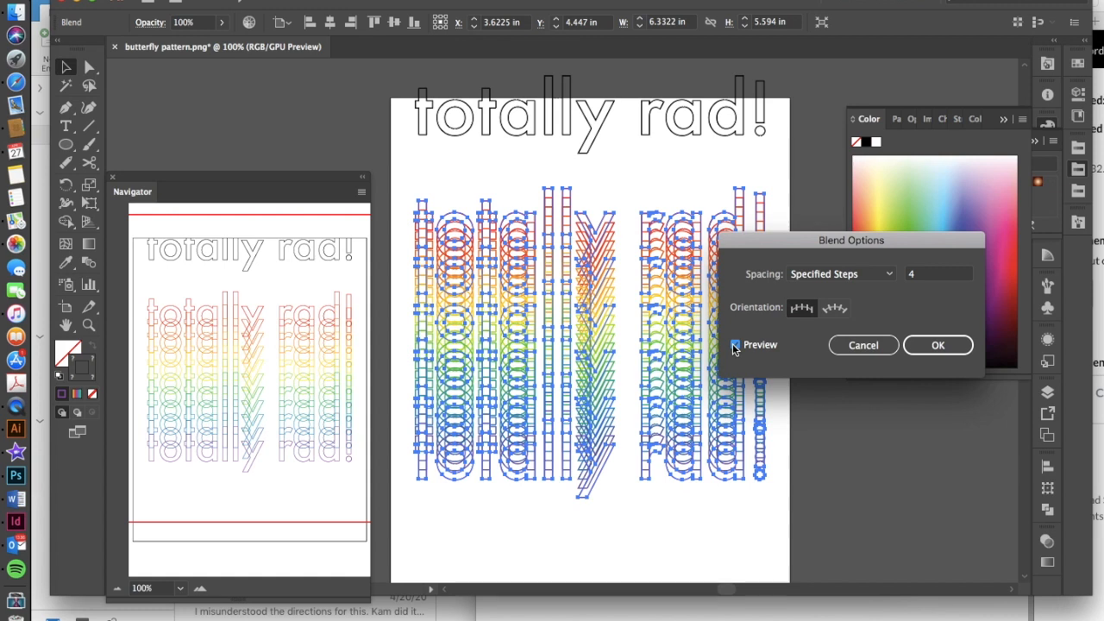
left_click(735, 345)
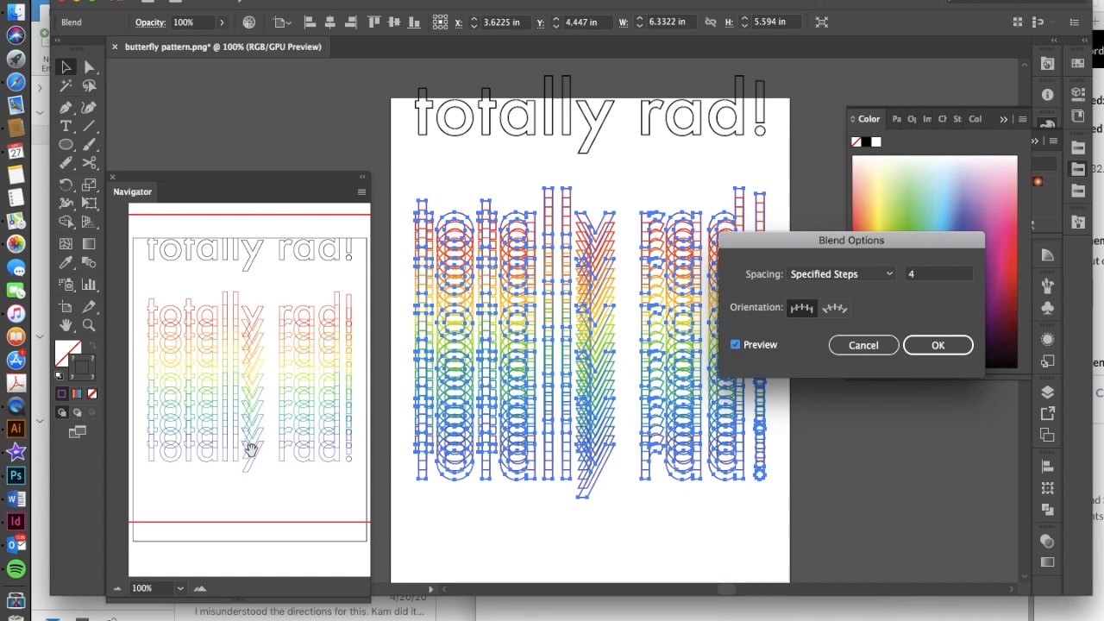
mouse_move(569, 345)
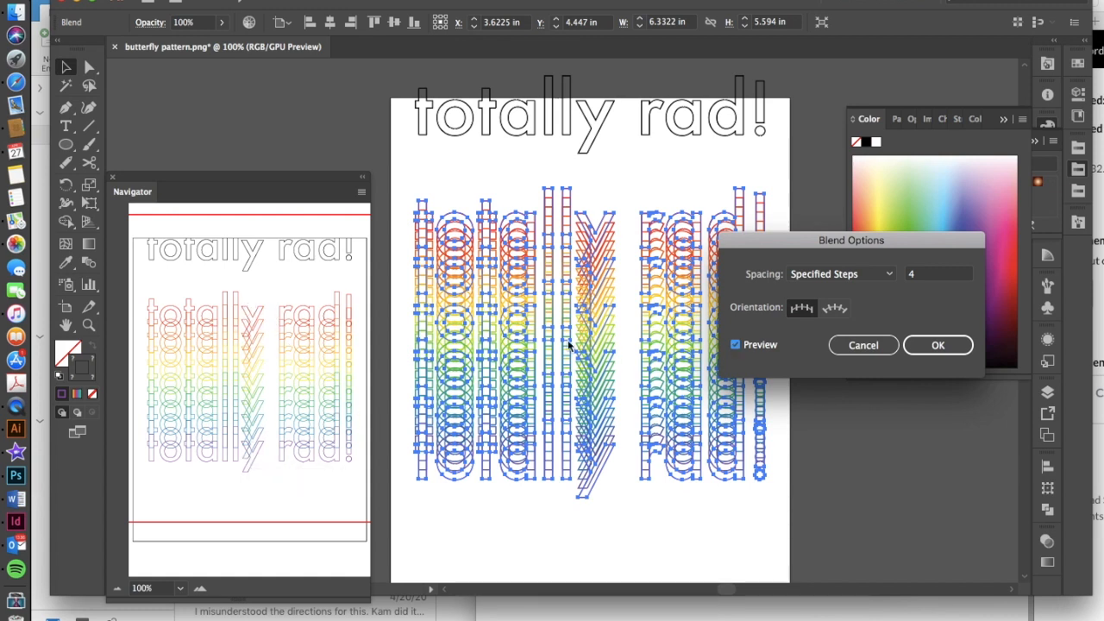
mouse_move(635, 449)
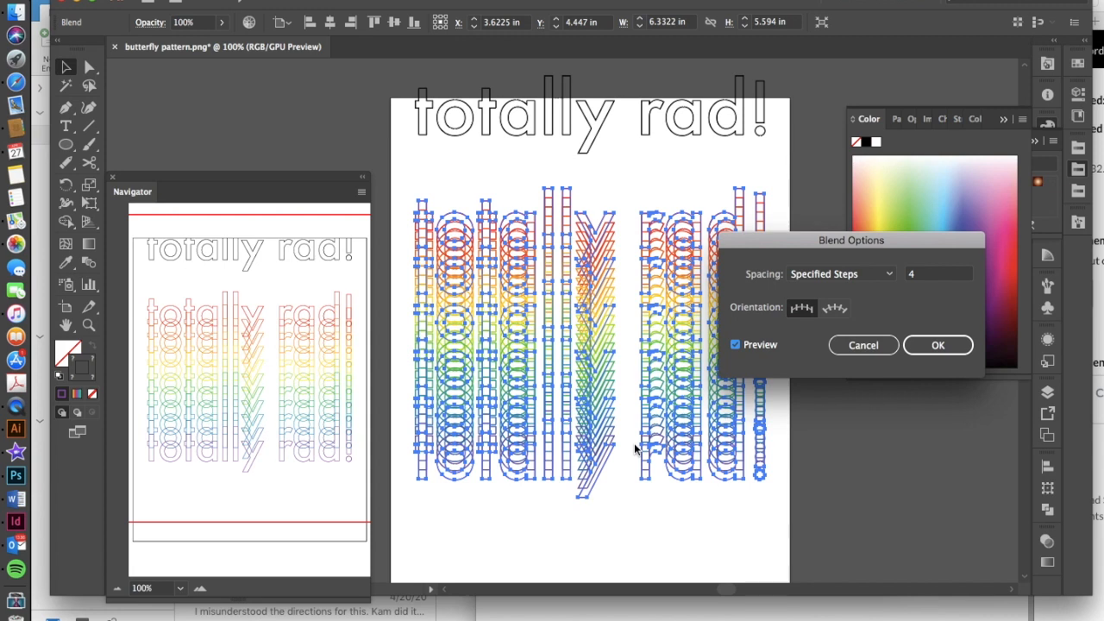
mouse_move(324, 509)
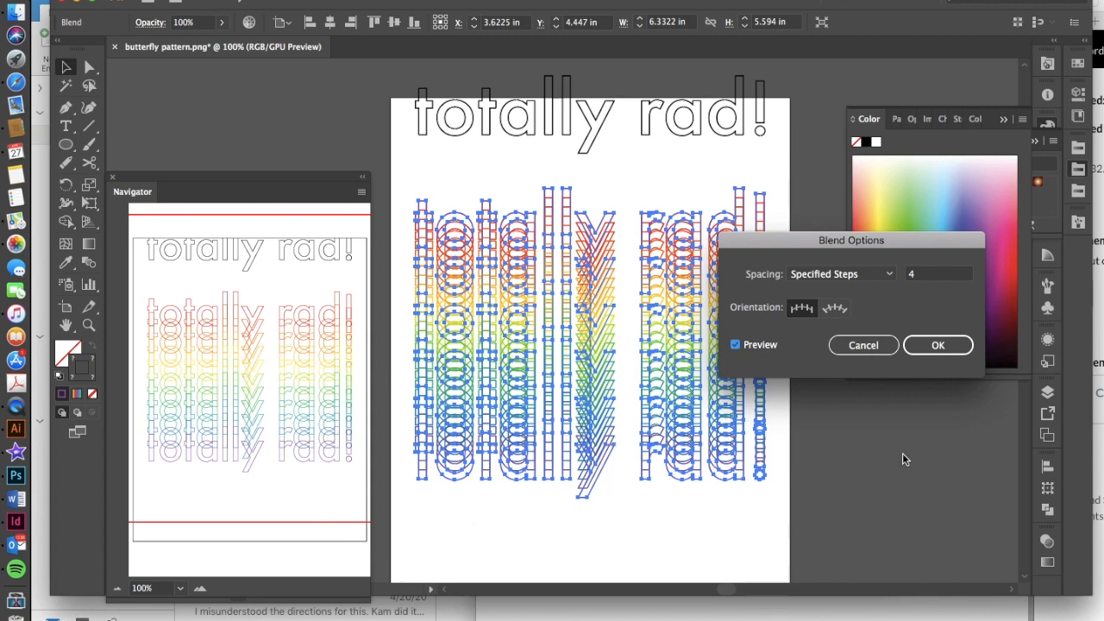
mouse_move(1036, 428)
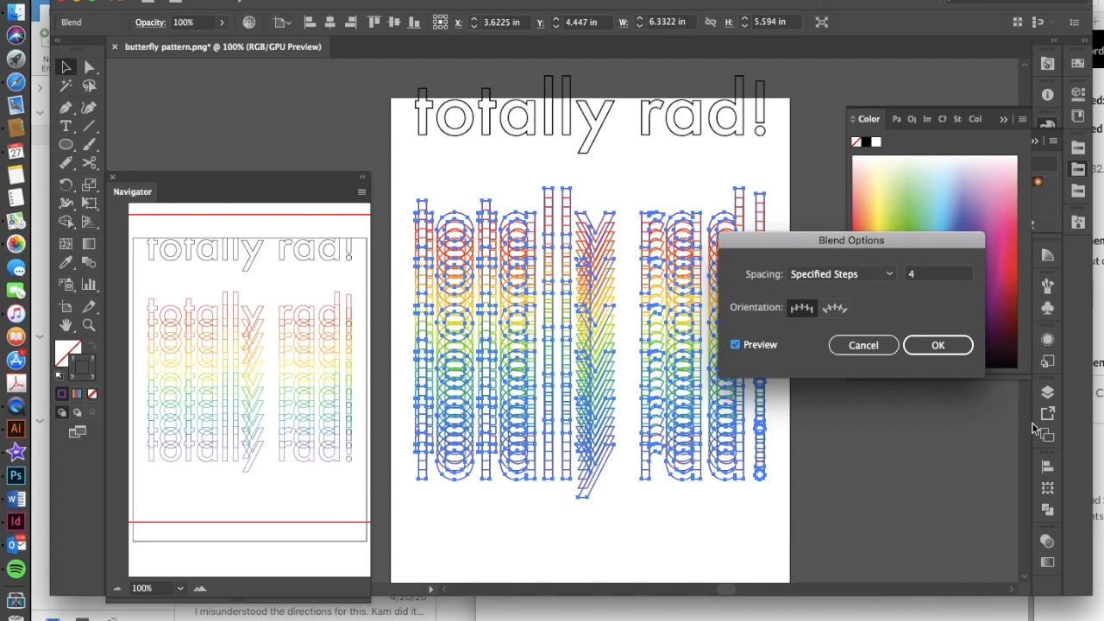
mouse_move(997, 377)
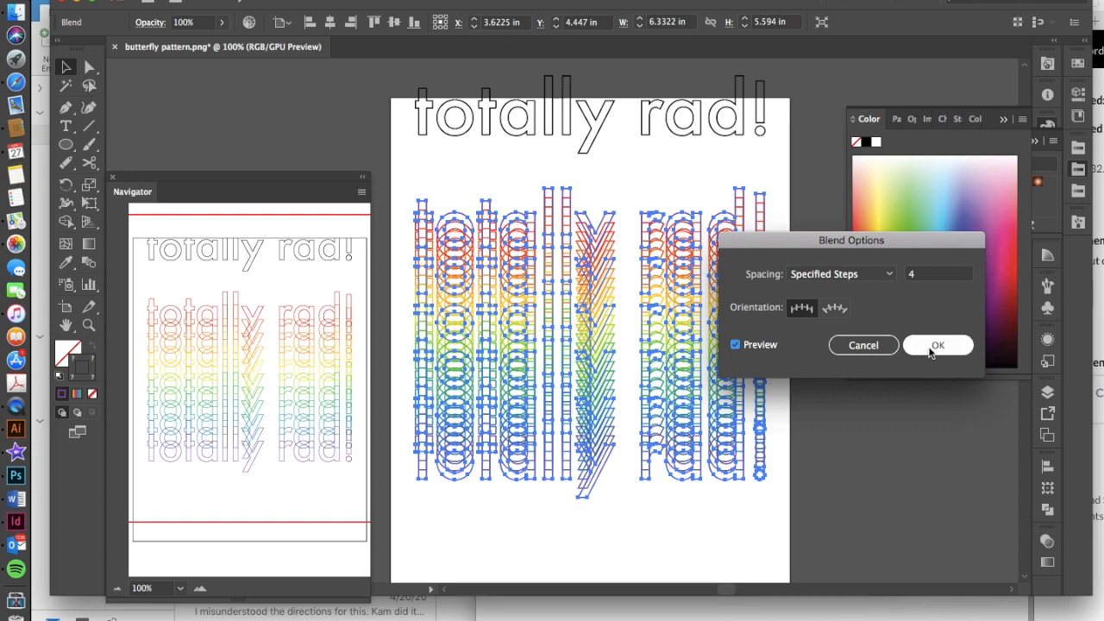
left_click(939, 345)
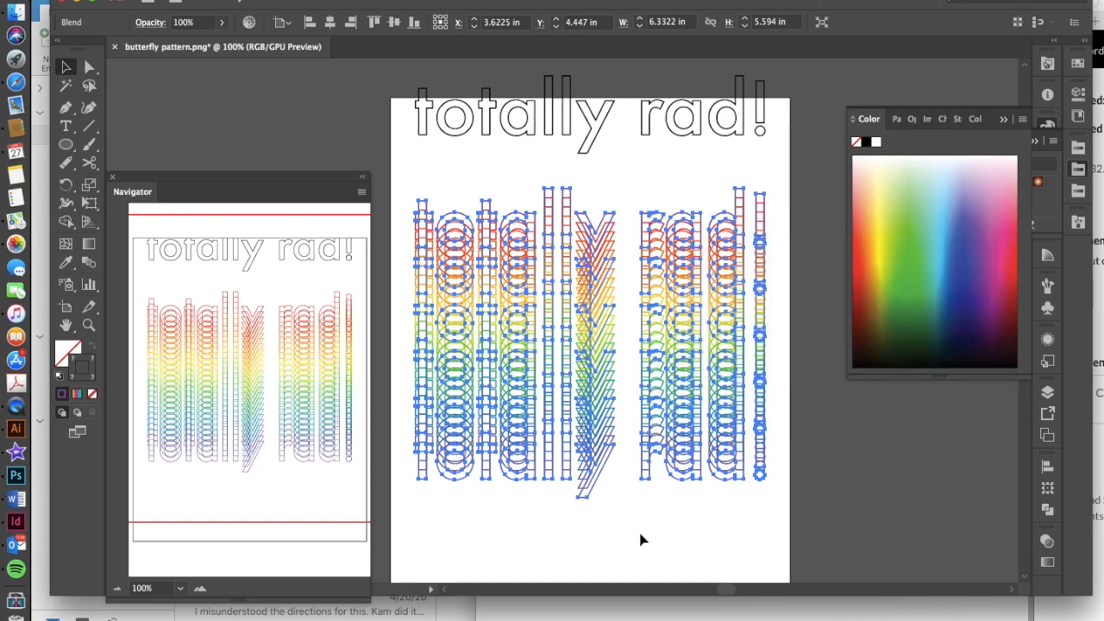
left_click(641, 538)
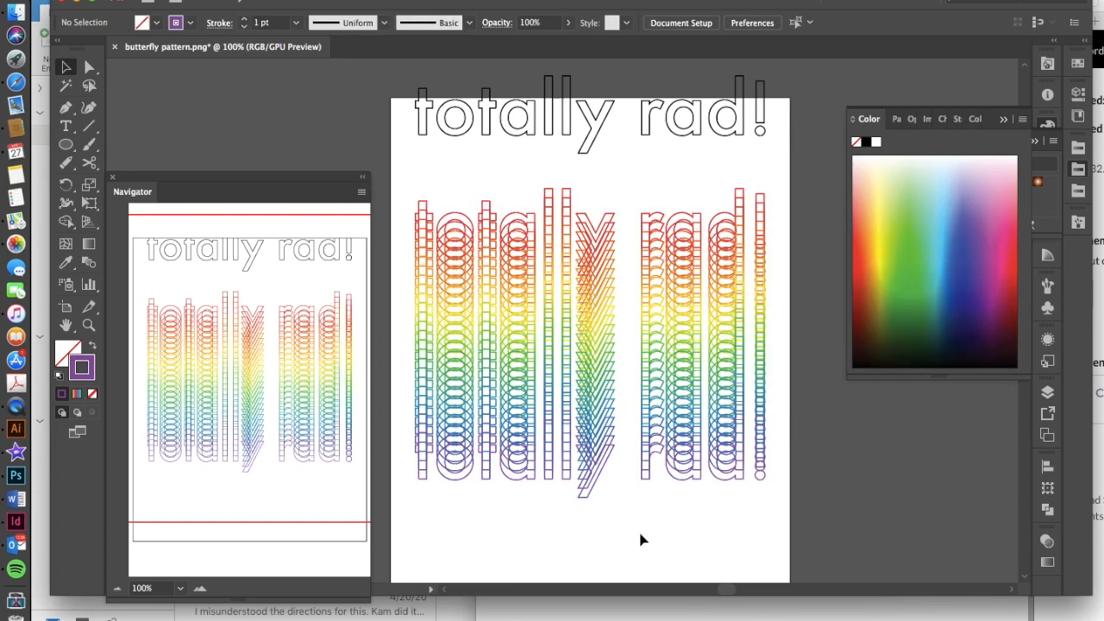
mouse_move(463, 431)
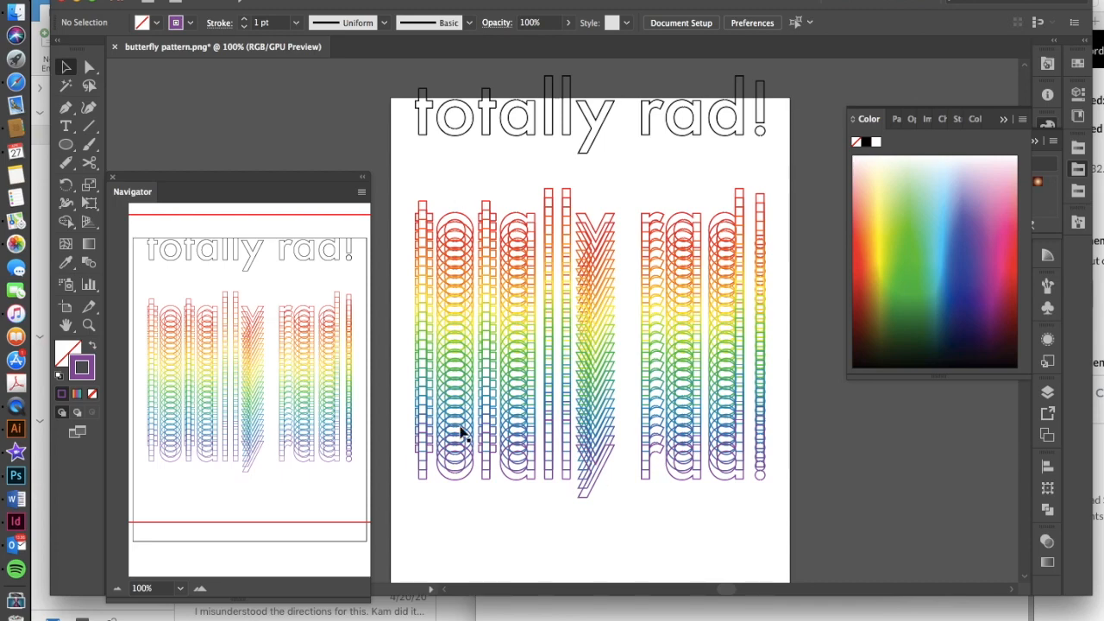
mouse_move(800, 493)
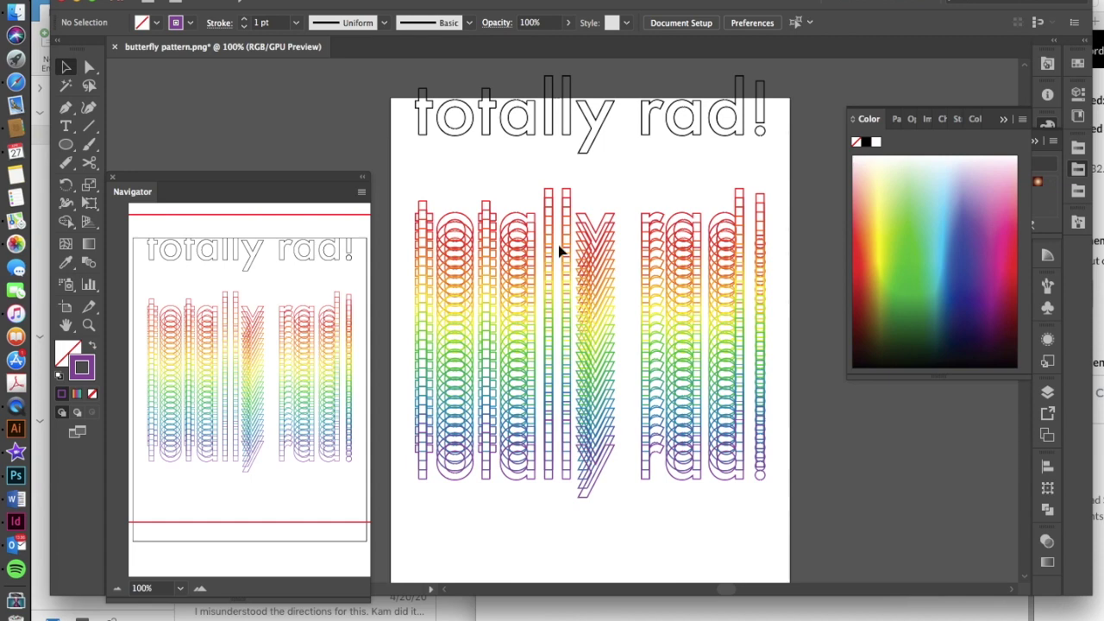
left_click(590, 117)
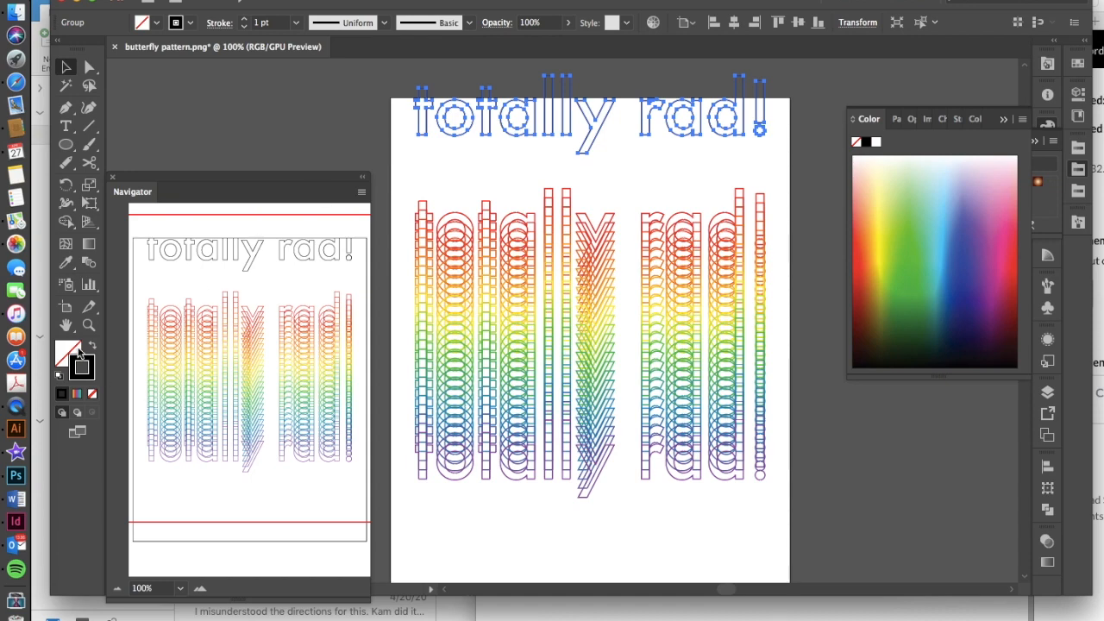
mouse_move(535, 95)
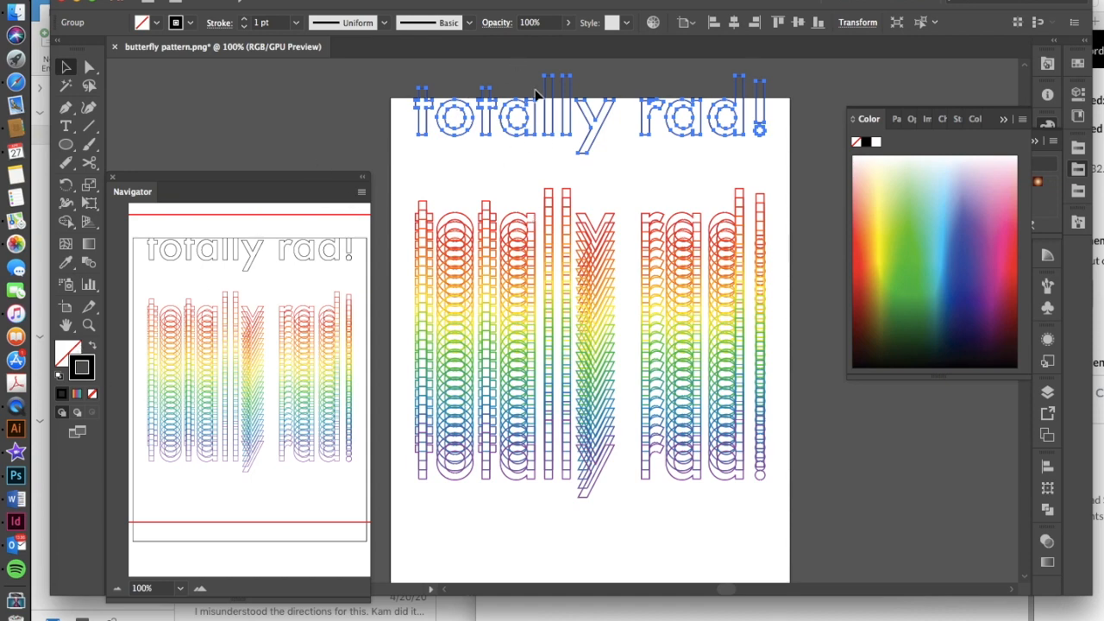
mouse_move(835, 265)
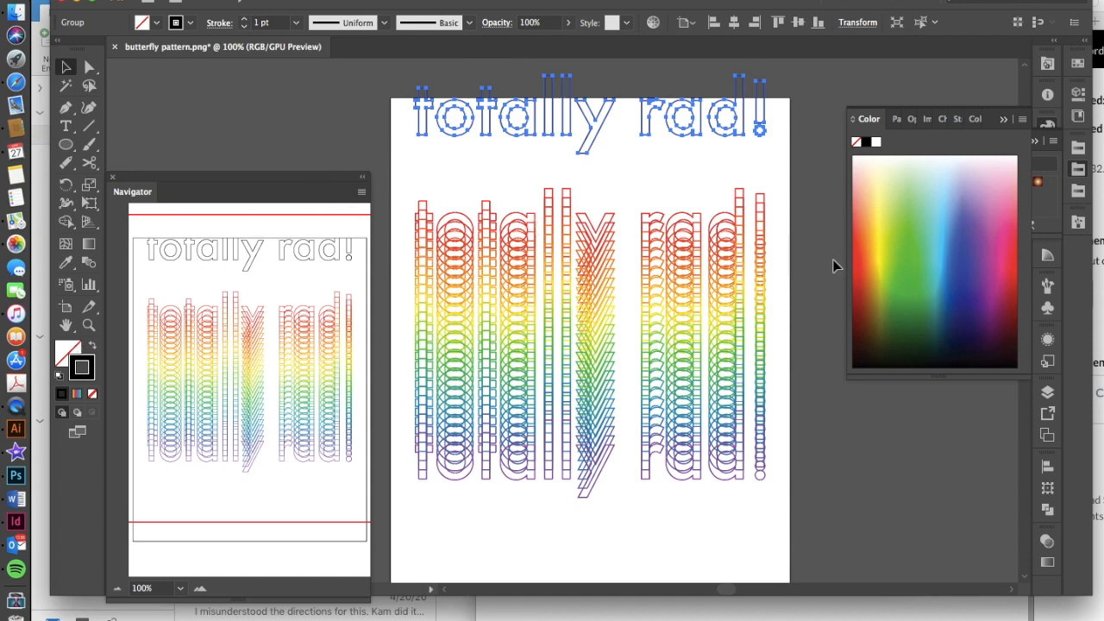
mouse_move(483, 249)
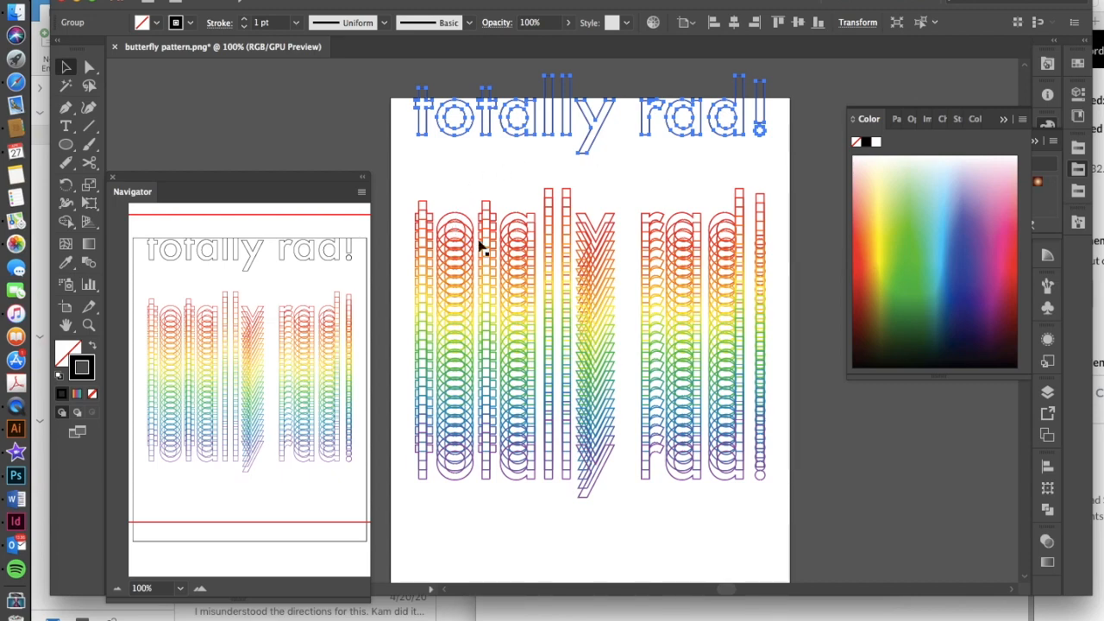
mouse_move(435, 250)
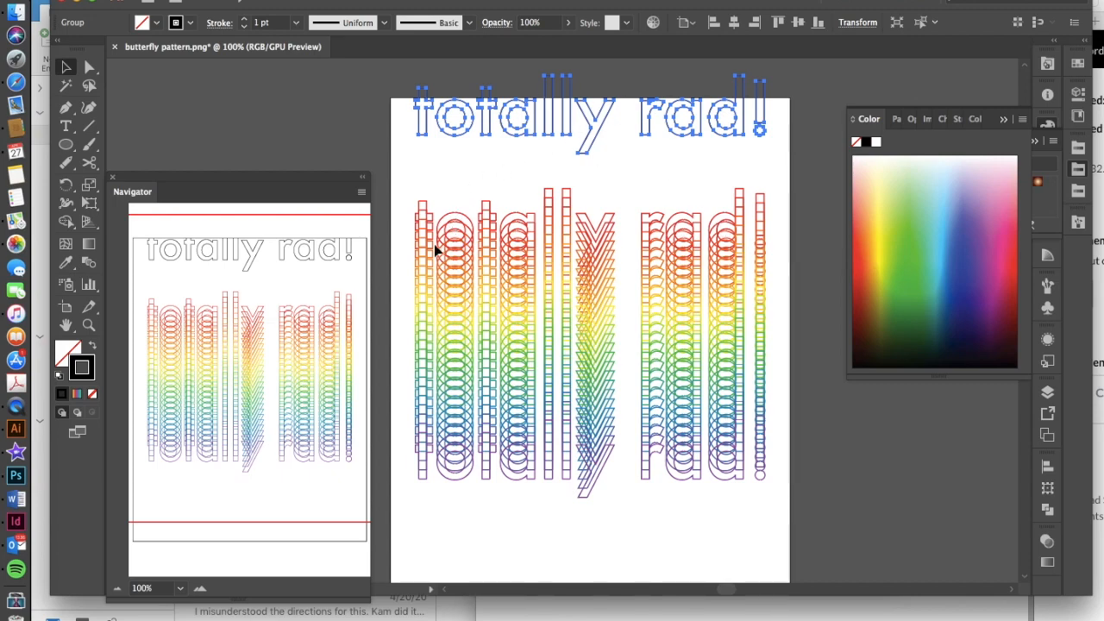
mouse_move(620, 280)
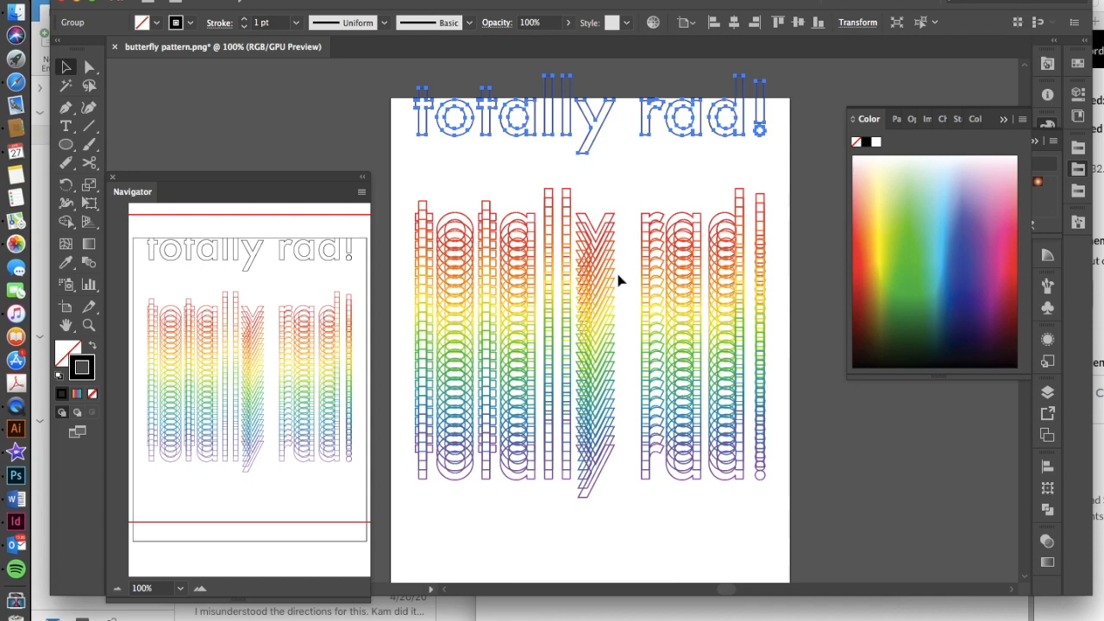
mouse_move(607, 331)
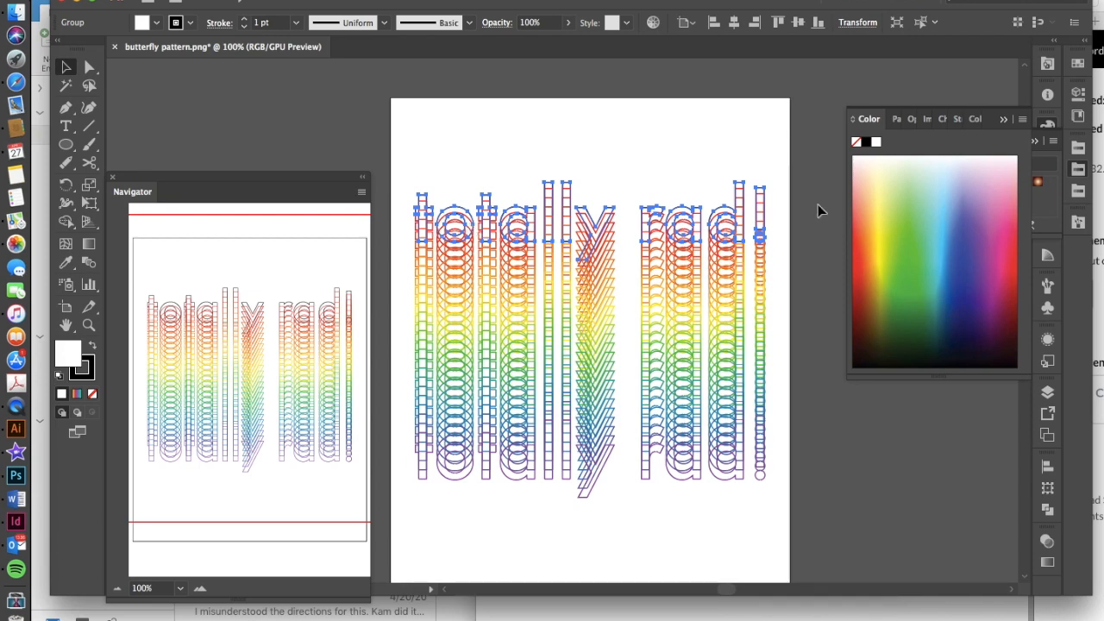
mouse_move(585, 331)
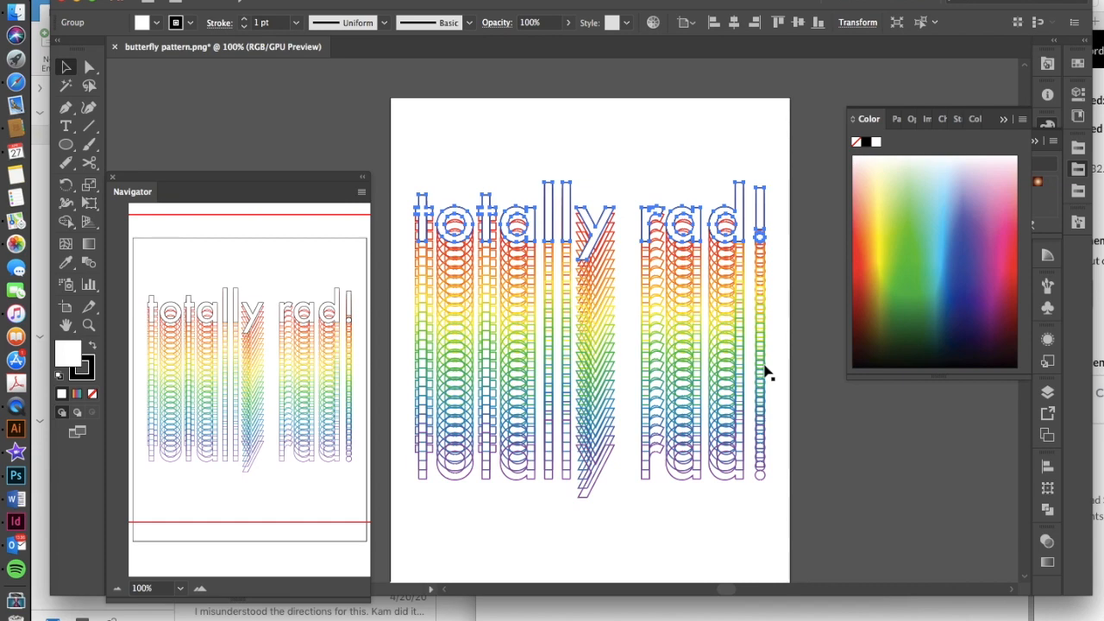
left_click(794, 156)
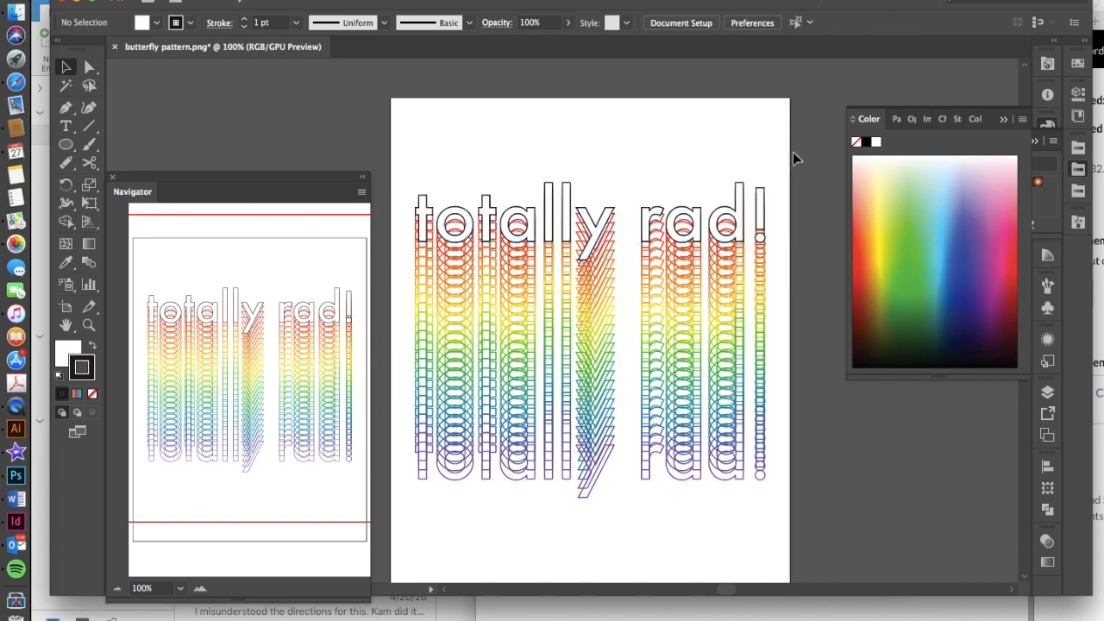
mouse_move(664, 173)
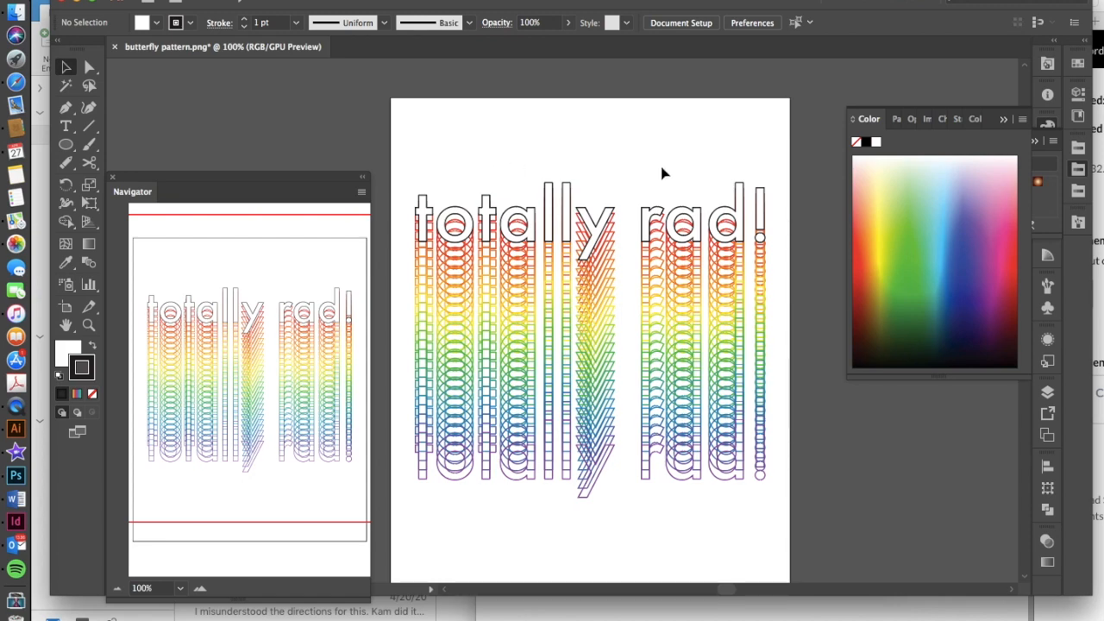
mouse_move(400, 129)
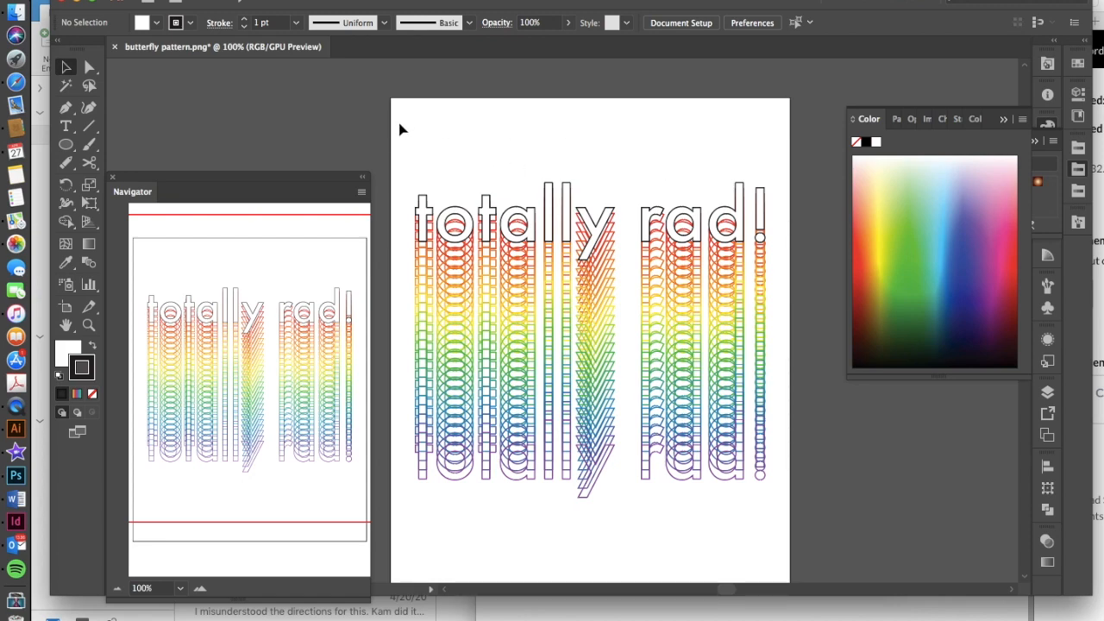